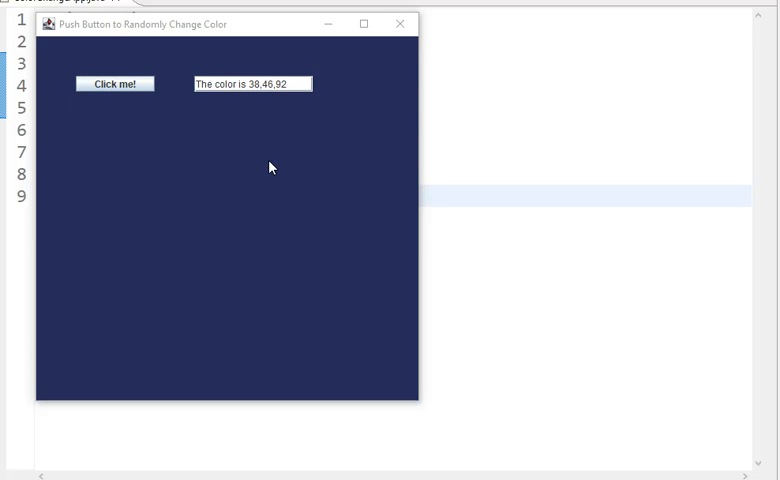
Click the button repeatedly to get new random background colours with matching RGB readouts.
left_click(114, 84)
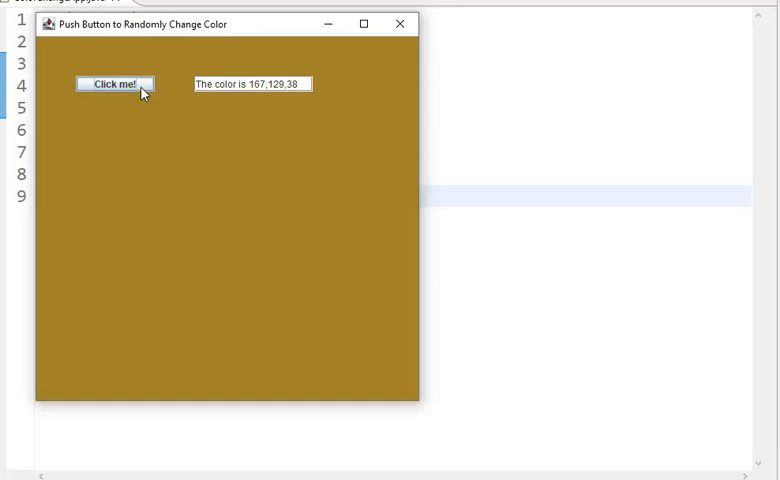
left_click(114, 84)
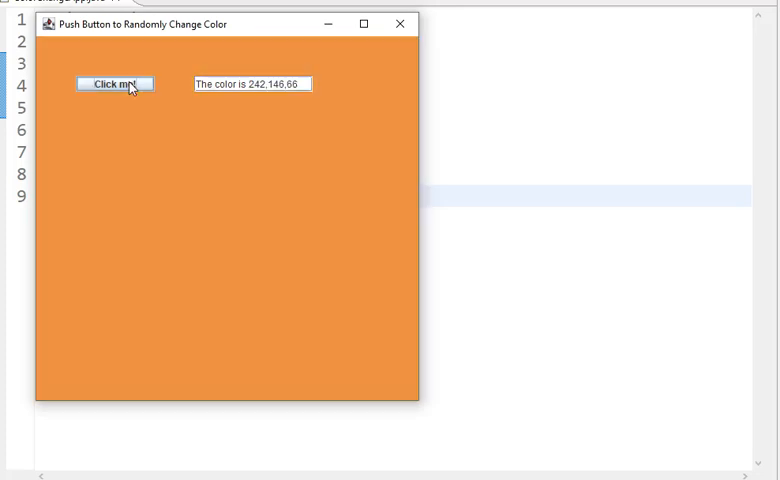
left_click(114, 84)
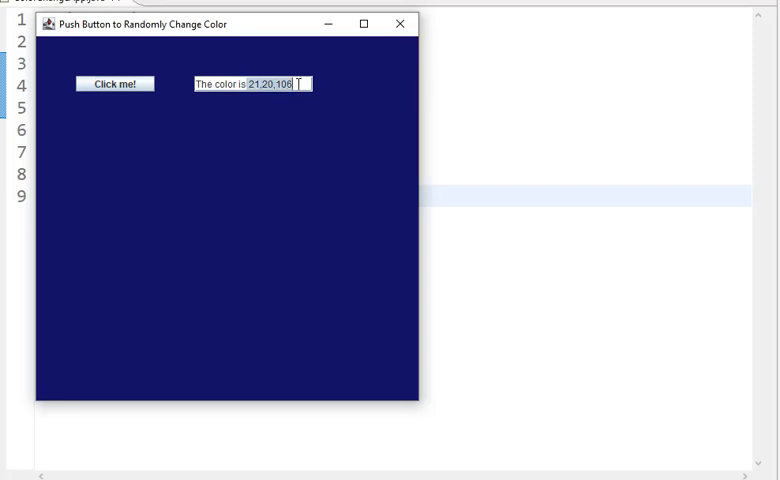
left_click(116, 84)
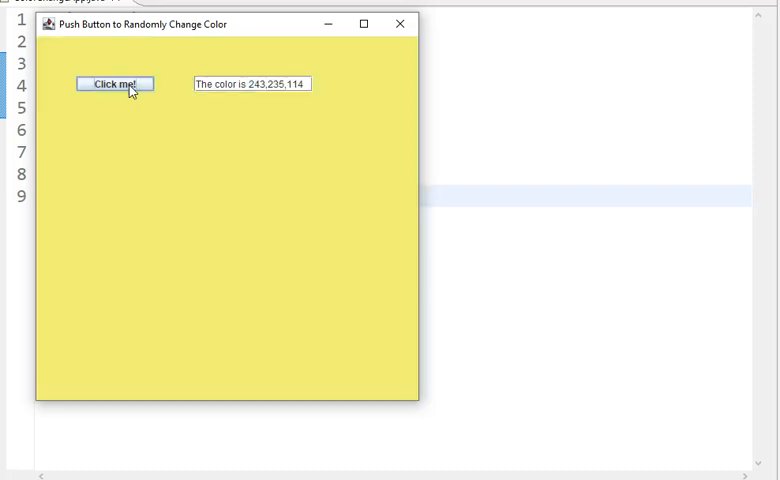
left_click(114, 84)
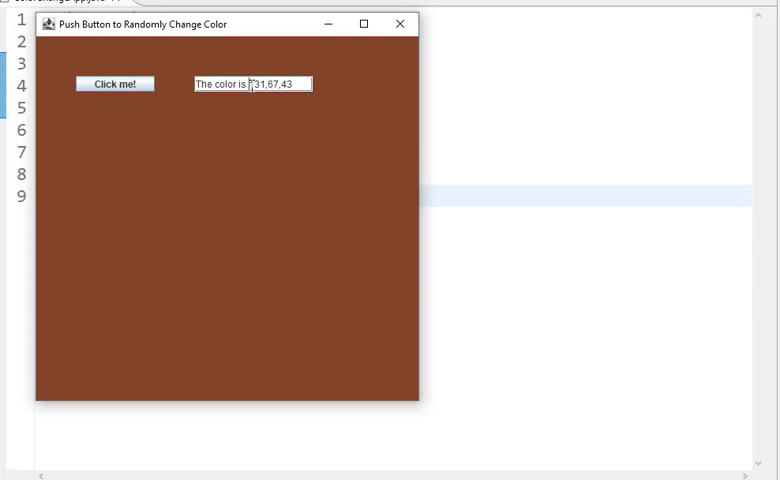
left_click(116, 84)
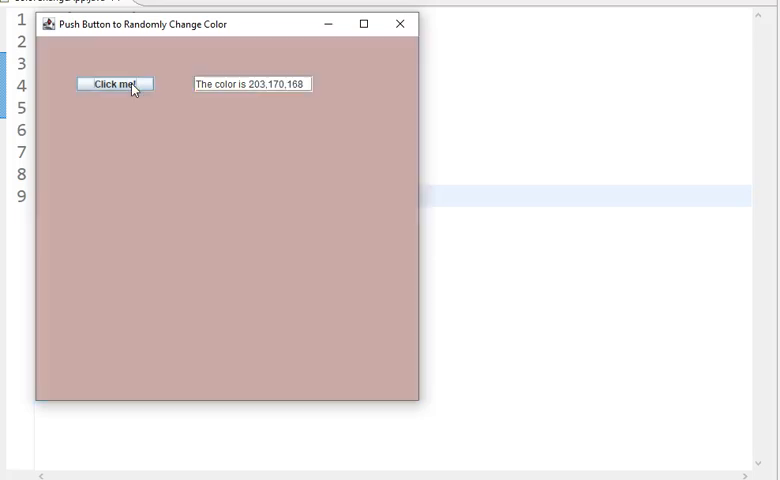
left_click(114, 84)
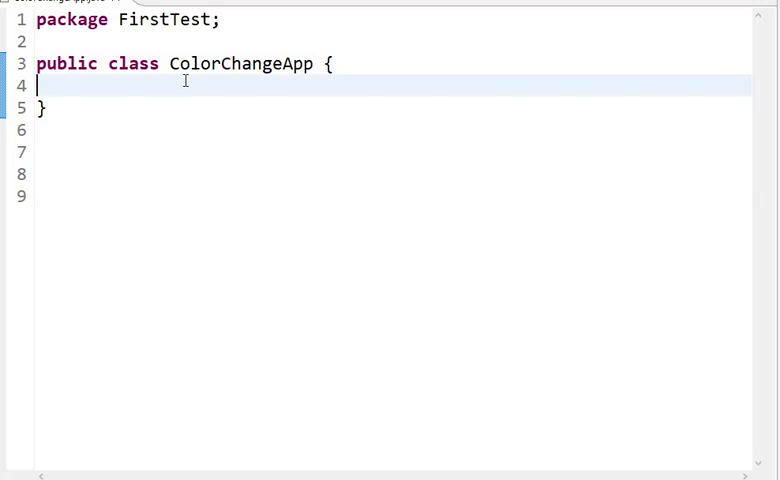
Declare public static void main(String[] args) inside ColorChangeApp.
type("pu")
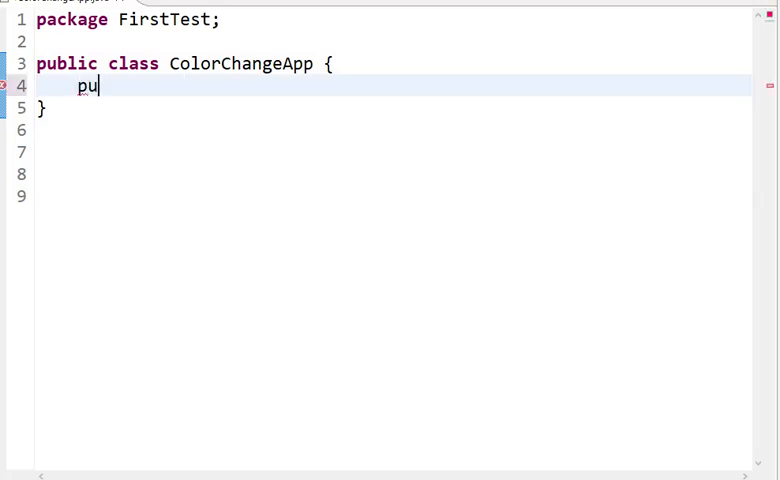
type("blic static")
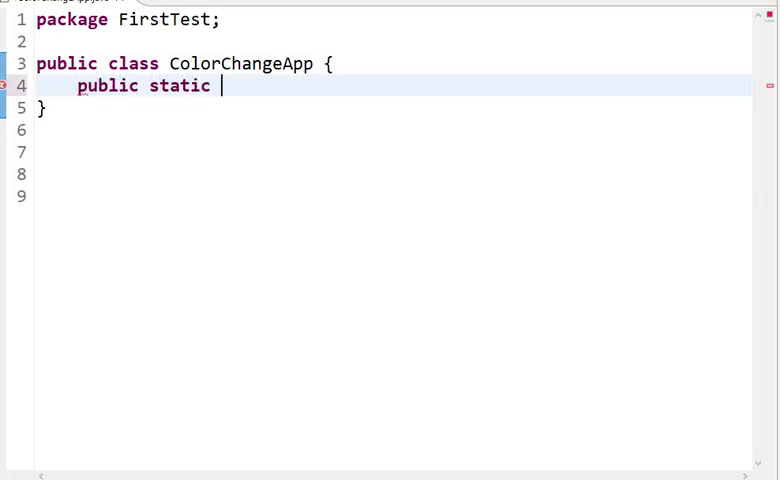
type("v")
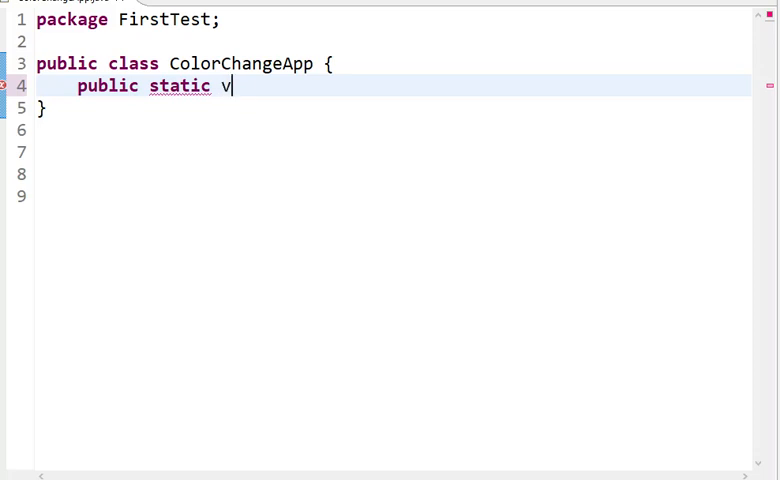
type("oid main()")
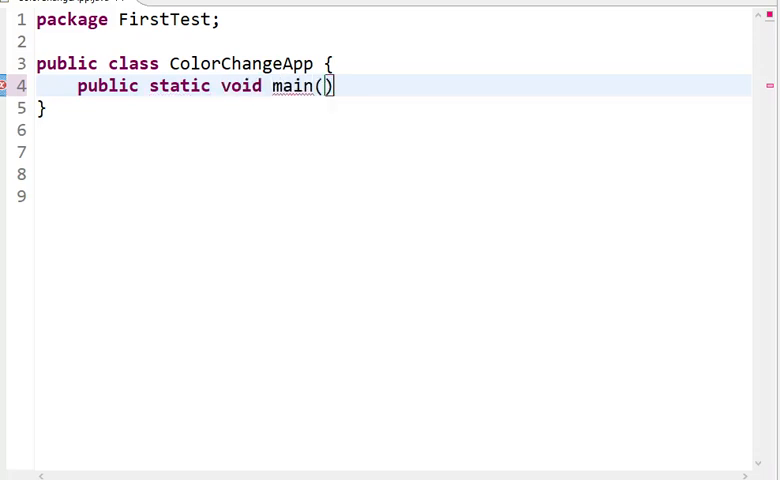
type("String[]")
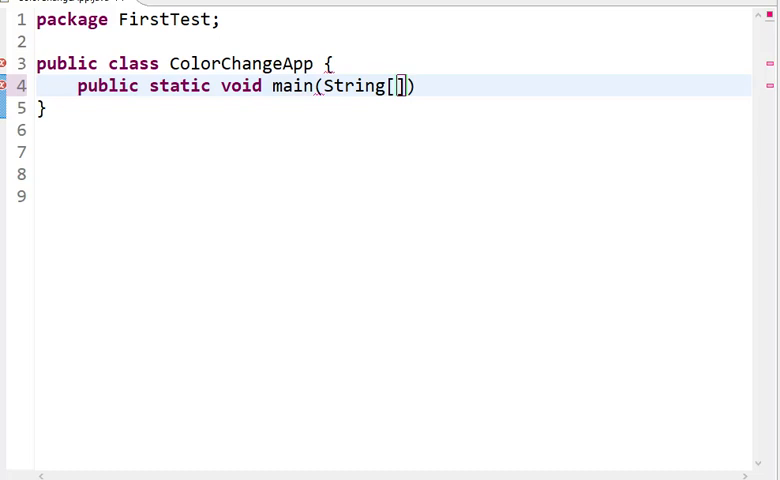
type("args")
type("n")
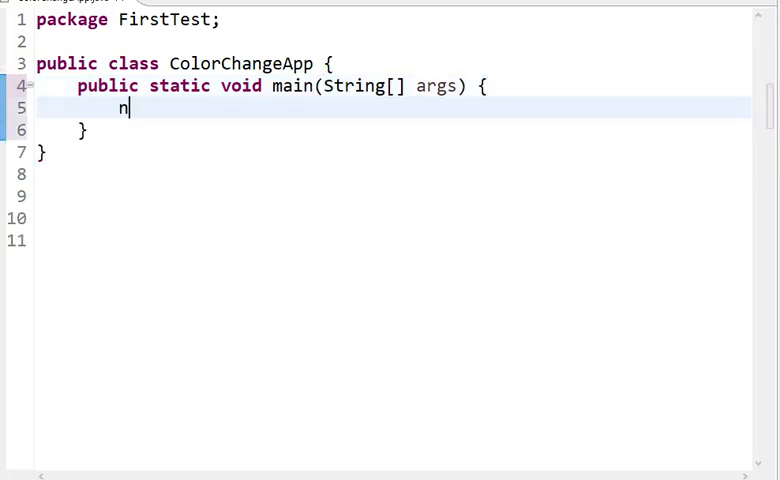
Have main create a new ColorChangeApp(); and begin the next public member.
type("ew Colo")
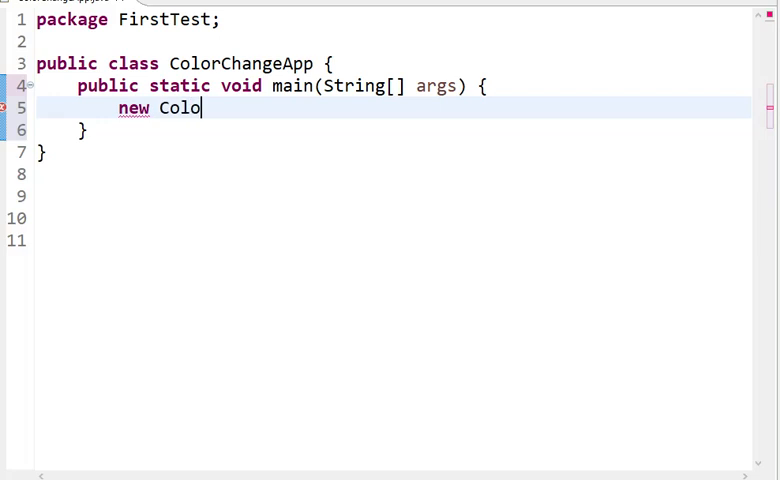
type("rChangeApp(")
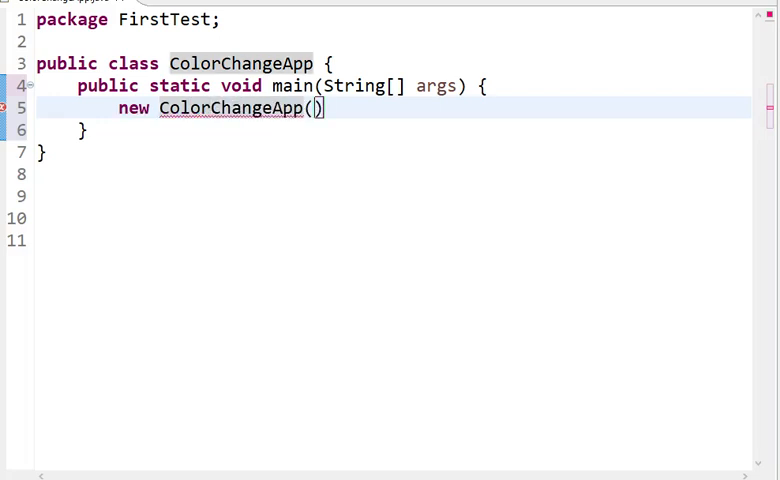
type(";")
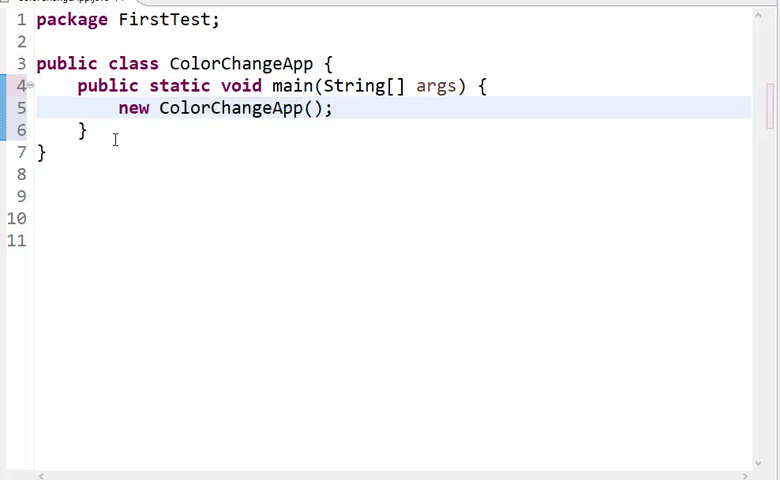
type("pub")
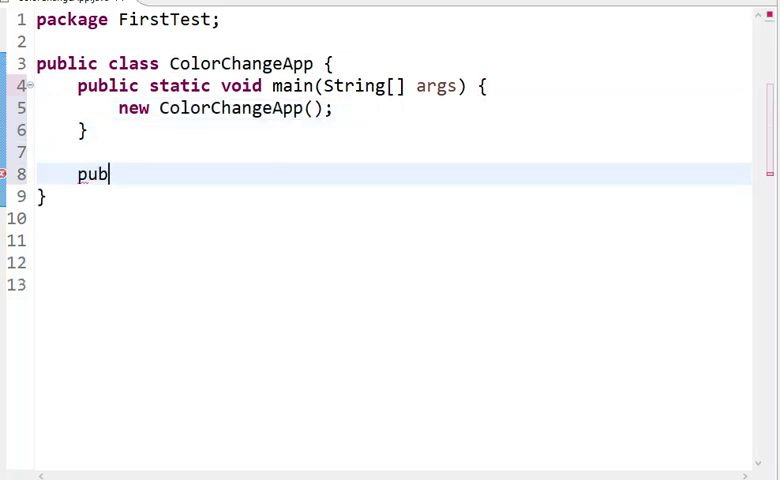
Add an empty public ColorChangeApp() constructor below main.
type("lic")
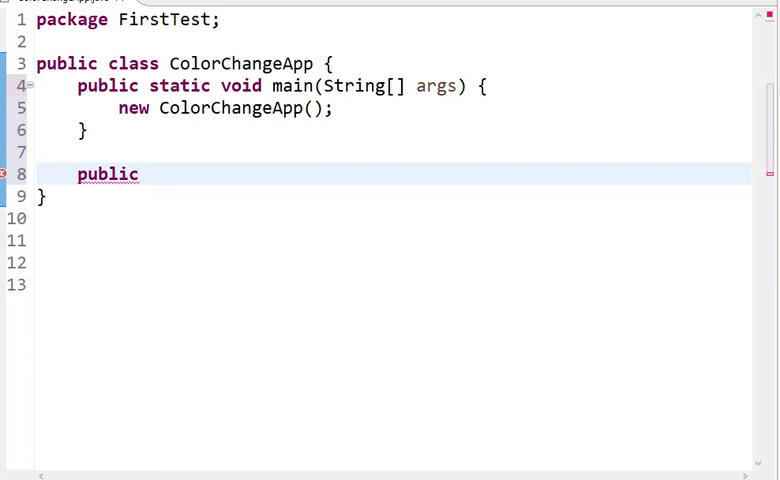
type("ColorChang")
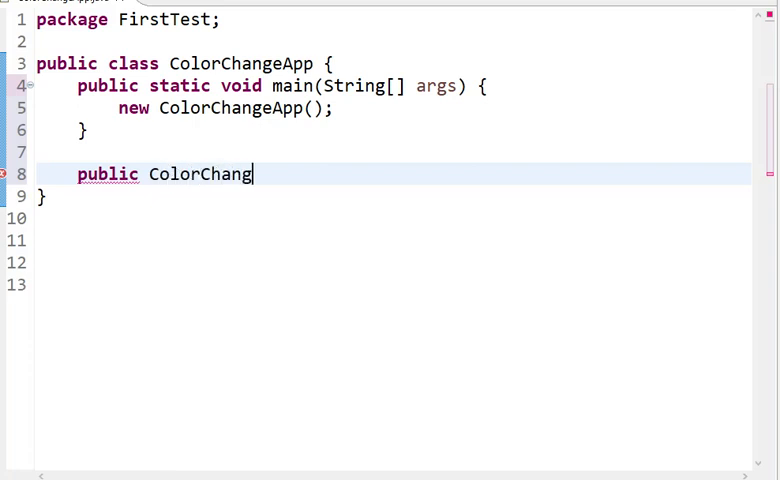
type("eApp")
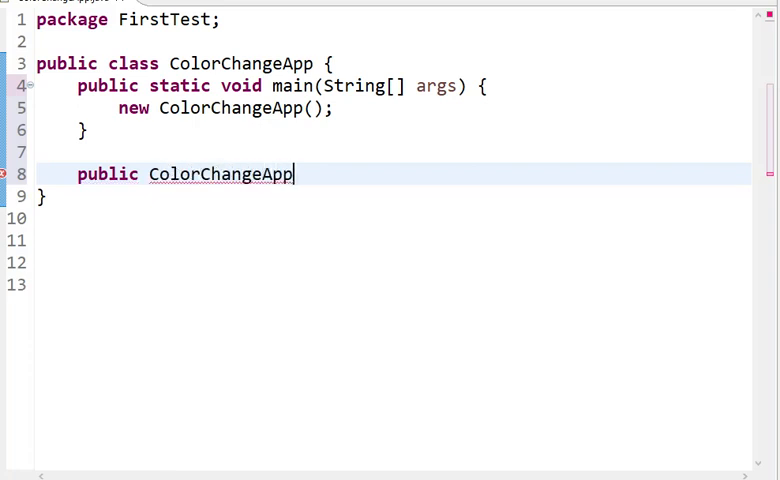
type("() {")
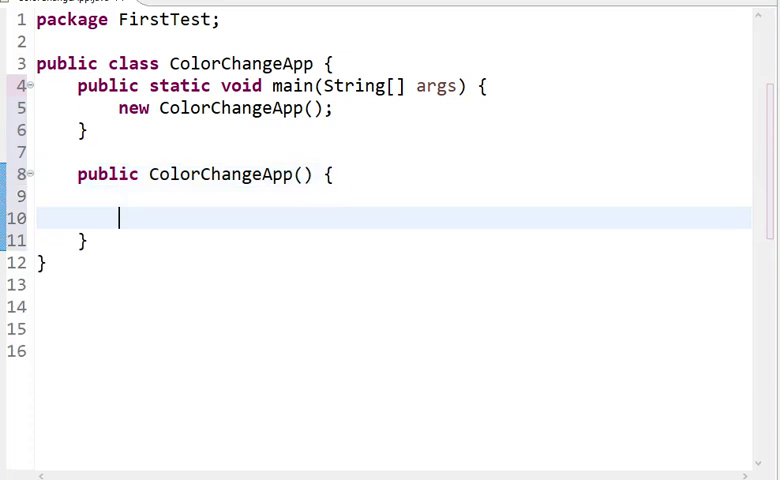
left_click(138, 196)
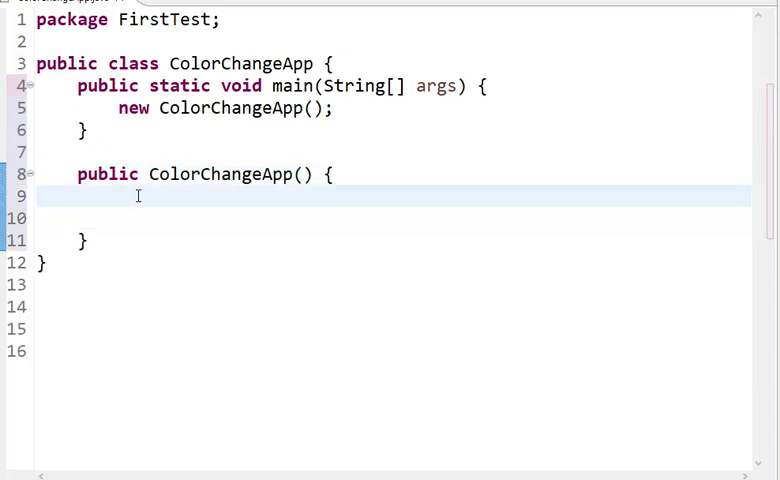
Create JFrame f = new JFrame("Change colors by button click!") in the constructor.
type("JFrame")
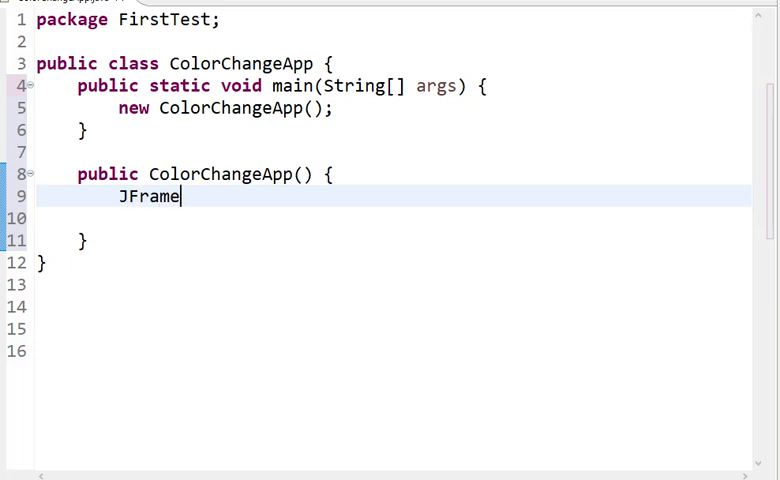
type("f")
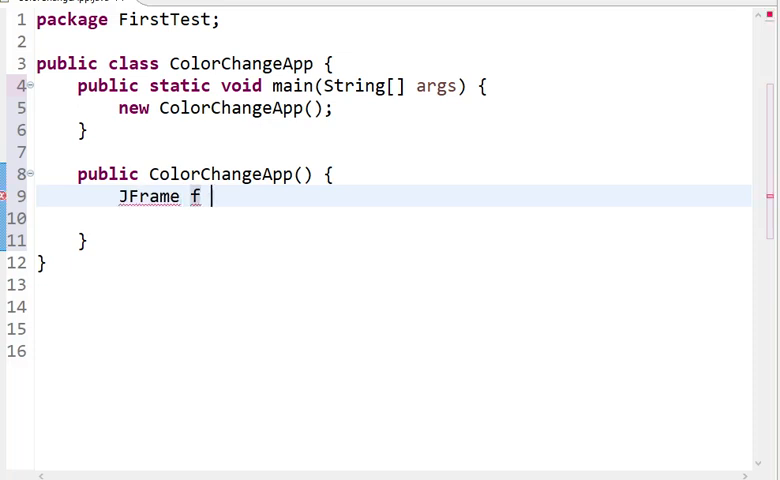
type("= new JFrame(\"")
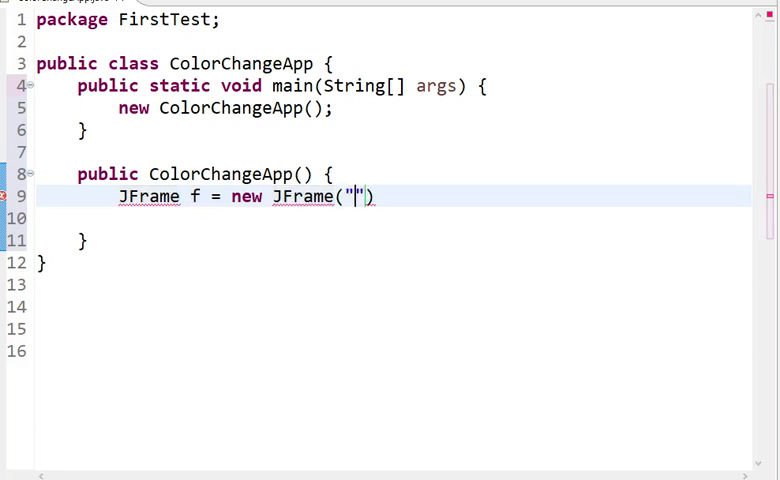
type("Ch")
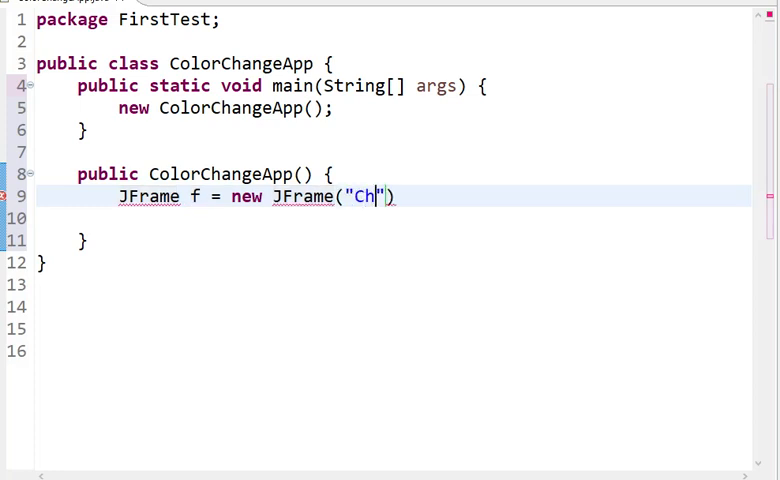
type("ange colors b")
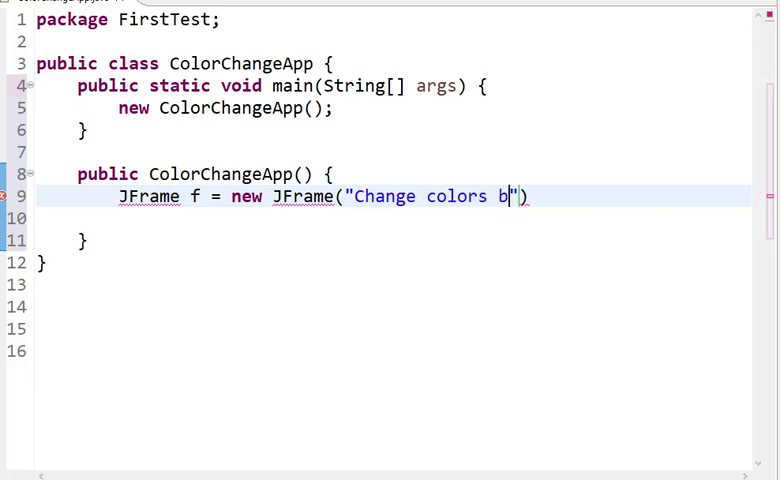
type("y button cl")
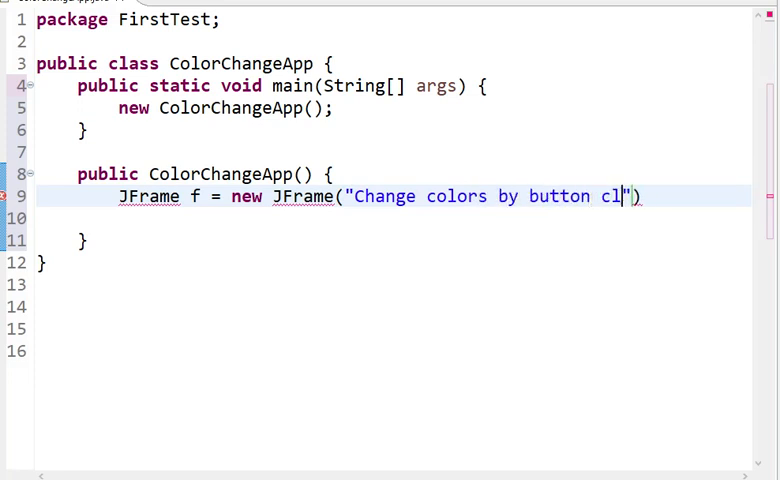
type("ick!")
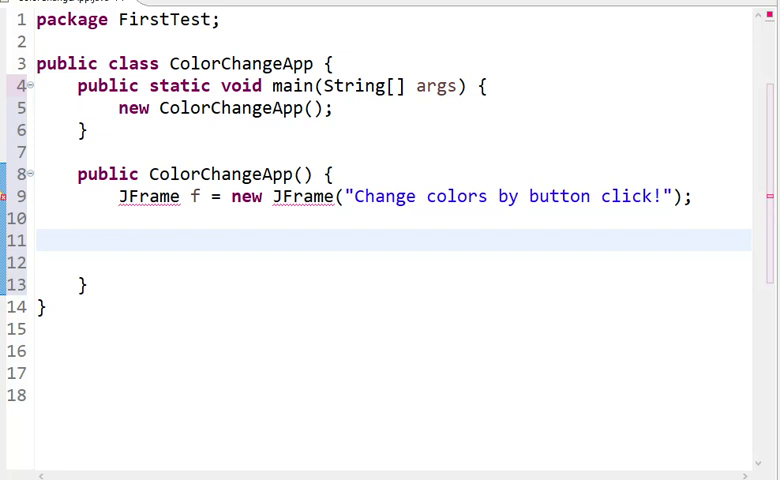
Give the frame f.setSize(500,500) and f.setLayout(null).
type("f.")
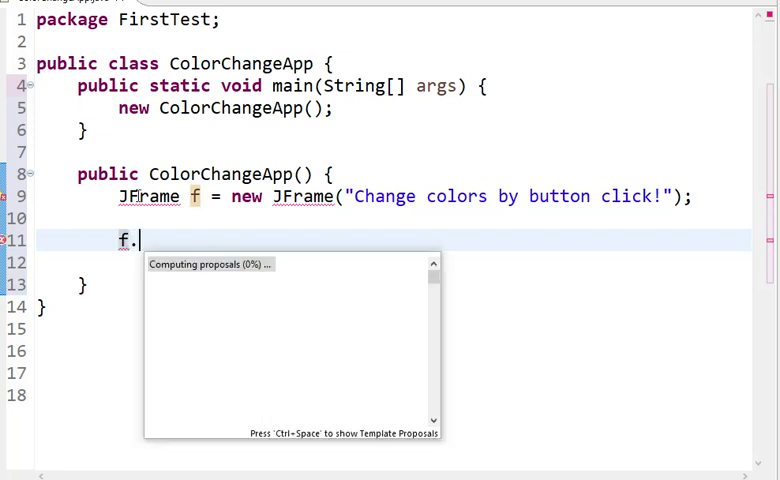
type("setSize(500);")
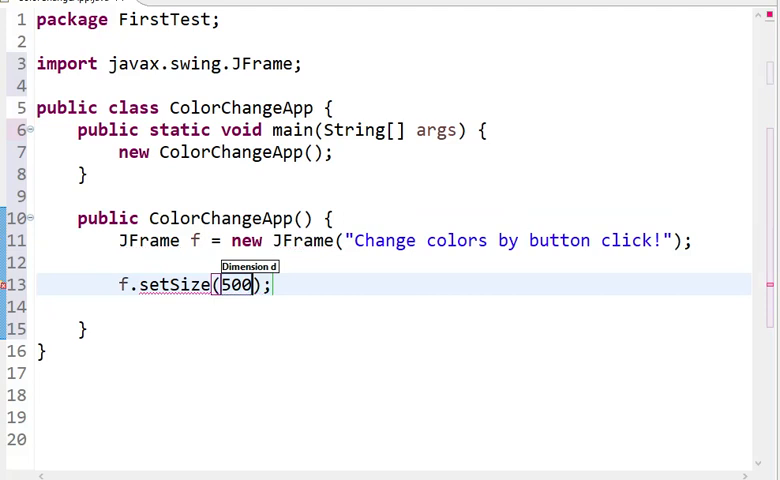
type(",500")
left_click(392, 306)
type("f")
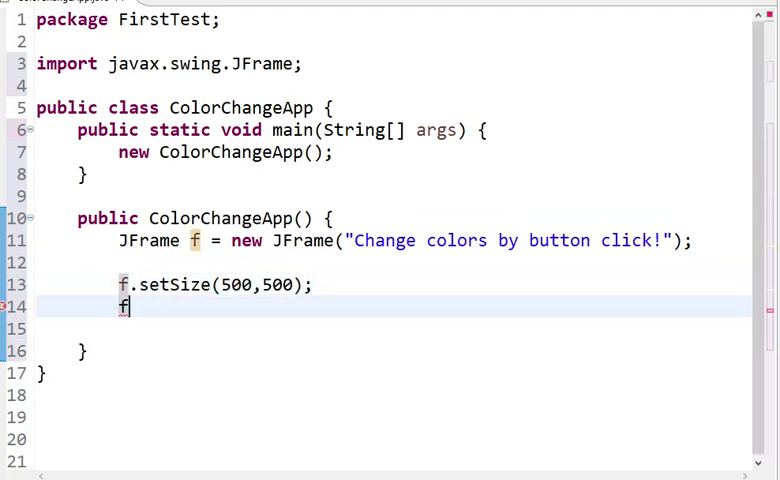
type("setLayout(null);")
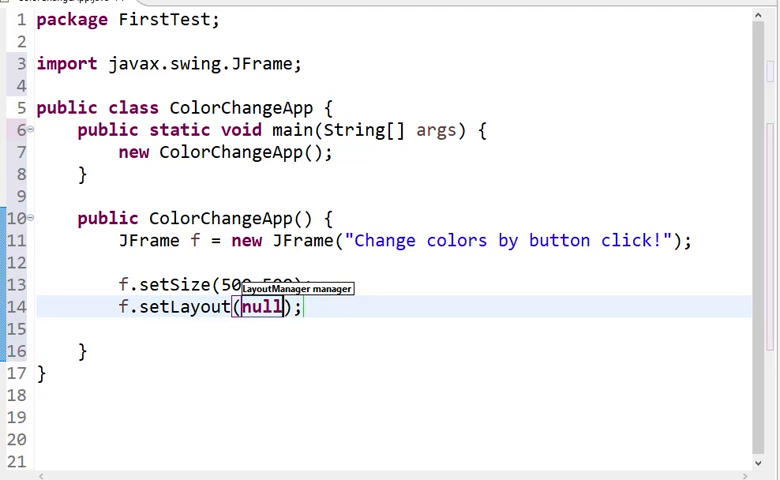
mouse_move(138, 196)
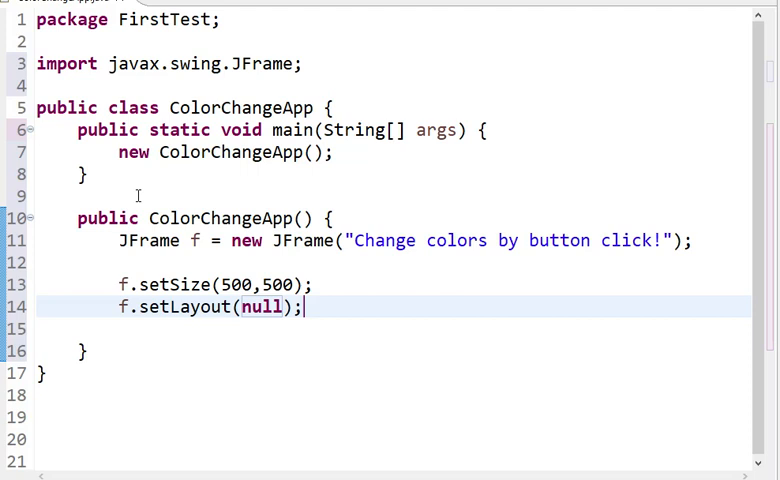
key("Return")
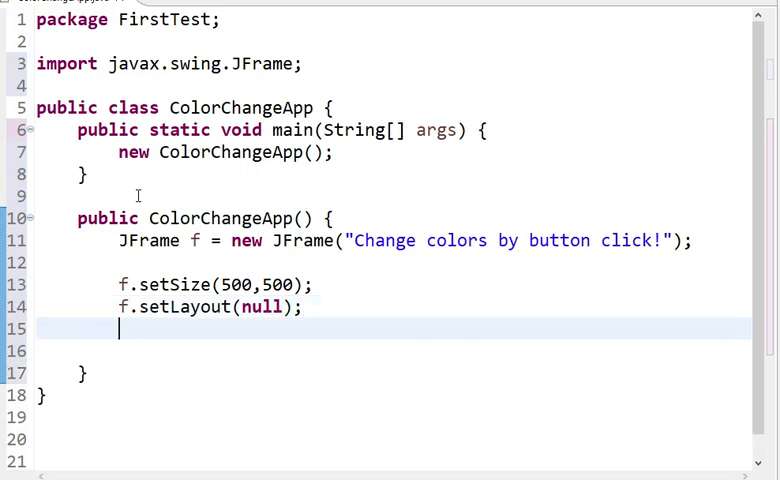
Add f.setDefaultCloseOperation(3) and f.setVisible(true).
type("f.setDefaultClose")
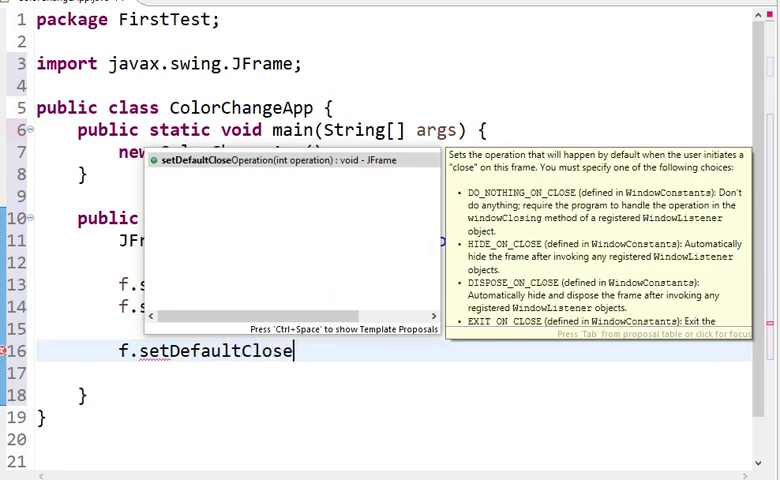
type("Operation(0);")
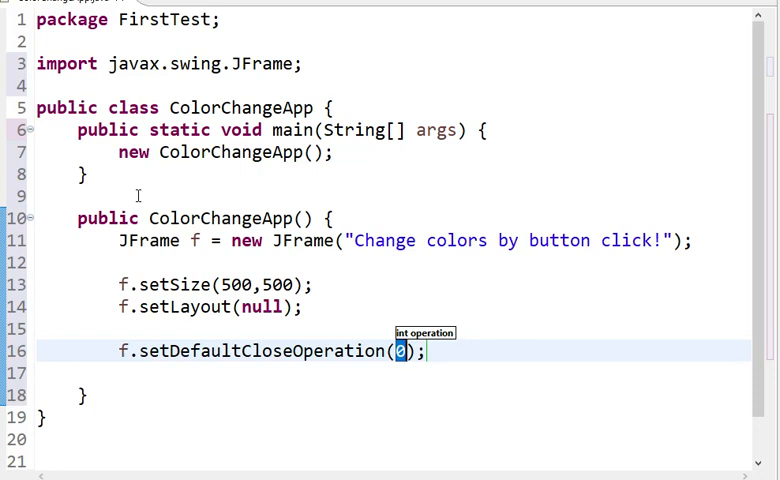
type("3")
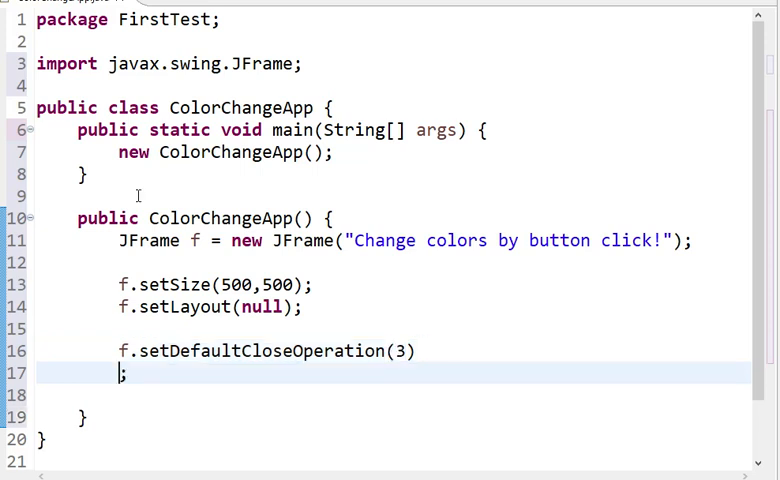
key("Backspace")
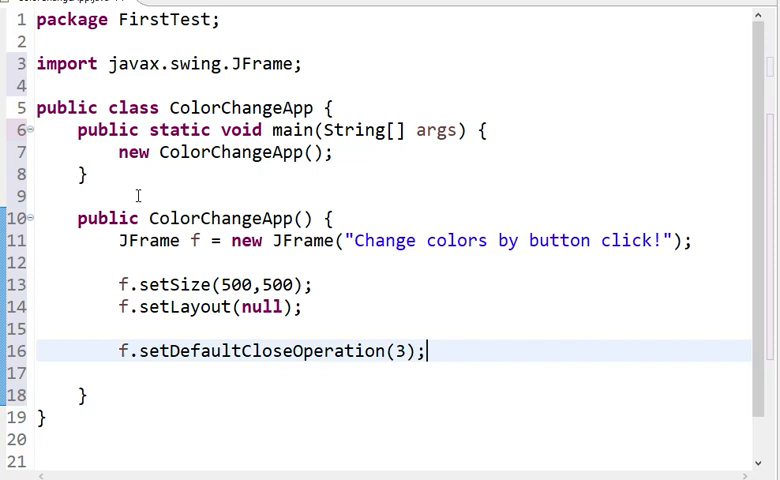
type("f.setVisible(false);")
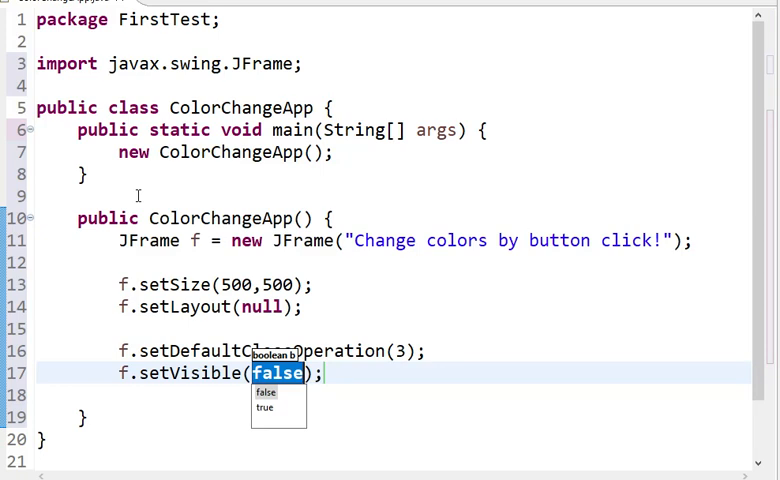
left_click(264, 406)
type("tru")
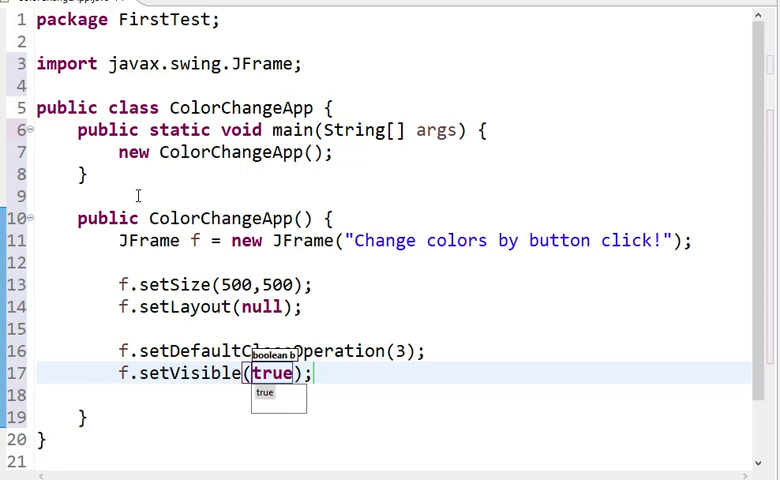
Run the app, saving the file, to show its empty titled window.
key("Escape")
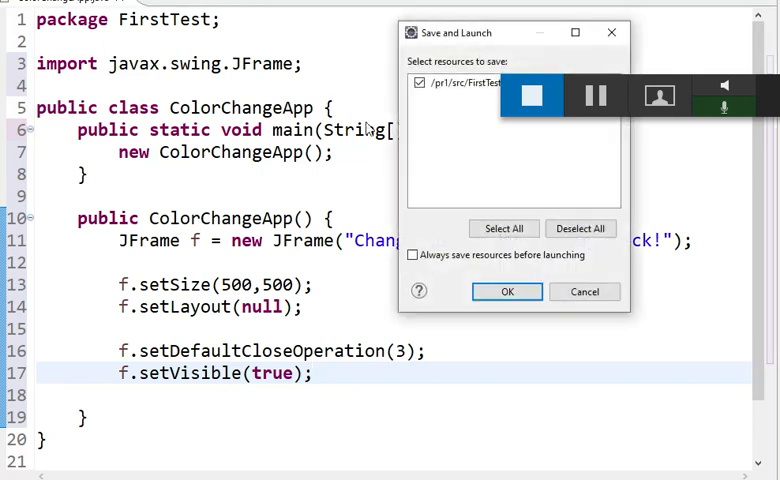
left_click(508, 292)
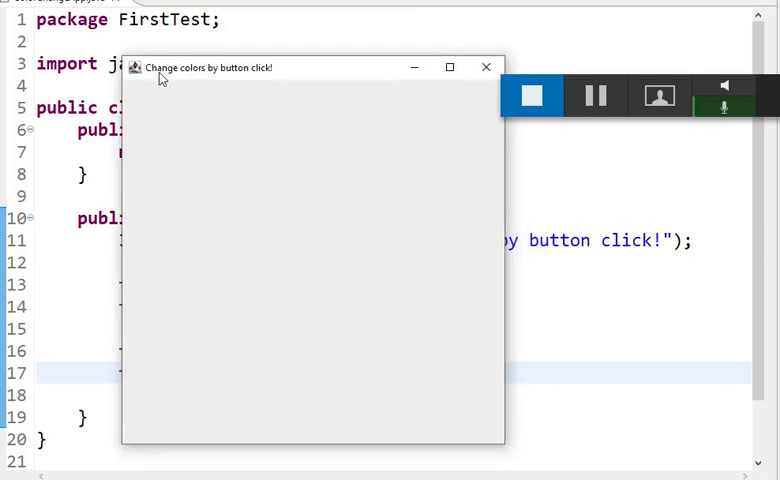
mouse_move(244, 80)
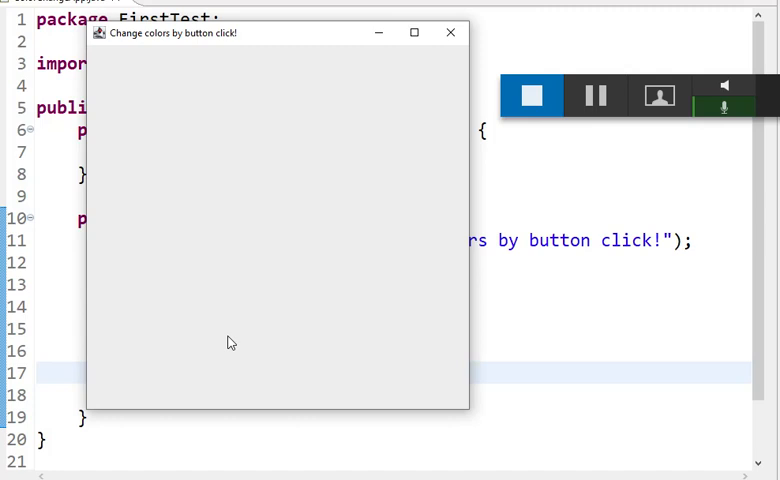
mouse_move(138, 48)
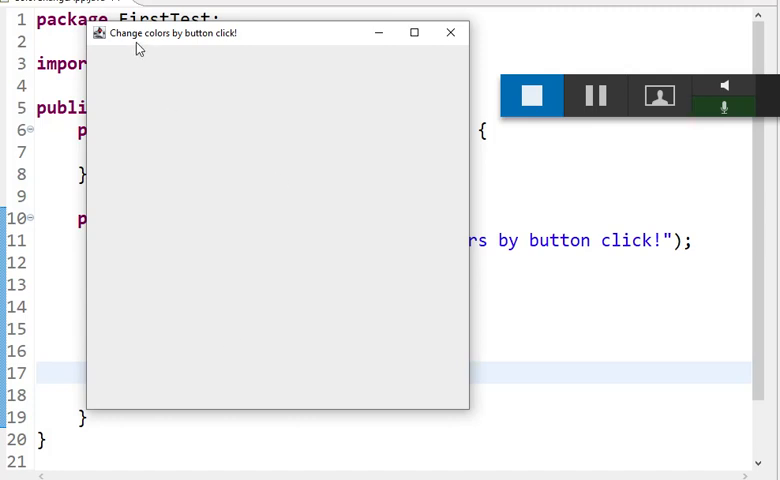
mouse_move(144, 90)
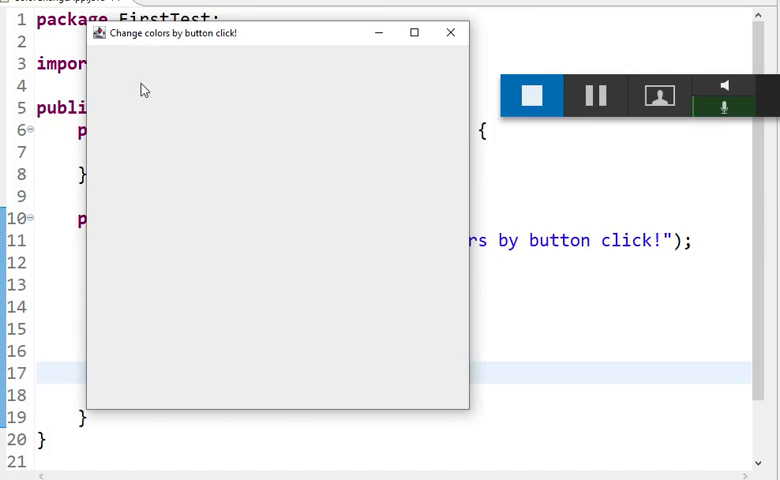
mouse_move(90, 96)
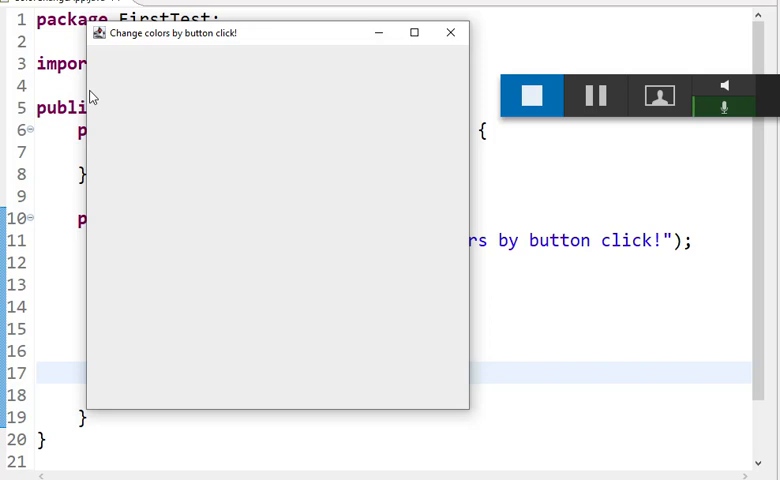
mouse_move(144, 96)
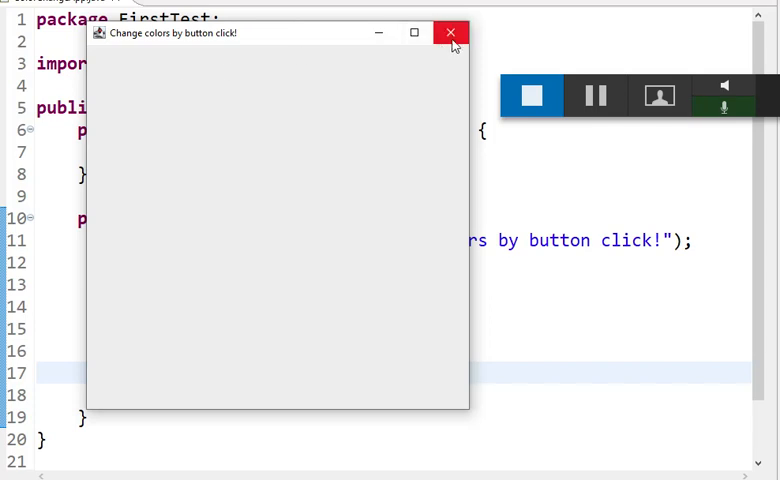
Create JButton b = new JButton("Click Me!") with the javax.swing.JButton import.
left_click(450, 32)
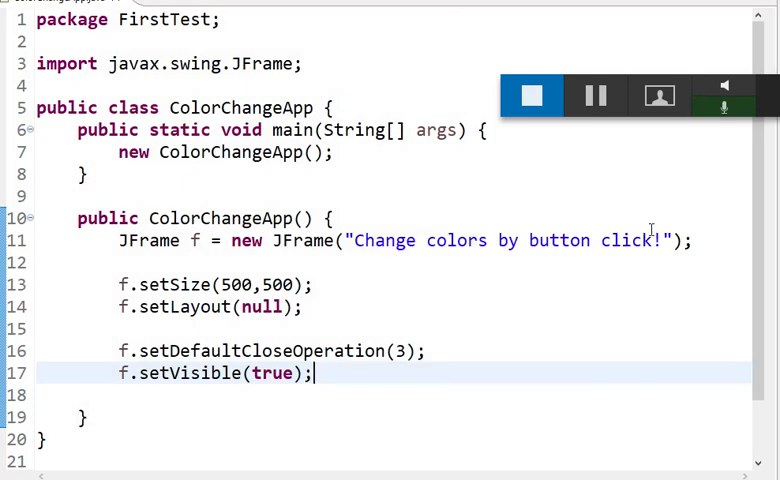
type("J")
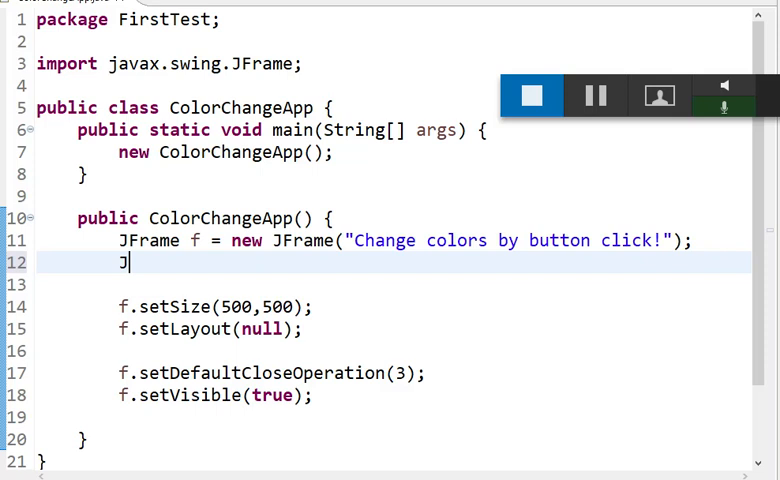
type("Button b = new")
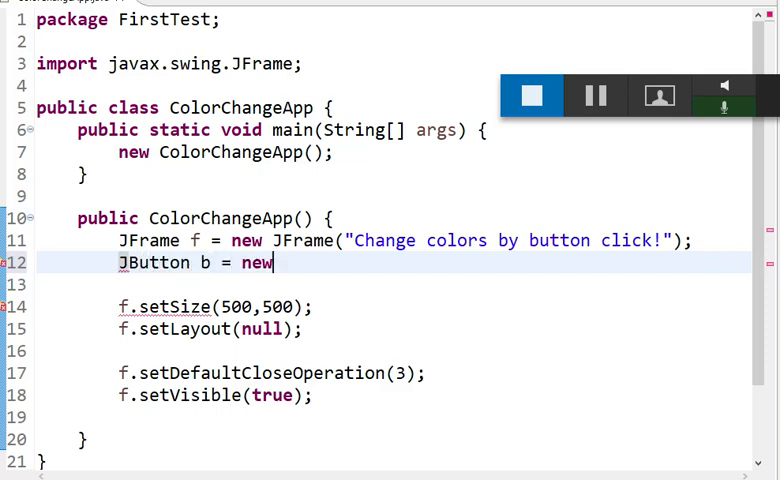
type("JButton")
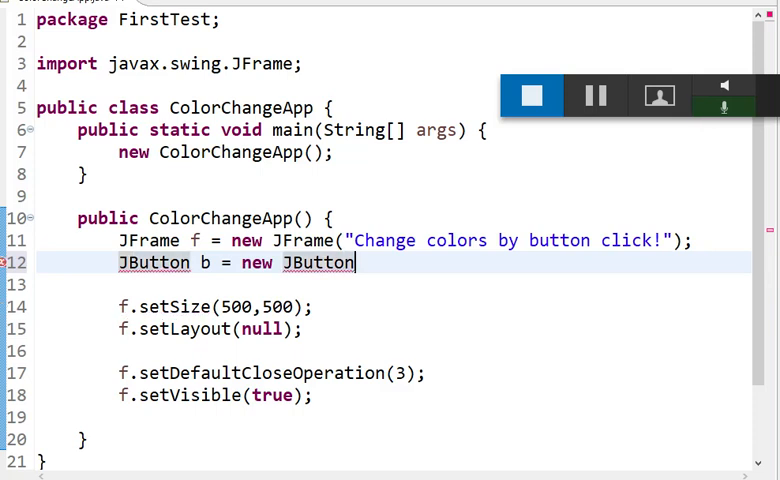
type("(\"Click\")")
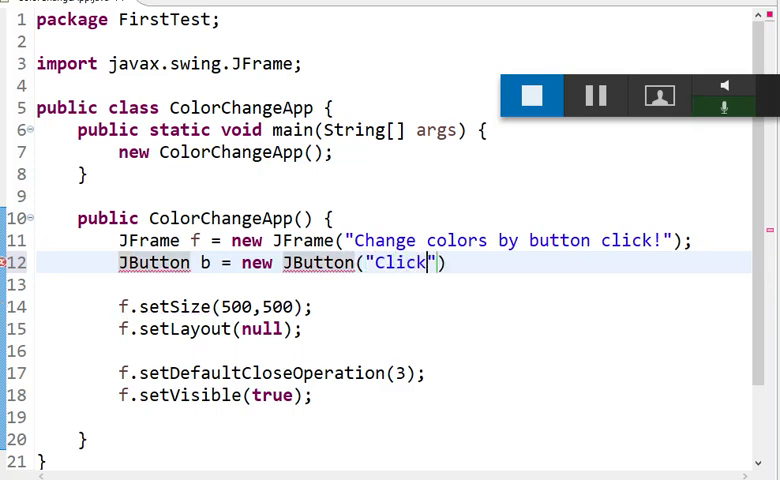
type("Me!")
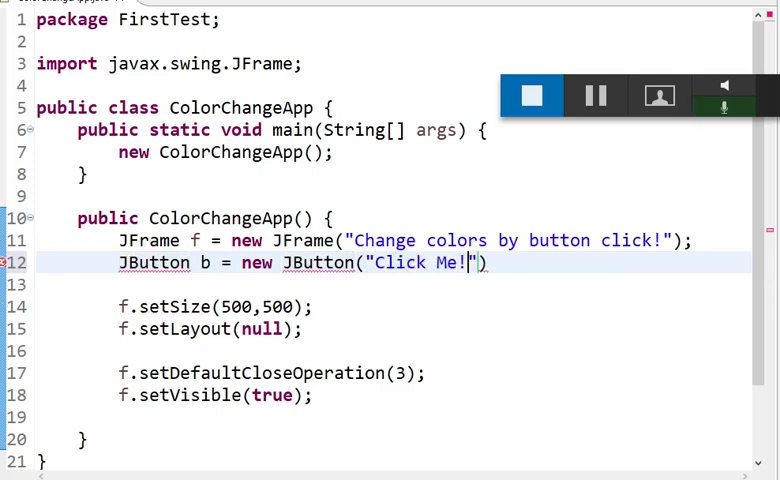
type(");")
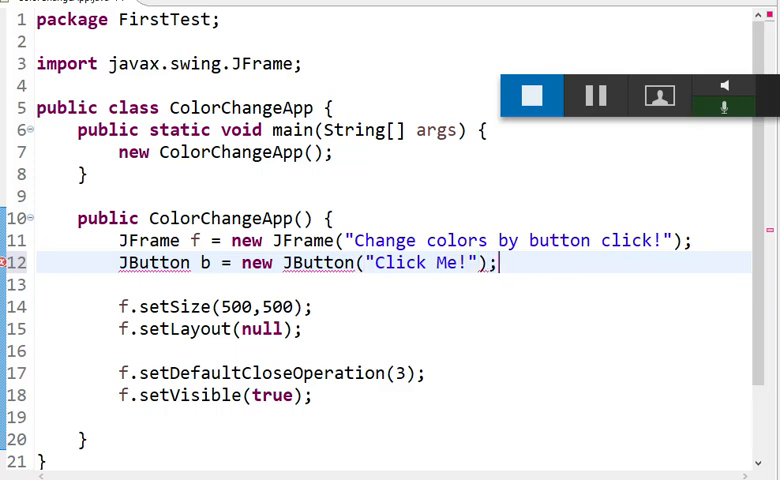
key("Return")
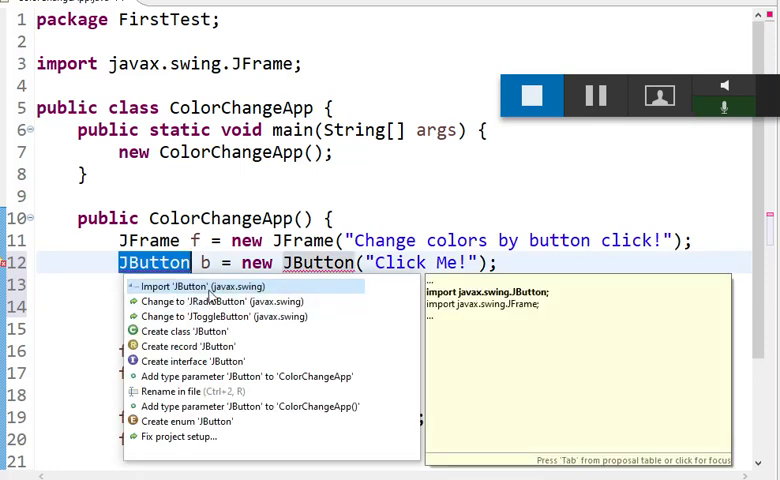
left_click(208, 286)
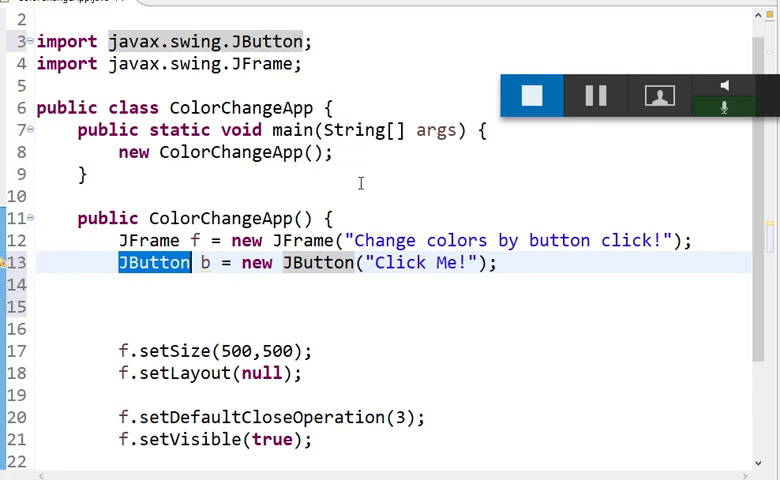
key("enter")
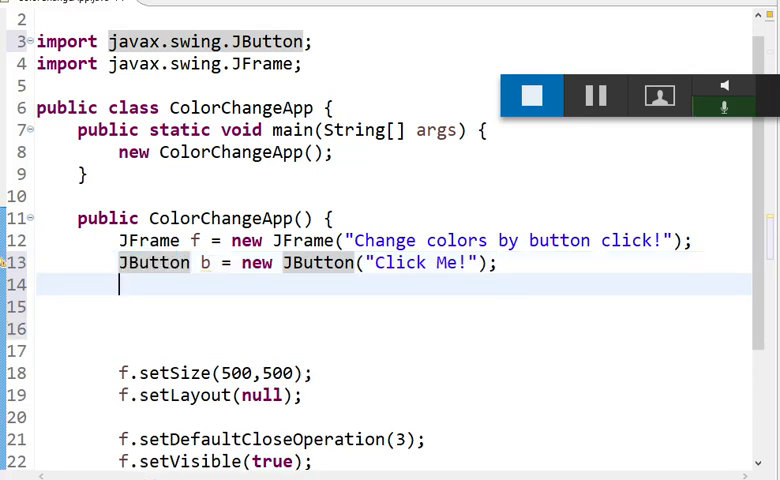
Set b.setBounds(50,50,100,20) and add the button to the frame with f.add(b).
type("b.")
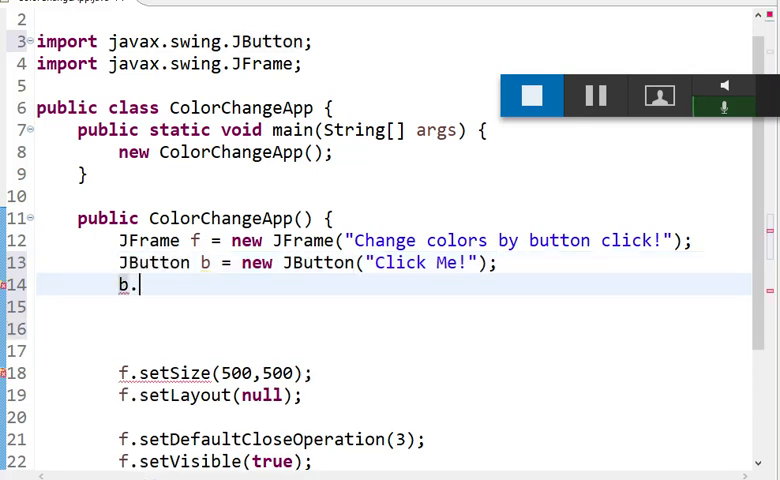
type("setBounds(5);")
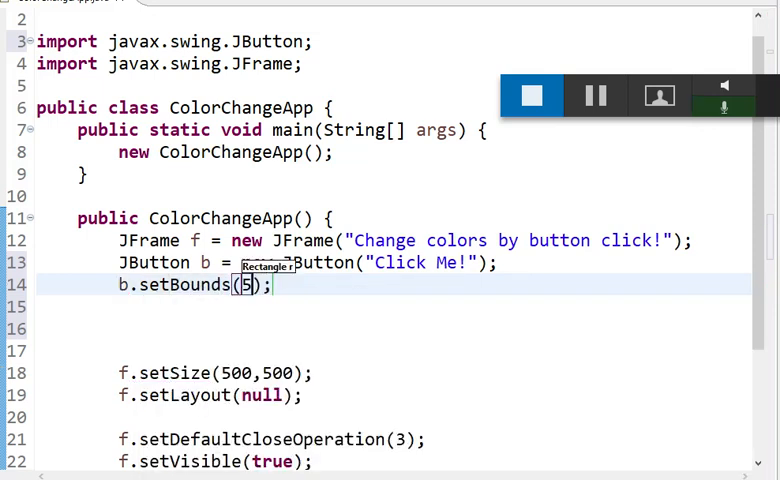
type("0,5")
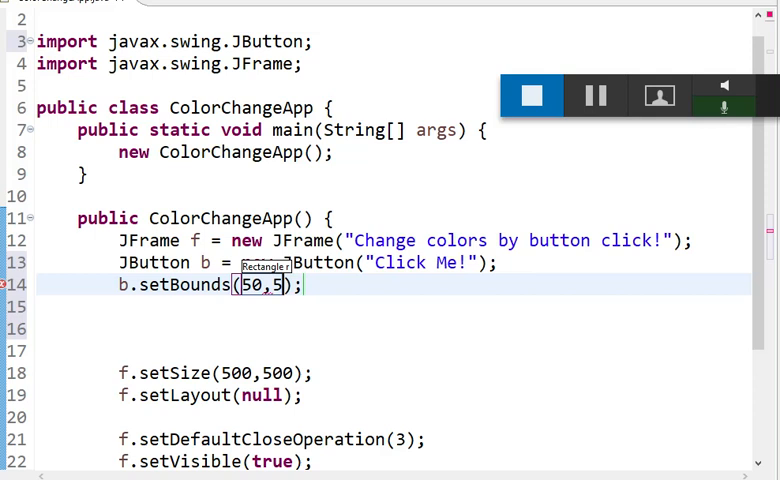
type("0,")
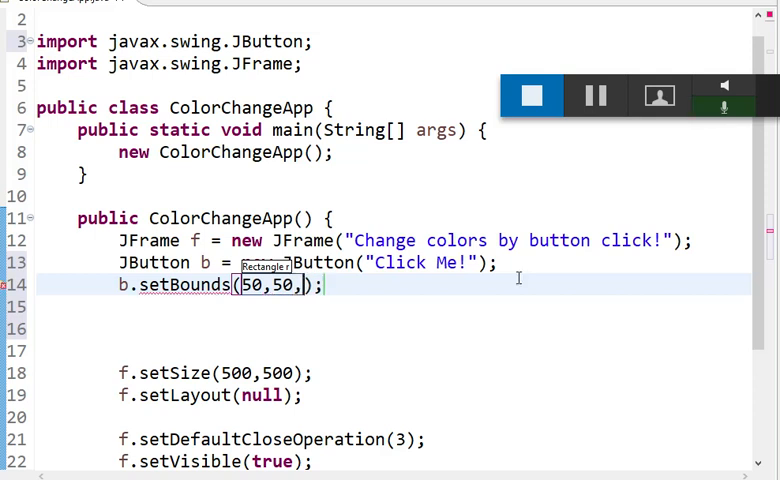
type("100")
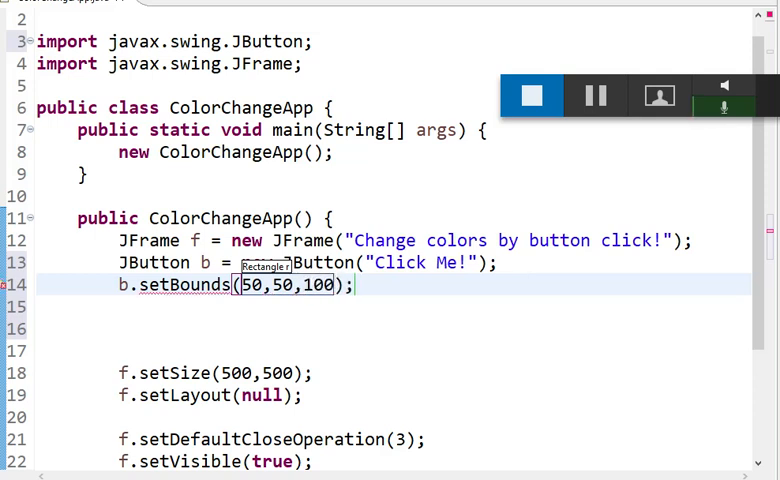
type(",")
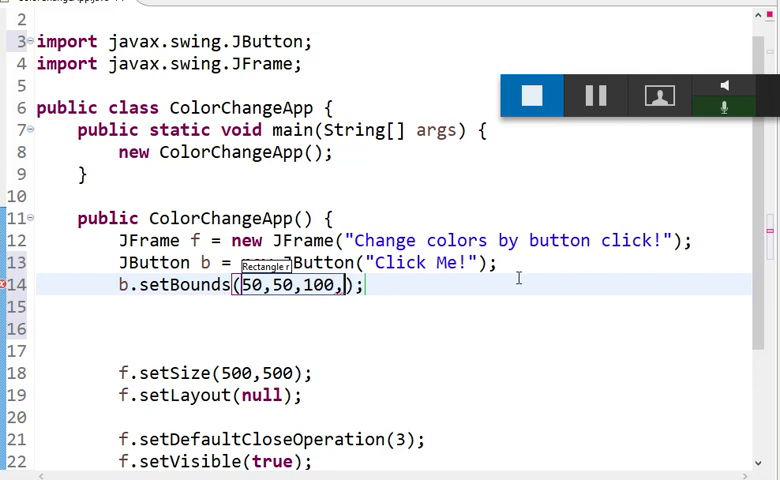
type("20")
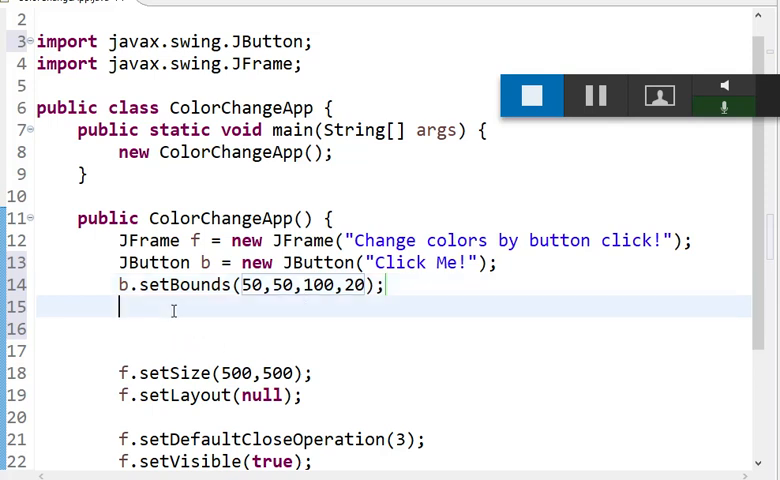
type("f.add")
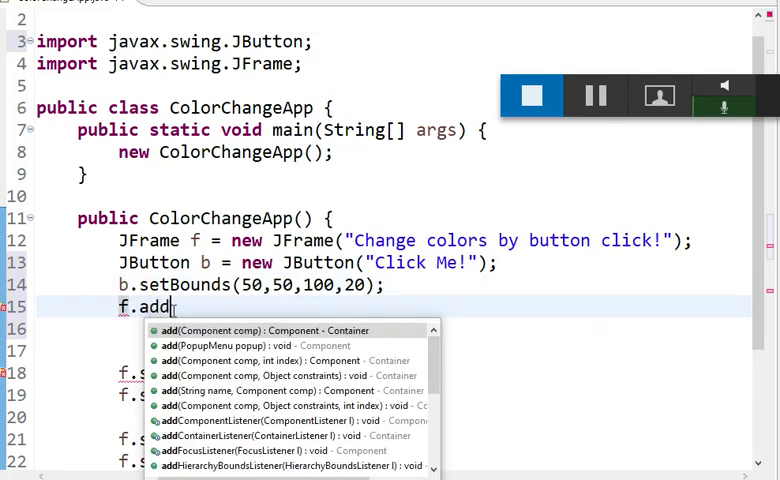
type("(b)l")
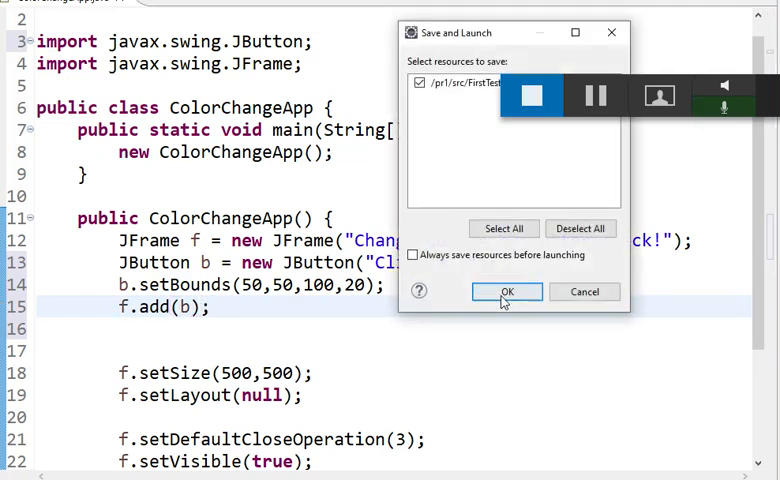
Save and launch to confirm the Click Me! button shows, then close the window.
left_click(506, 292)
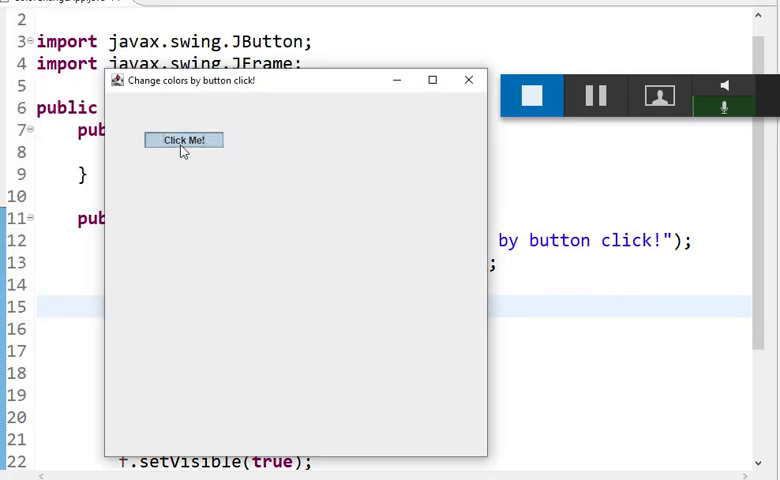
mouse_move(204, 172)
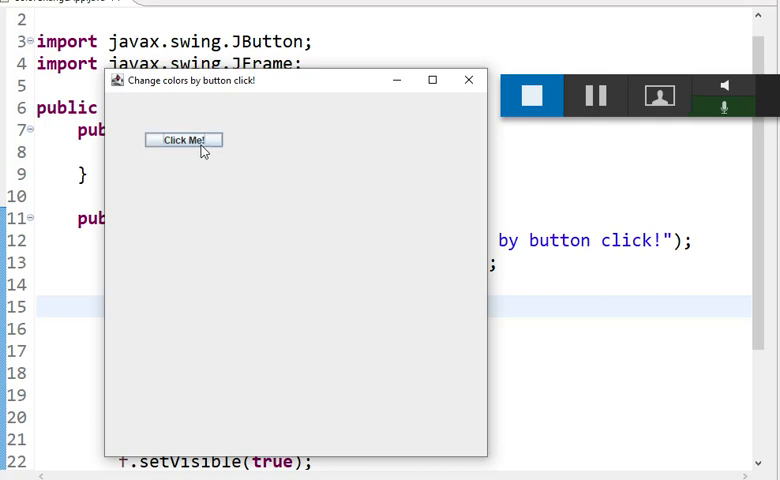
mouse_move(204, 128)
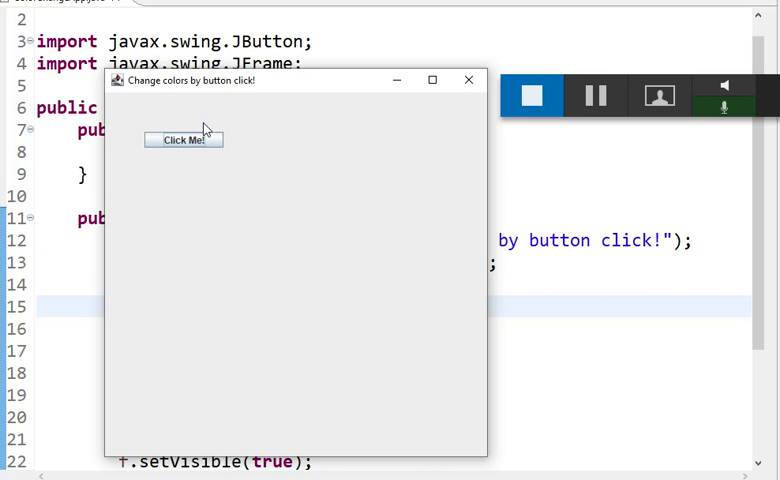
mouse_move(184, 148)
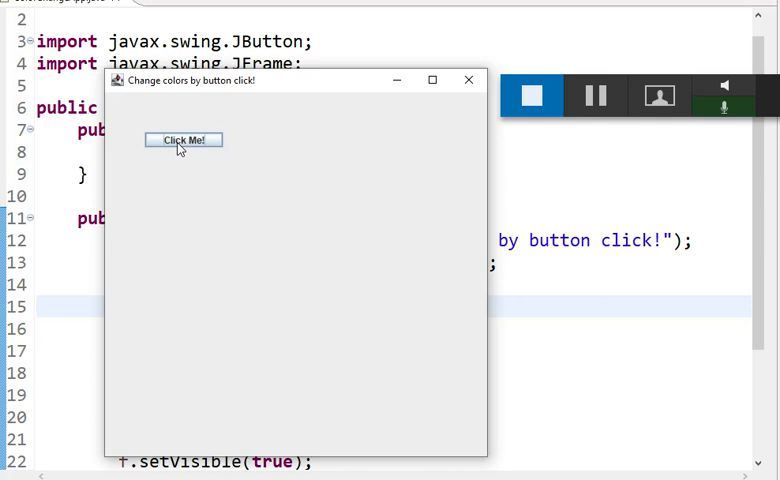
left_click(468, 80)
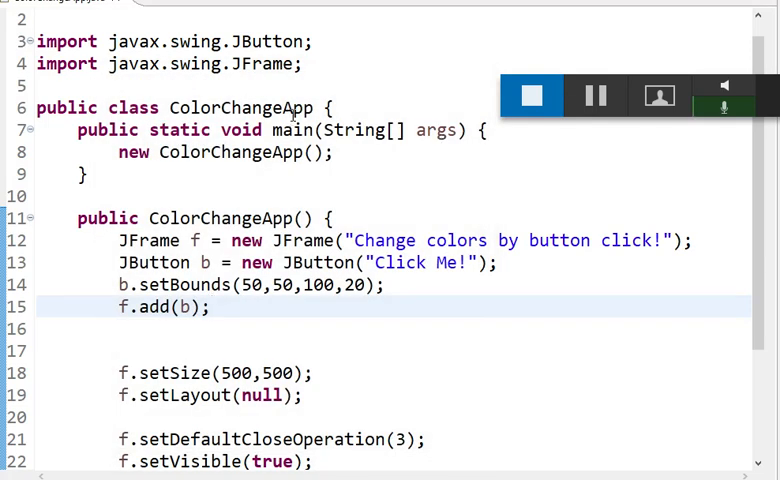
Make ColorChangeApp implement ActionListener and import java.awt.event.ActionListener via quick fix.
type("implements")
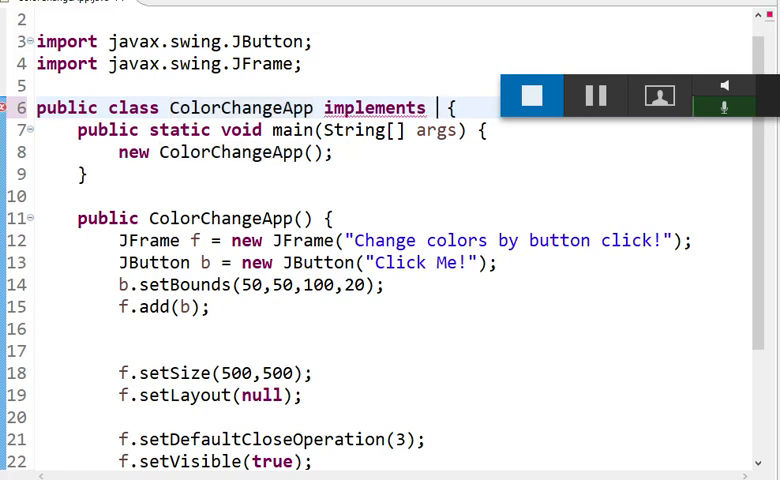
type("ActionListener")
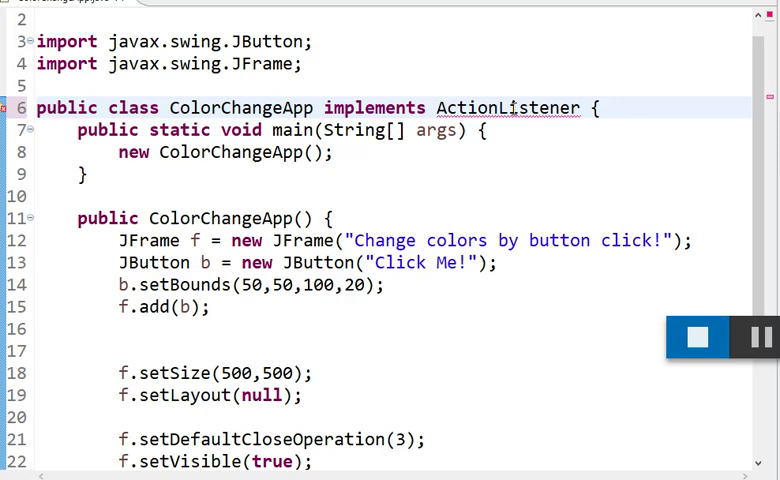
left_click(504, 108)
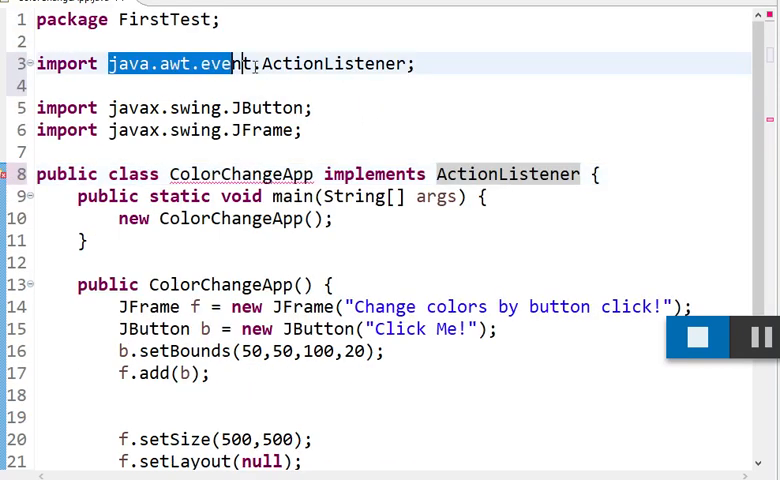
scroll("down", 3)
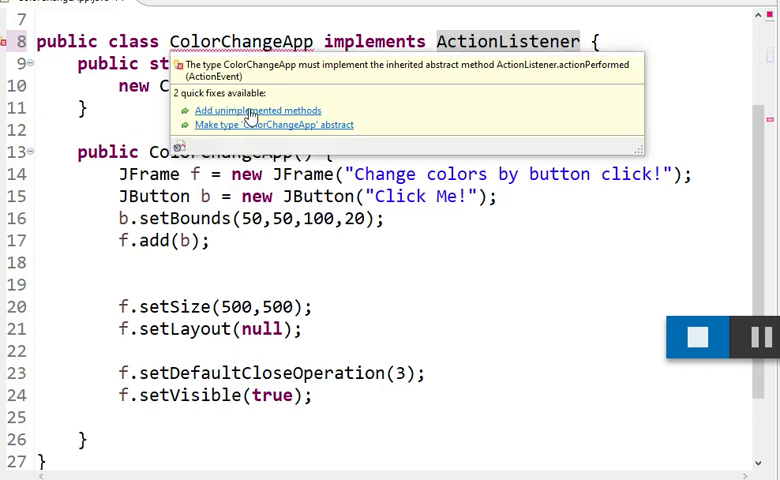
Generate the actionPerformed stub, delete its TODO comment, and start f.get inside it.
left_click(258, 110)
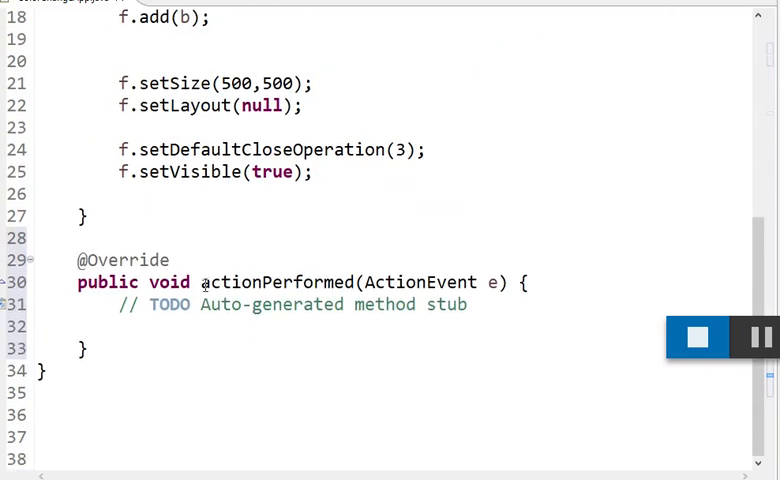
double_click(276, 282)
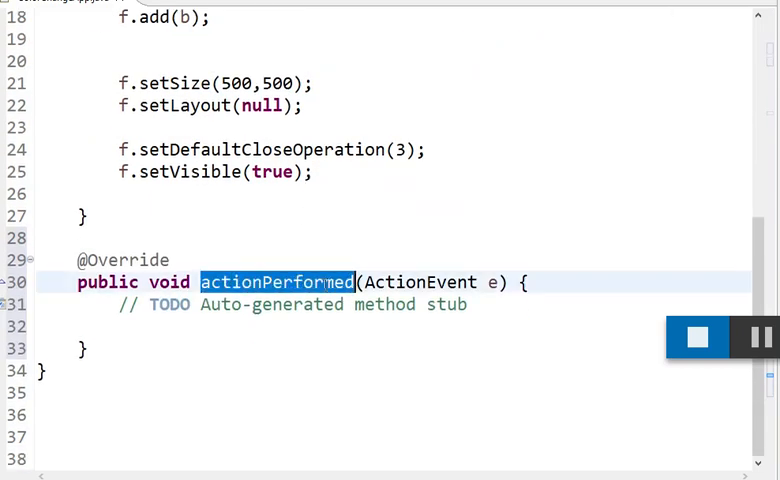
left_click(290, 304)
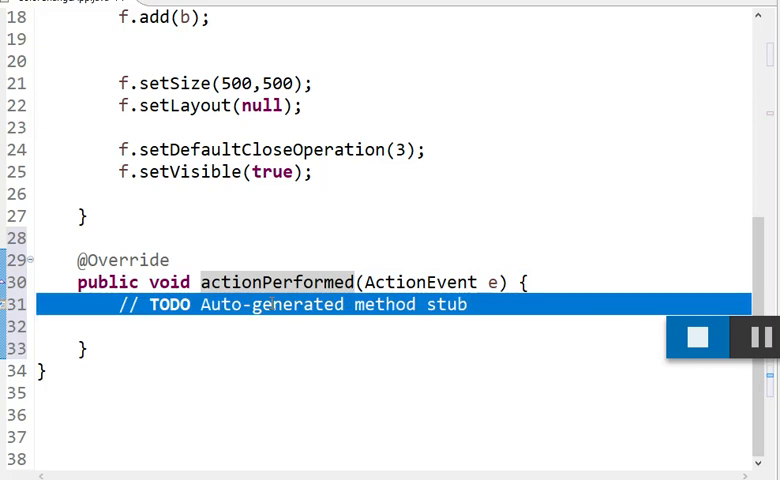
key("Delete")
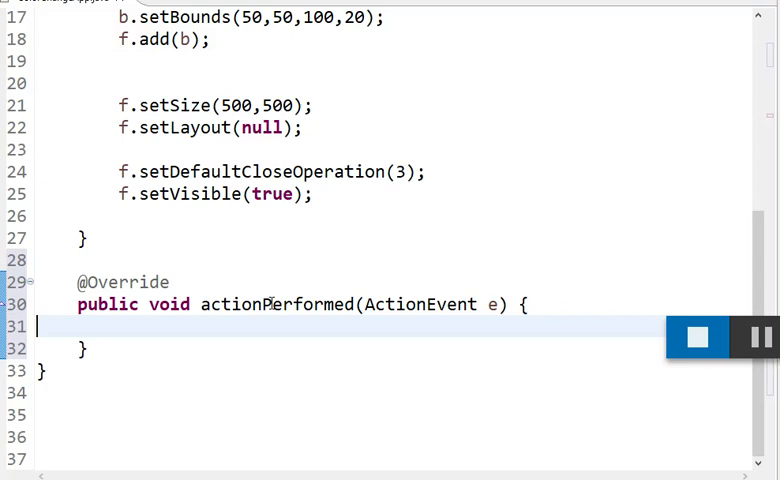
mouse_move(210, 332)
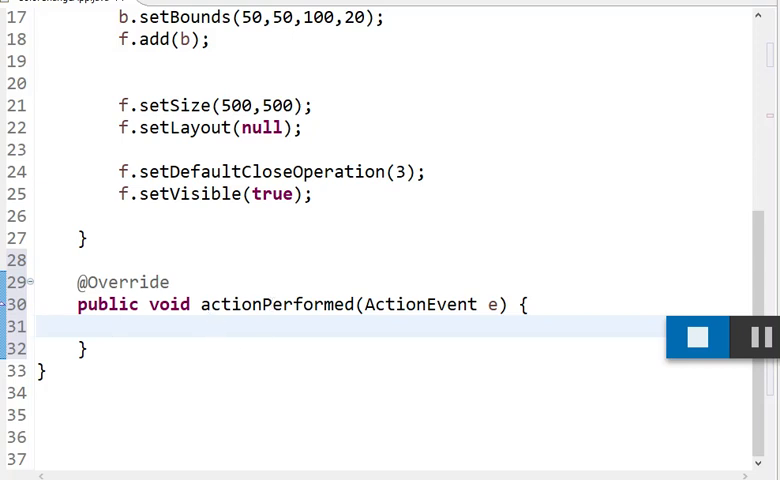
type("f.getContentPane")
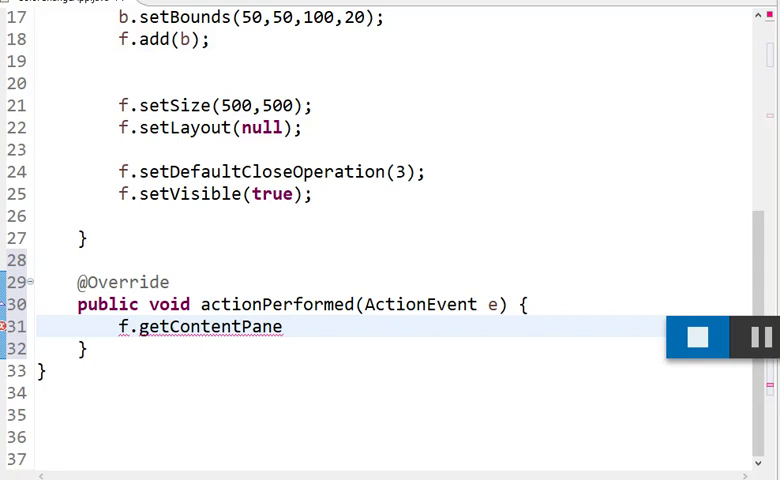
Write f.getContentPane().setBackground(); and begin a Color. argument.
type("()")
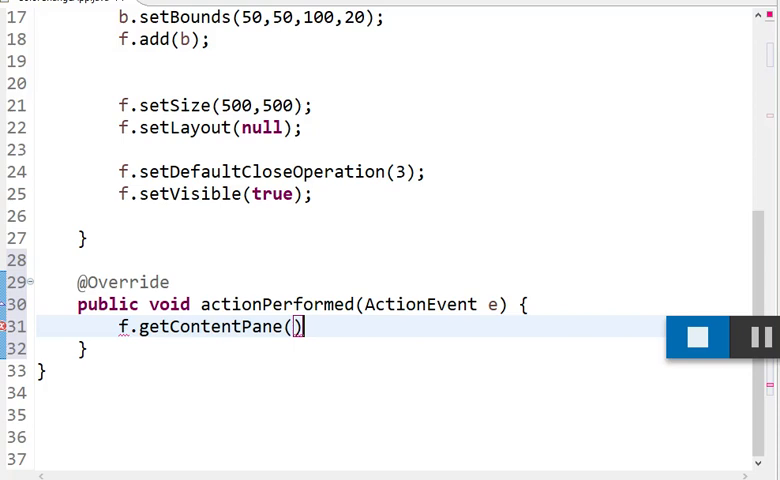
type(".")
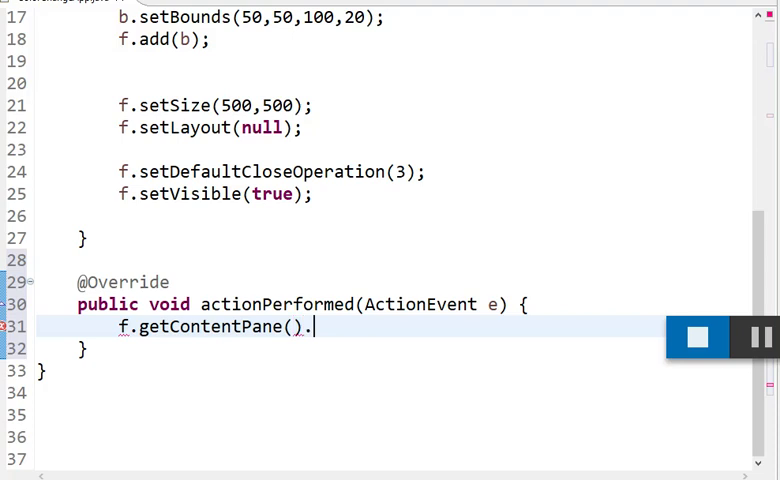
type("setBackgr")
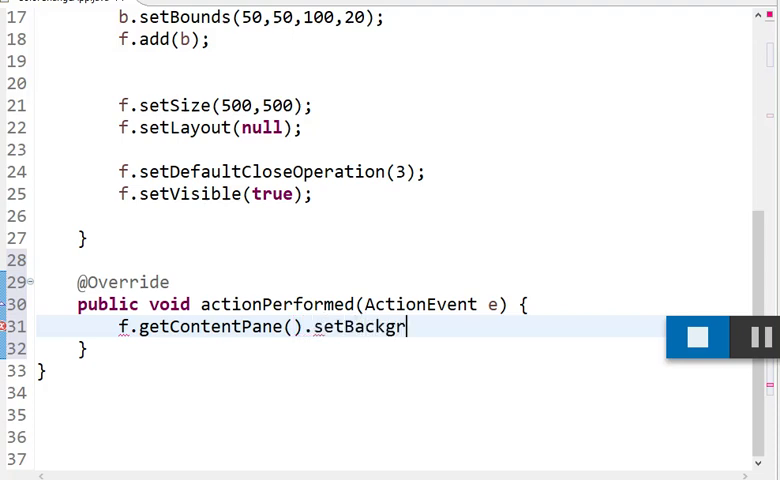
type("ound()")
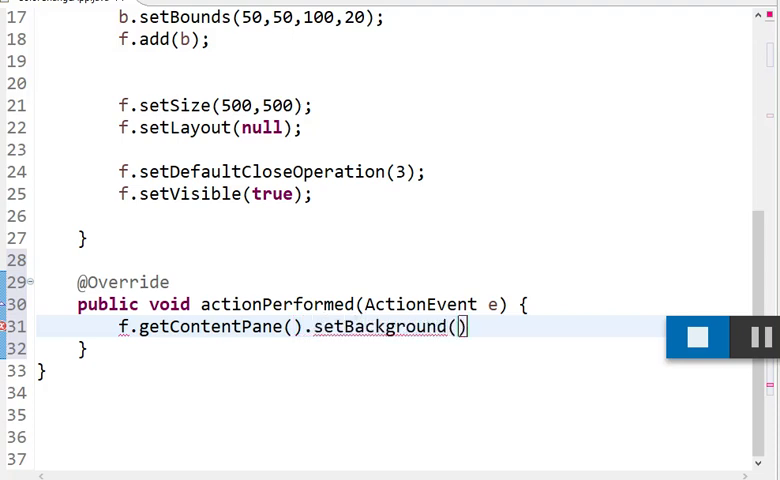
type(";")
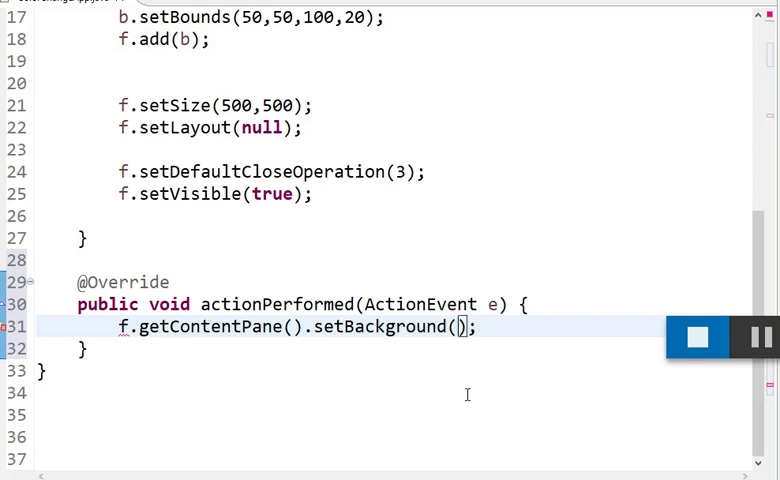
type("Color.")
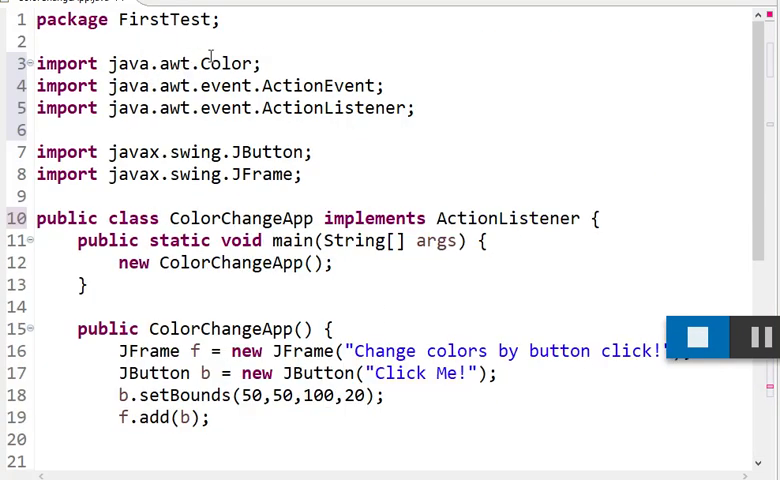
Declare field JFrame f; and assign f = new JFrame(...) in the constructor.
scroll("down", 3)
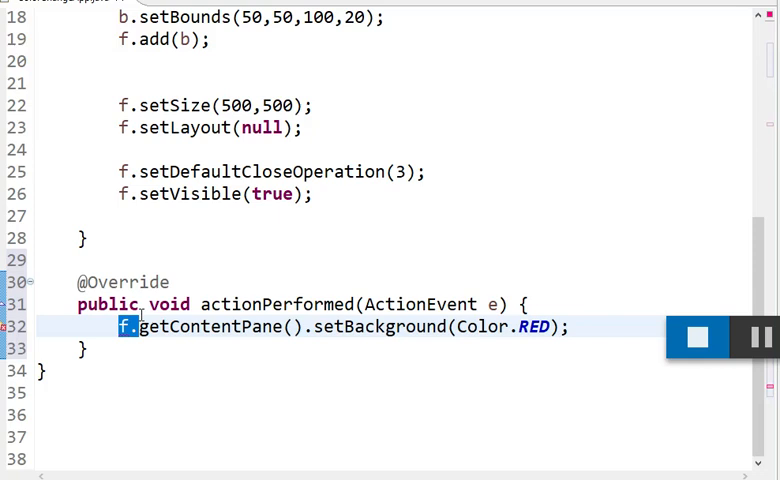
scroll("up", 3)
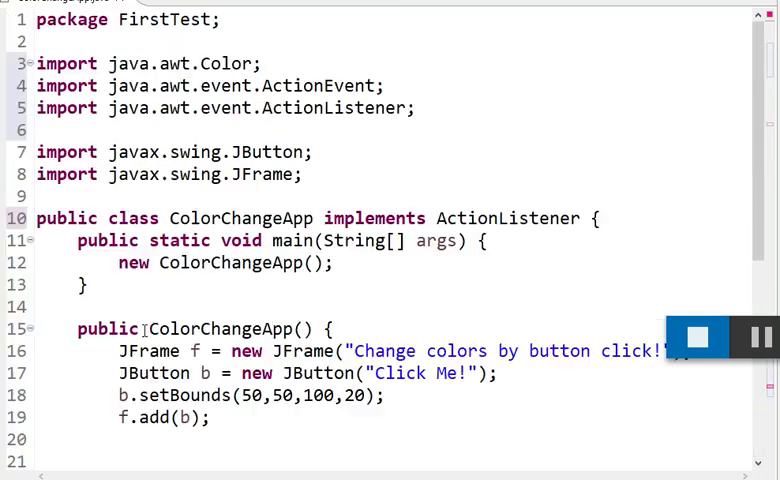
scroll("down", 3)
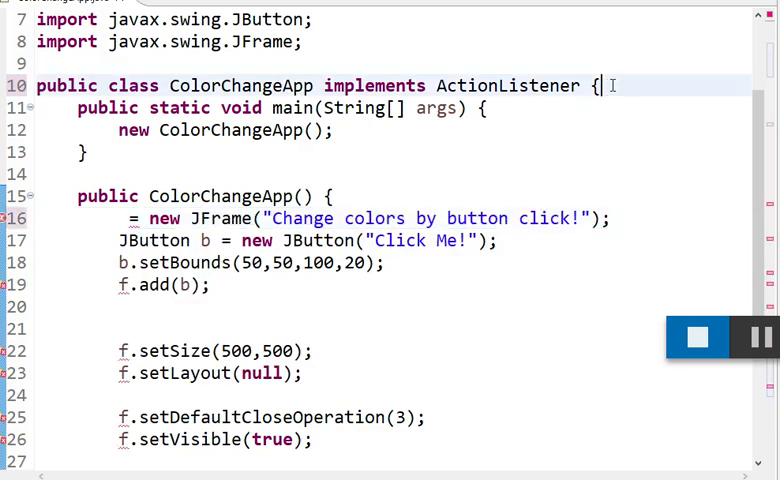
type("JFrame f;")
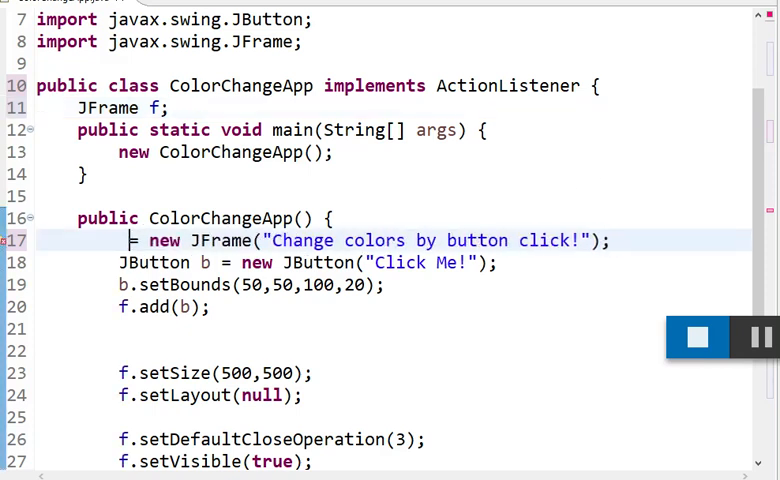
type("f")
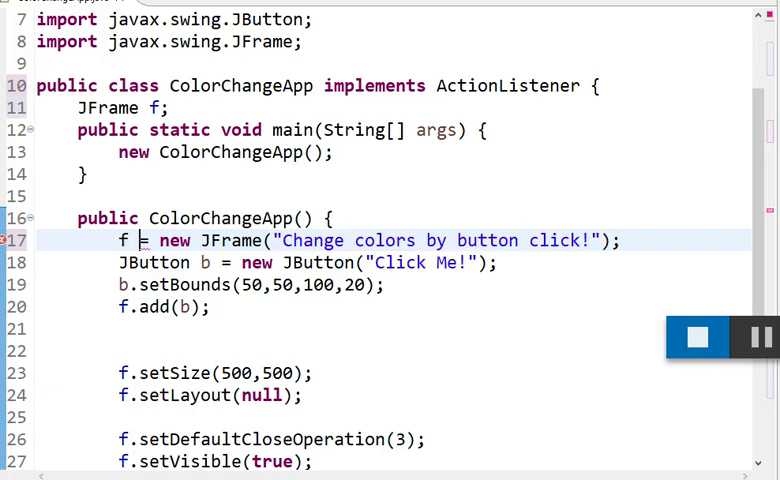
scroll("down", 3)
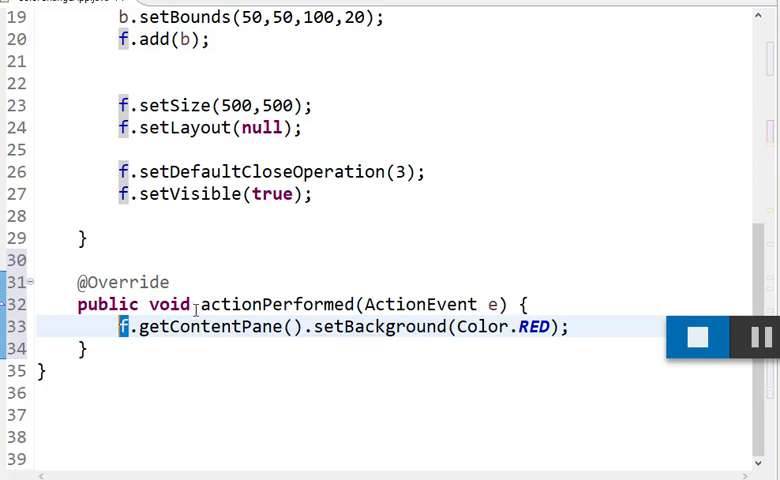
scroll("up", 3)
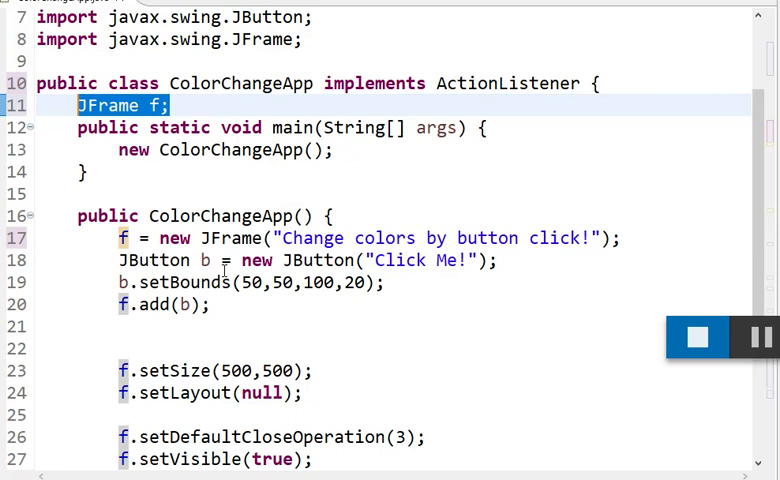
scroll("down", 3)
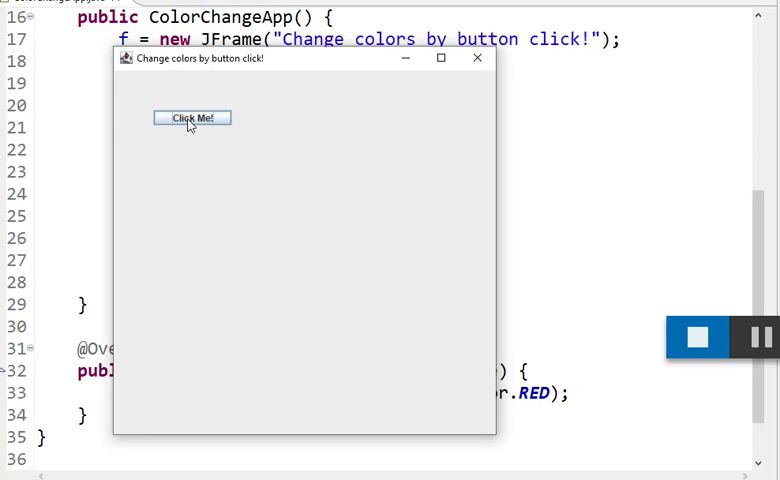
mouse_move(478, 56)
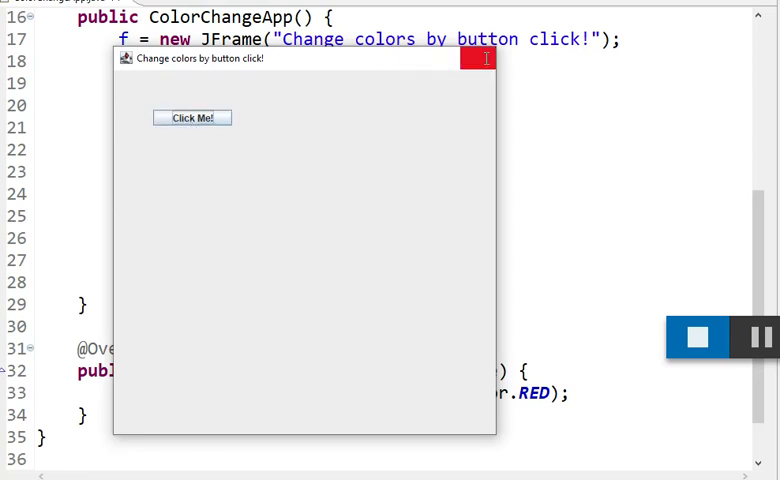
left_click(484, 60)
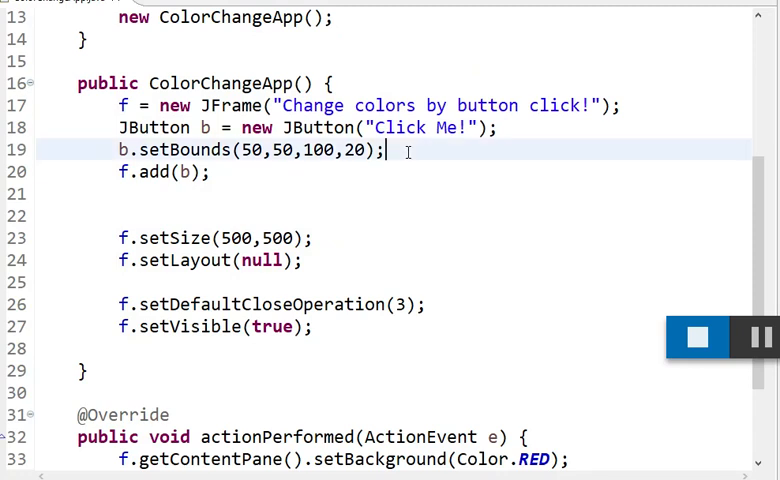
Wire the button with b.addActionListener(this) and view addActionListener's Javadoc.
scroll("down", 3)
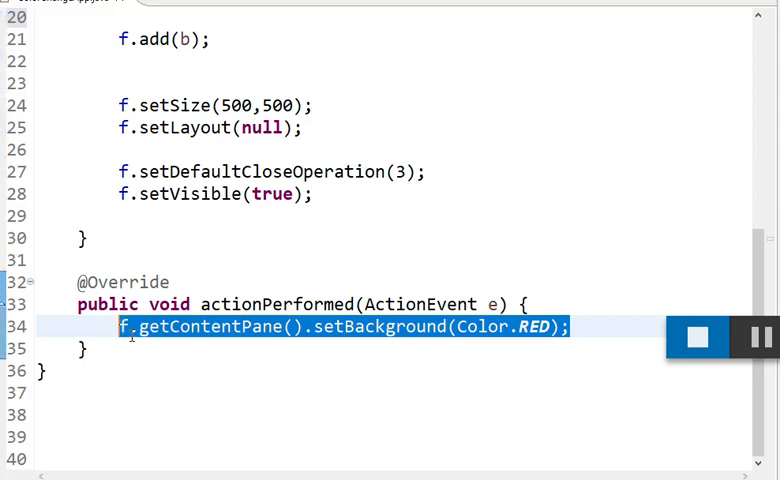
scroll("up", 3)
type("f.addActionListener")
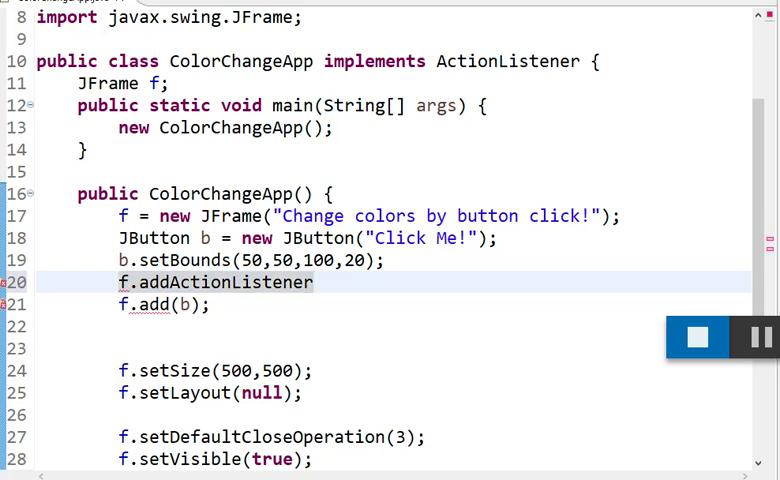
type("(this);")
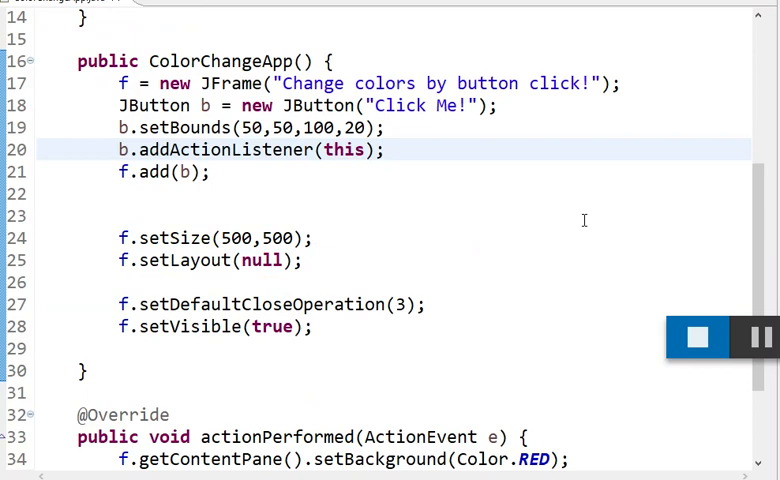
double_click(224, 150)
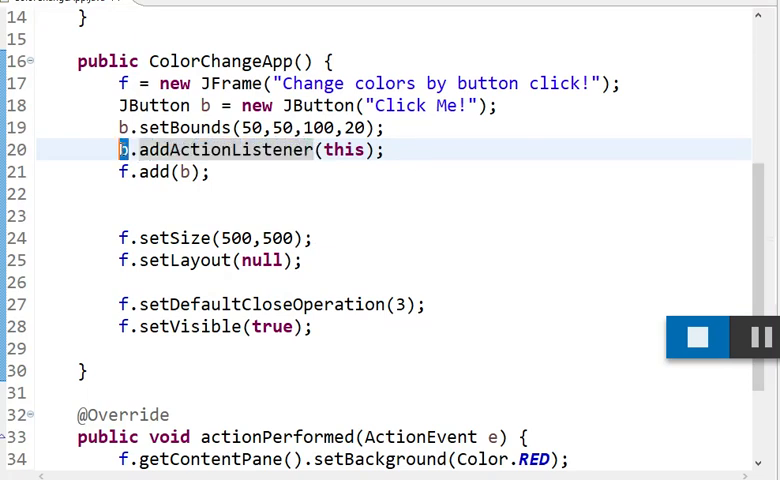
left_click(120, 148)
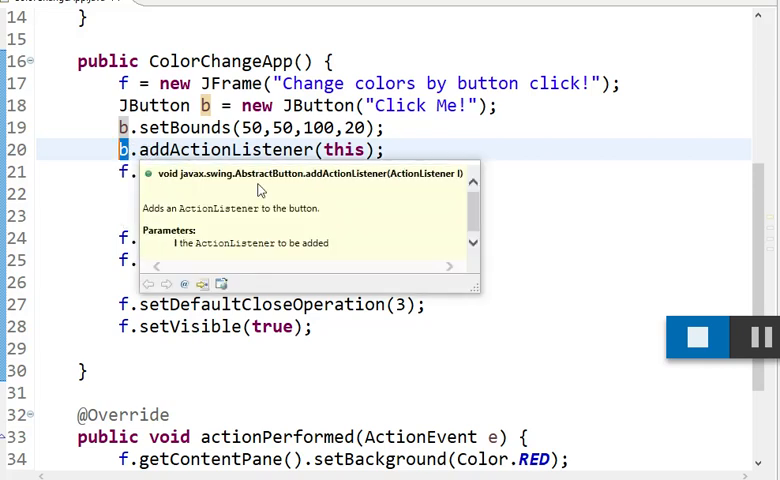
mouse_move(332, 244)
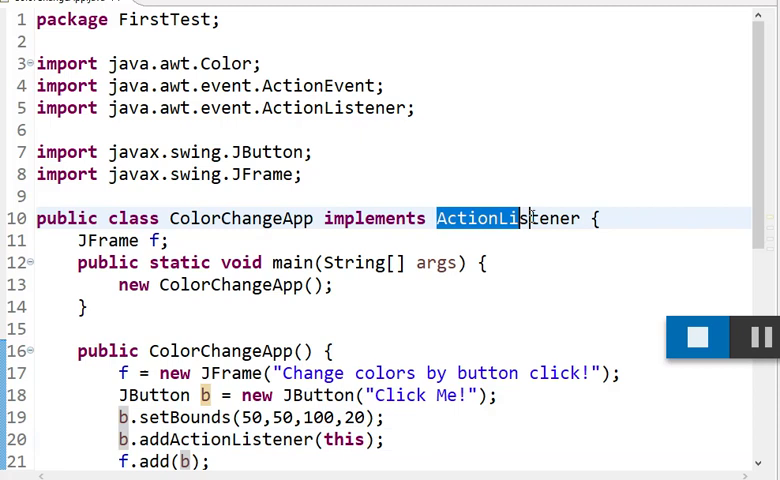
Review the addActionListener wiring and the Color.RED actionPerformed line without changing code.
scroll("down", 3)
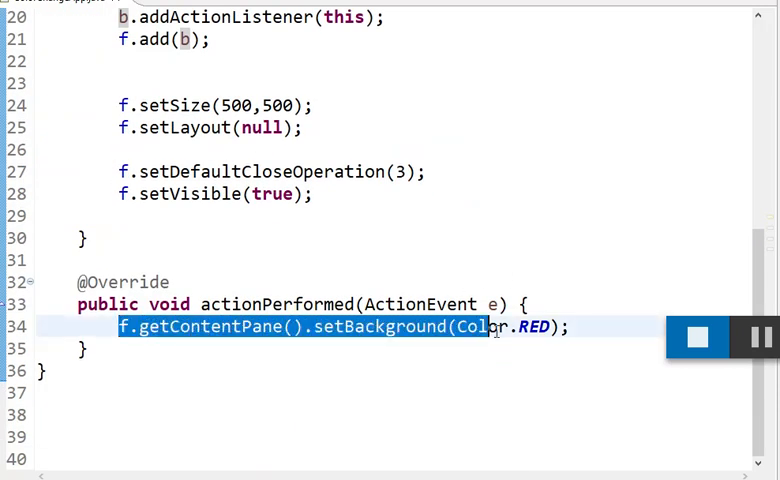
scroll("up", 3)
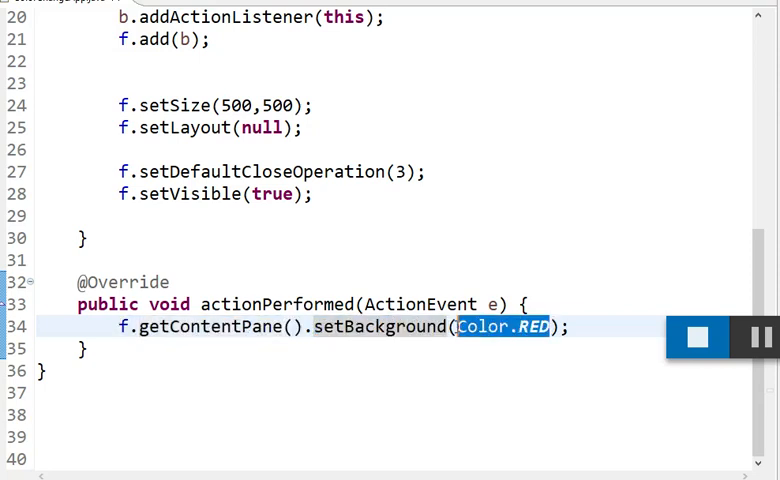
scroll("up", 3)
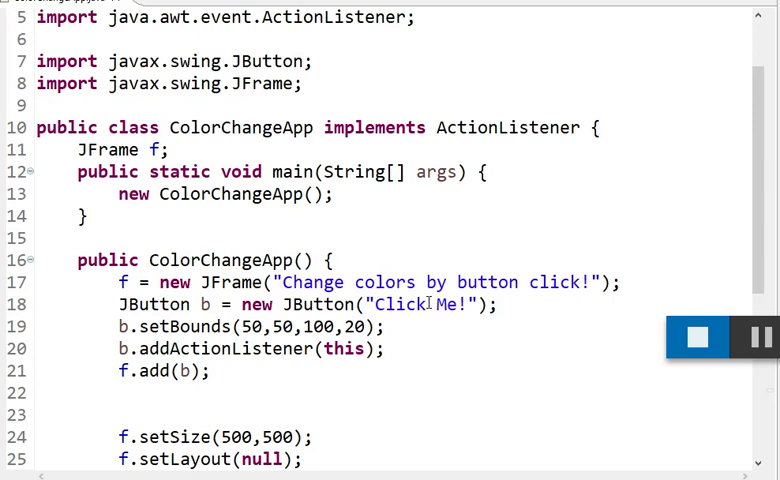
scroll("down", 3)
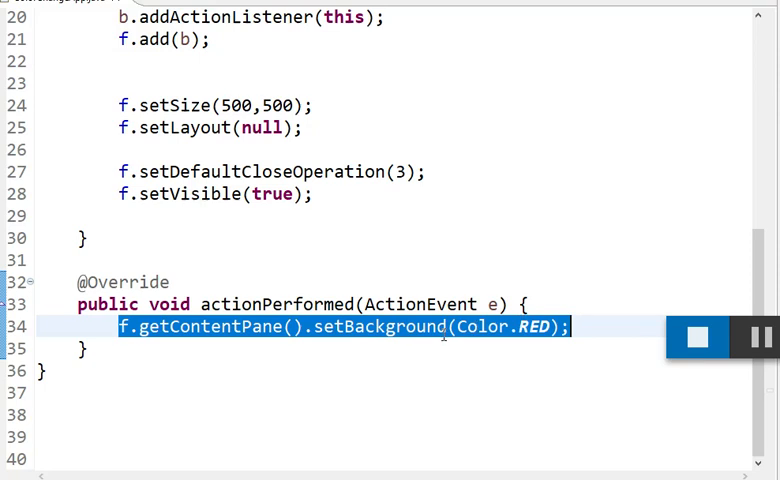
scroll("up", 3)
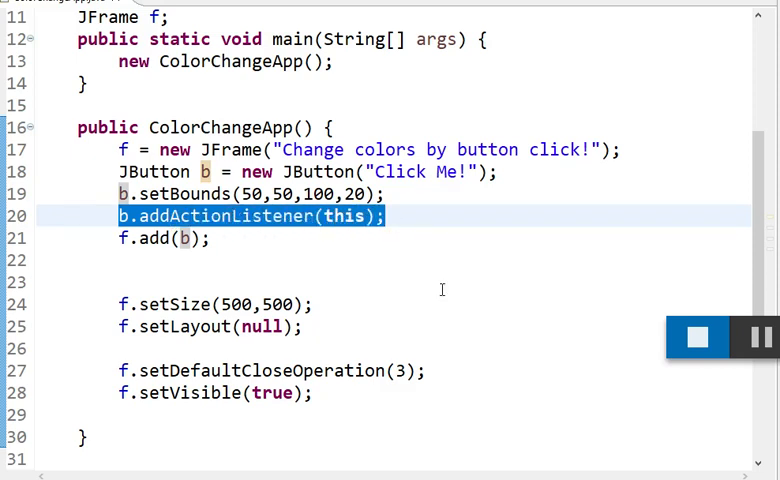
scroll("down", 3)
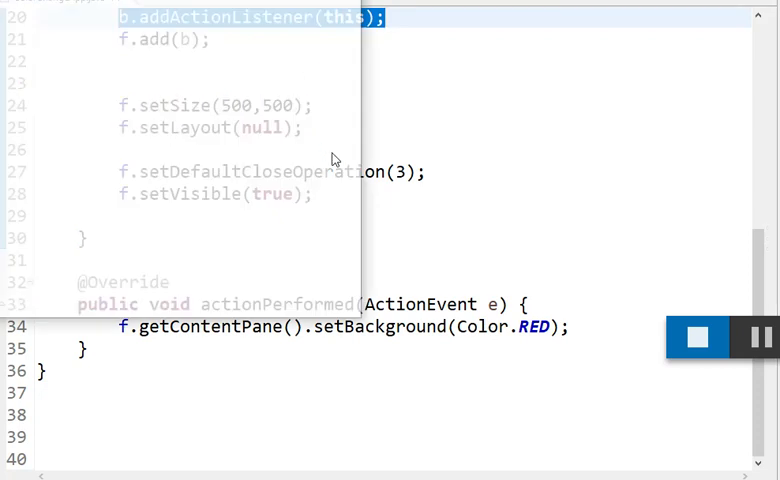
left_click(696, 336)
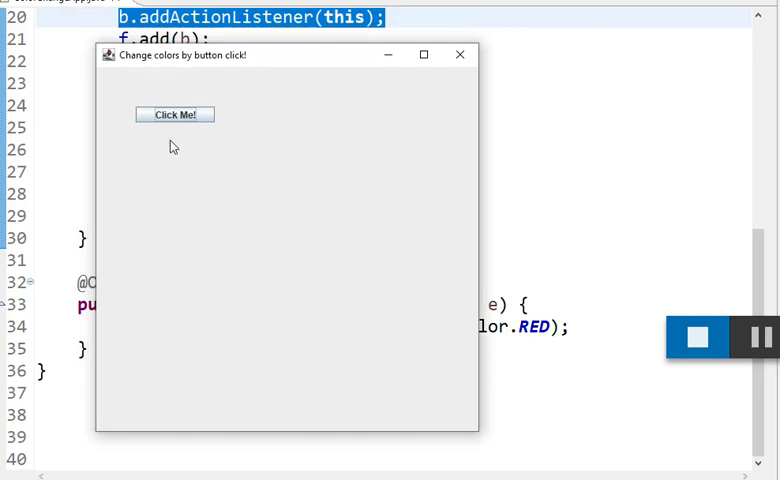
left_click(174, 114)
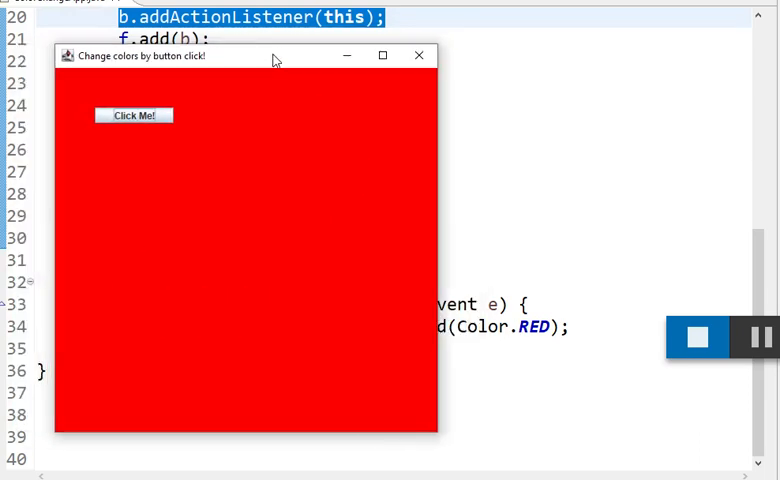
mouse_move(248, 166)
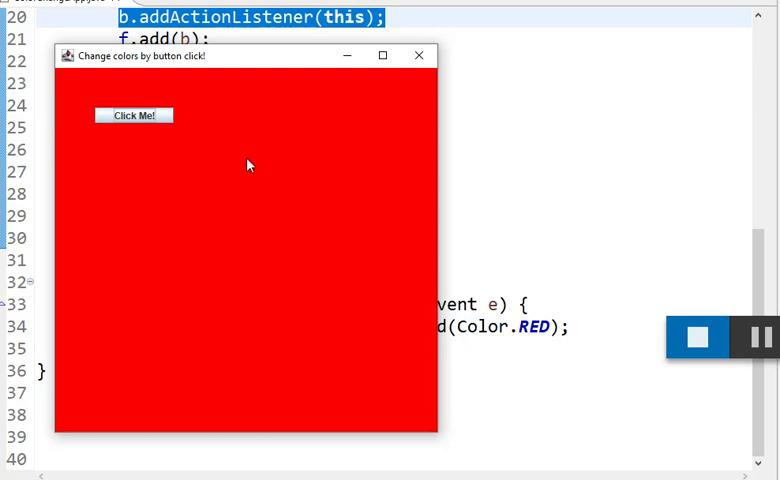
mouse_move(238, 250)
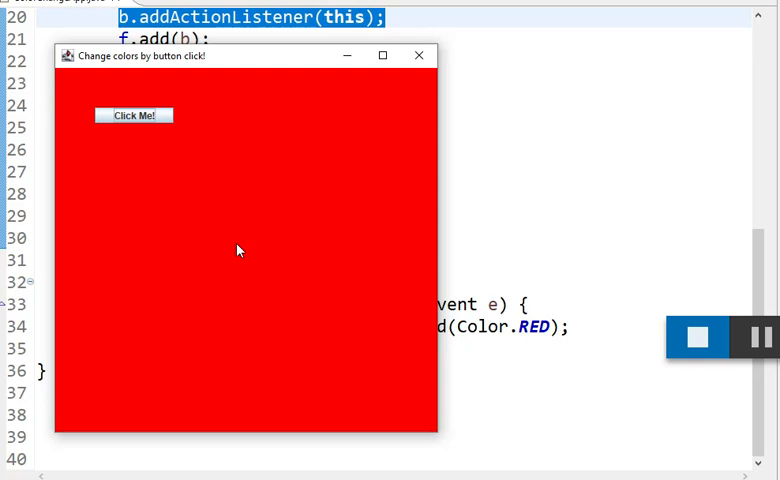
left_click(418, 56)
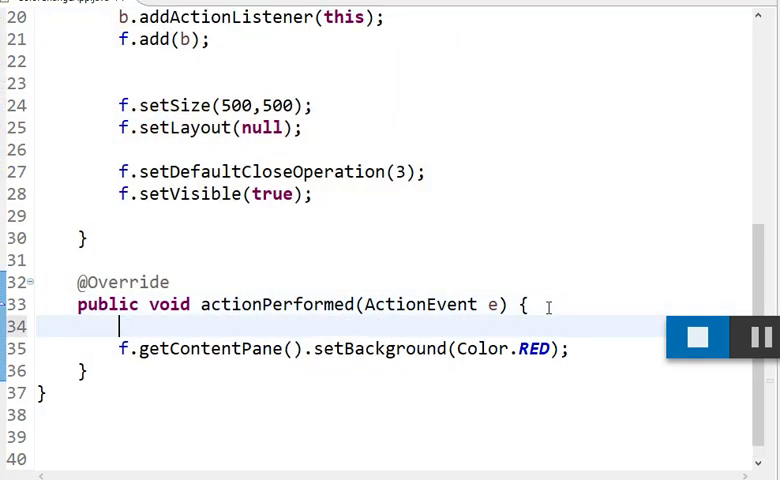
Declare int r = (int)(Math.random()*256) in actionPerformed, discarding a half-written R,G,B declaration.
type("int")
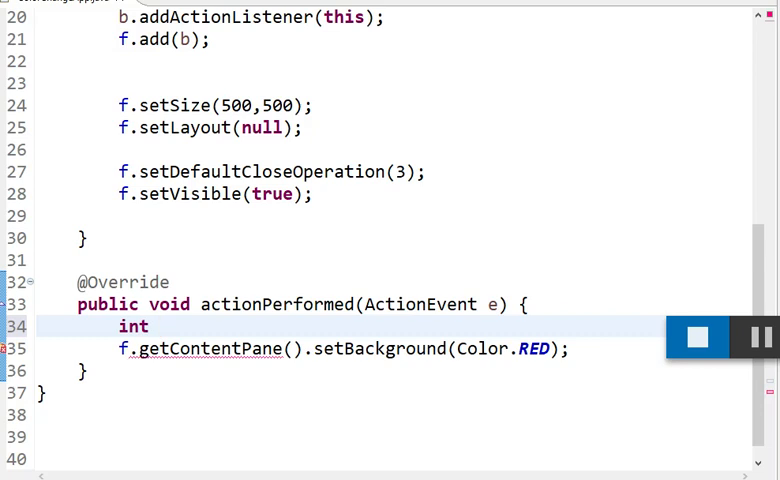
type("R,")
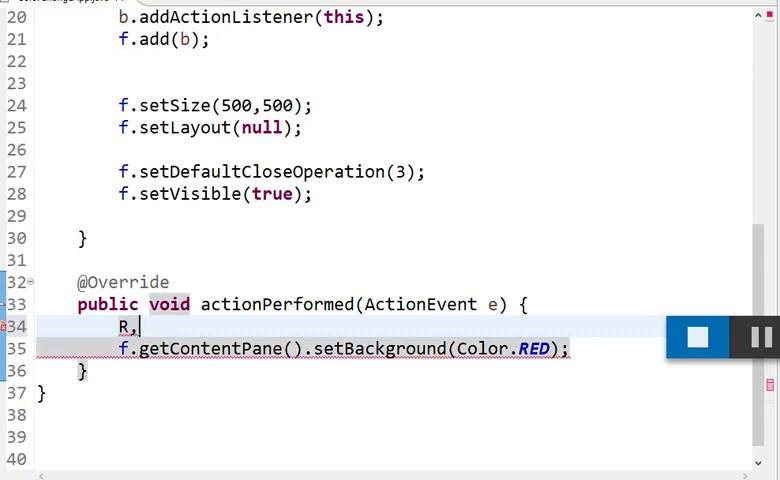
type("G,B")
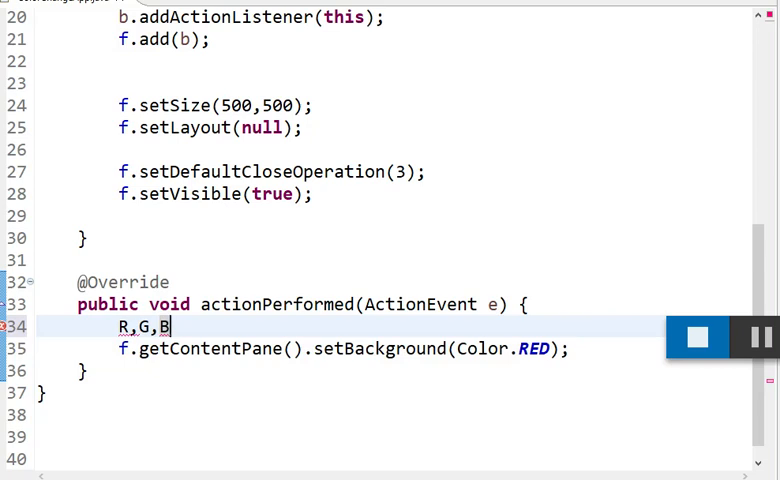
key("Backspace")
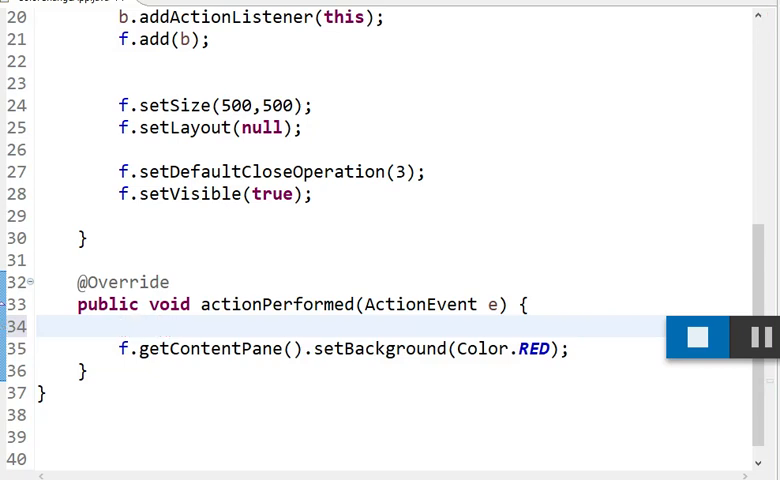
type("int r")
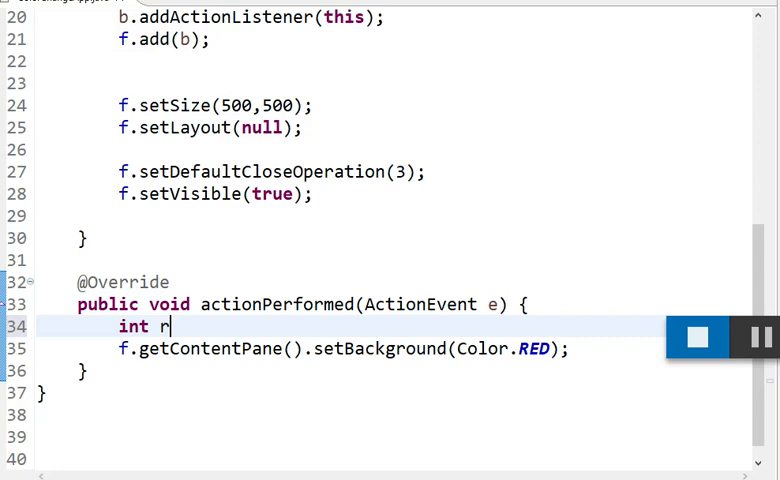
type("= Math.")
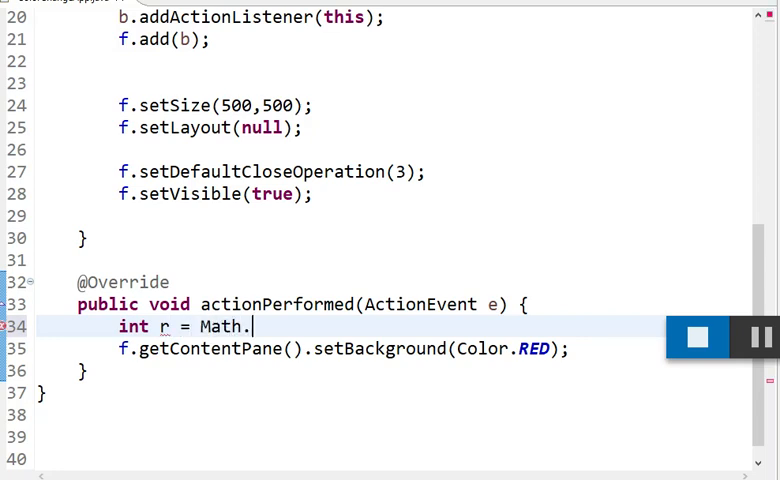
type("random();")
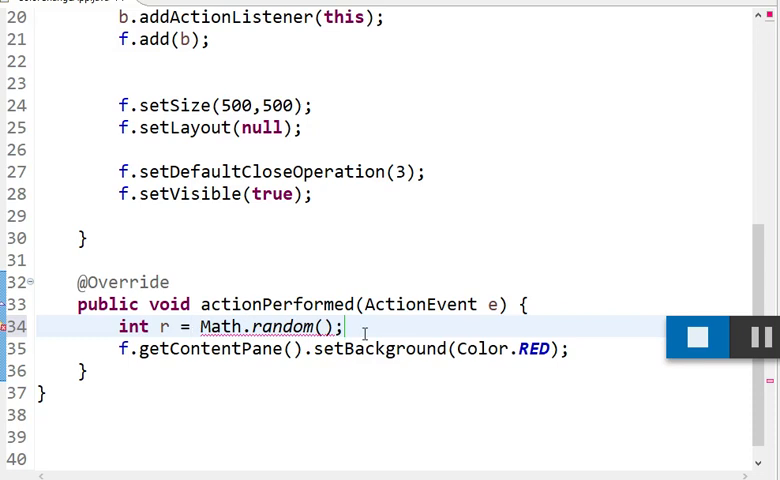
type("(int) (")
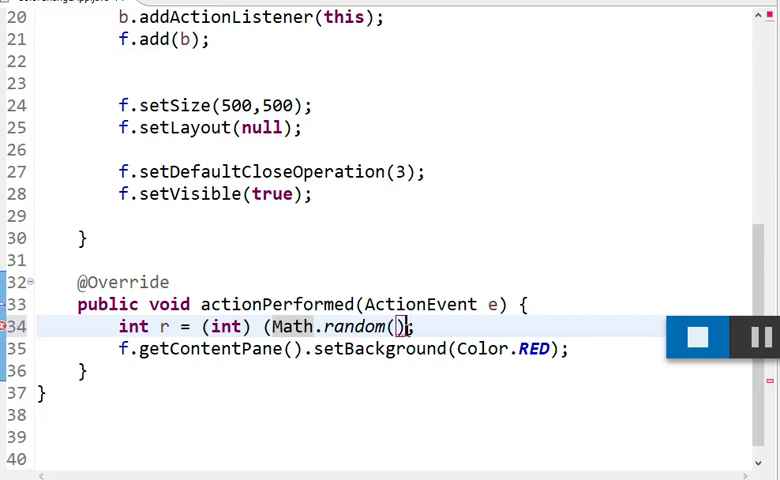
type("*2")
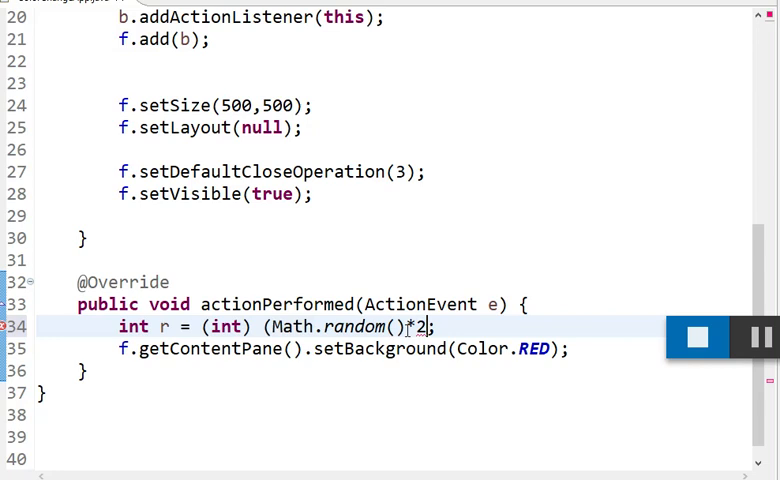
type("56")
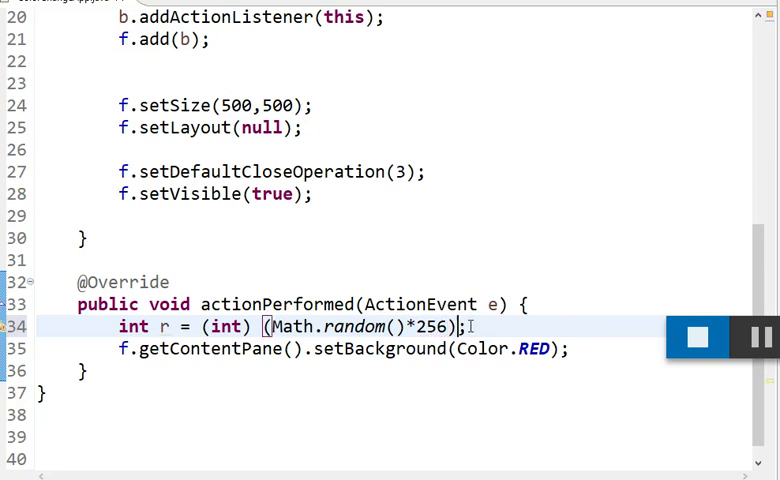
Add int g and int b declarations using the same (int)(Math.random()*256) expression.
left_click_drag(464, 326, 256, 326)
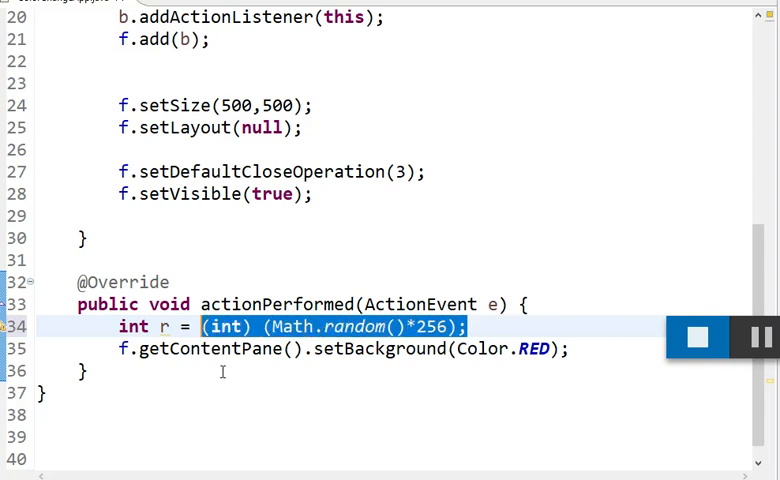
key("Return")
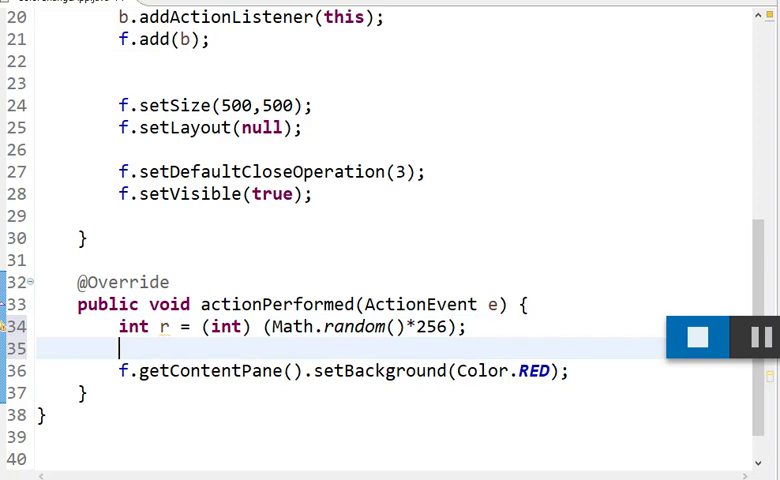
type("int")
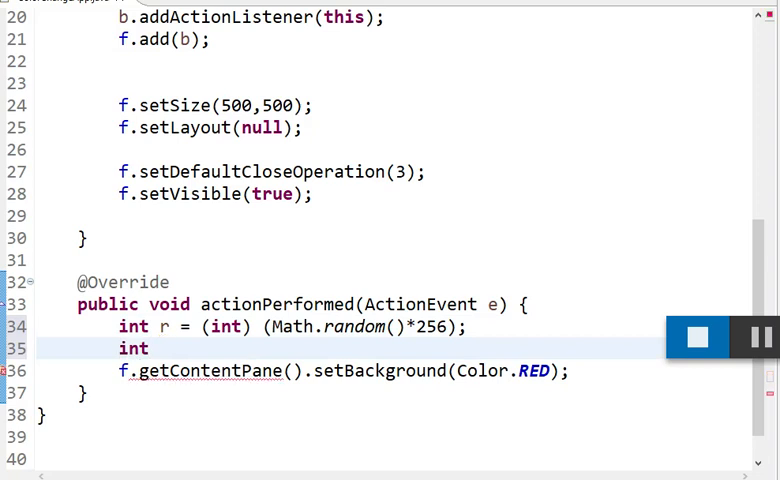
type("g = (int) (Math.random()*256);")
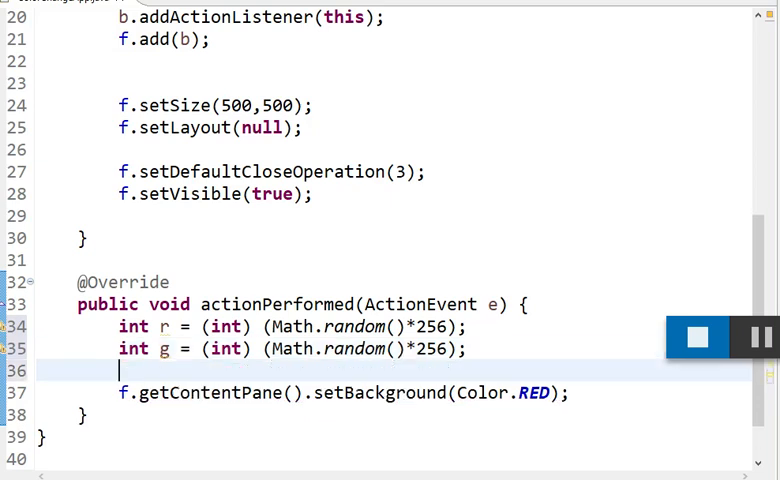
type("int b =")
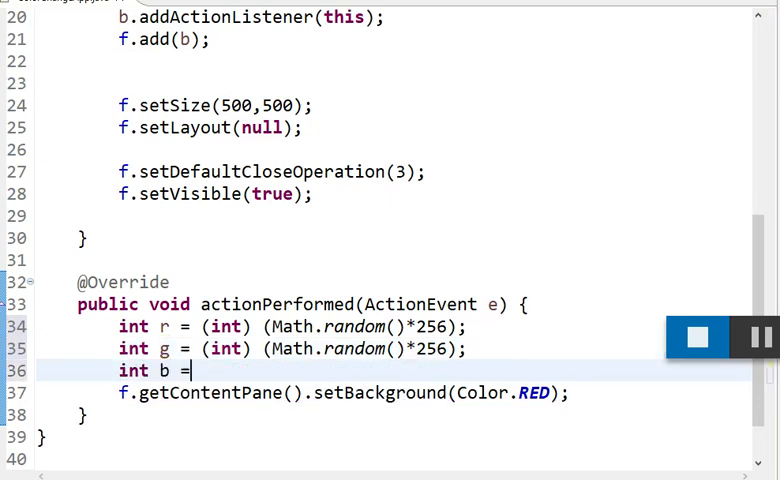
type("(int) (Math.random()*256);;")
type("Color")
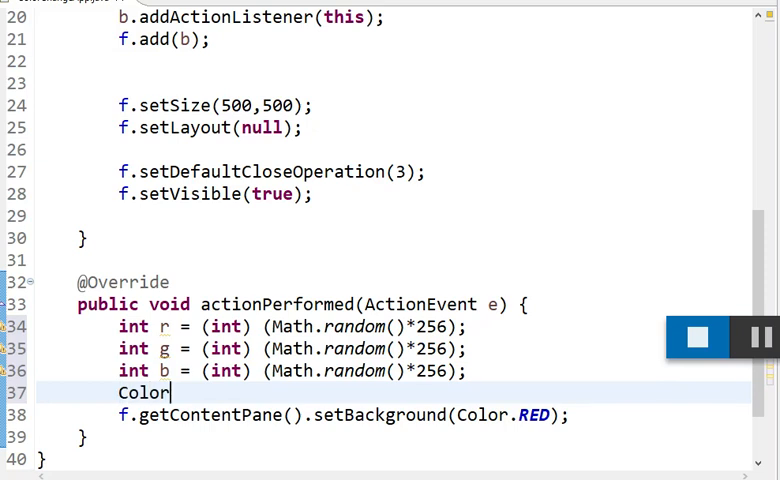
Build Color c = new Color(r,g,b) and use c in place of Color.RED.
type("c")
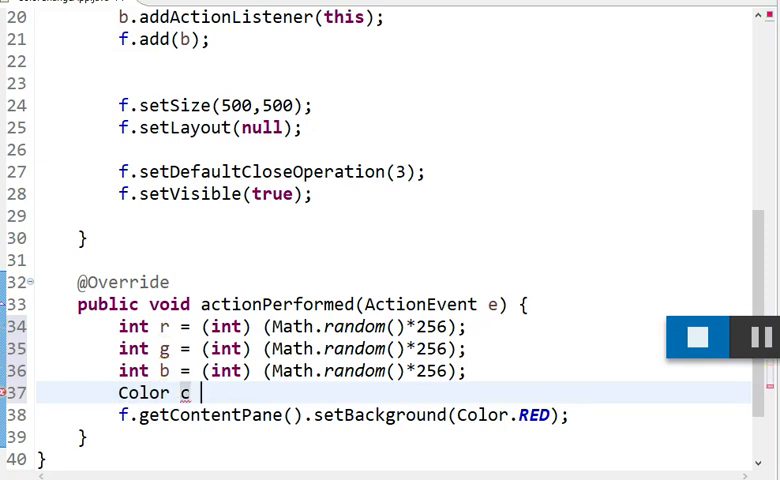
type("= new Color")
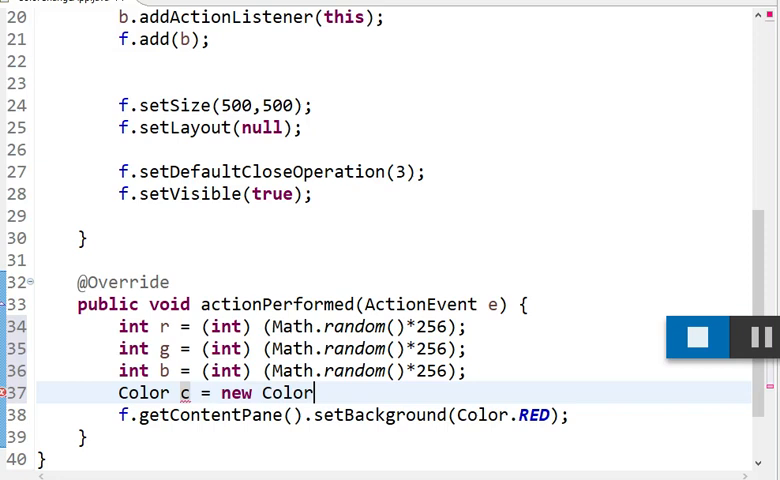
type("(r)")
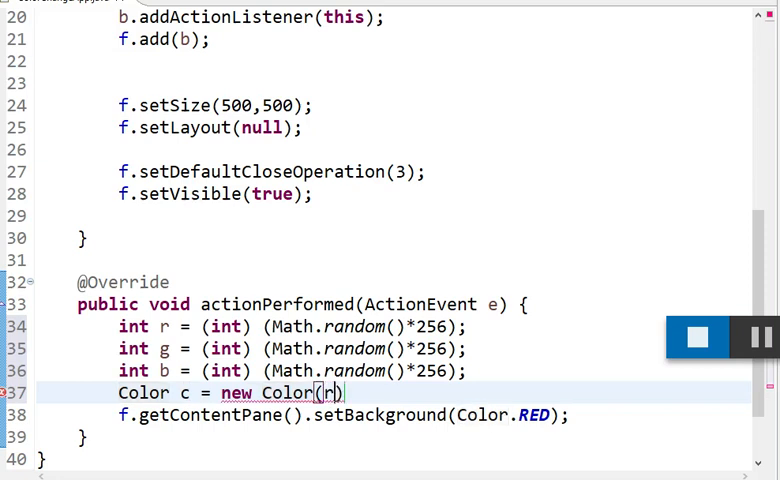
type(",g,b);")
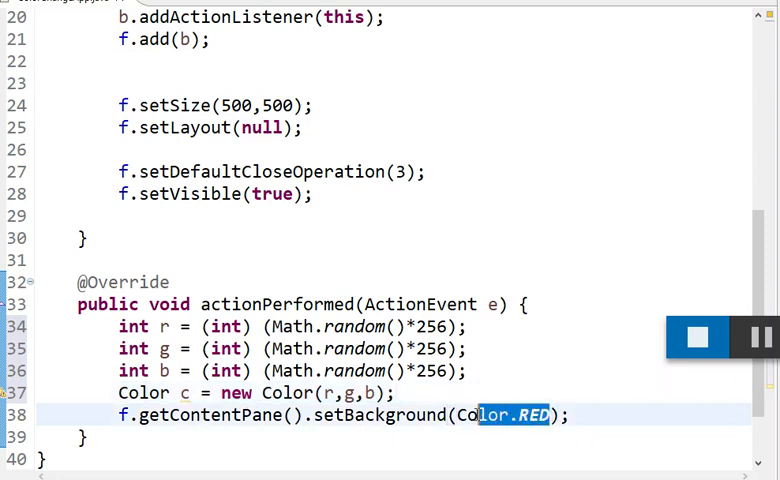
type("c")
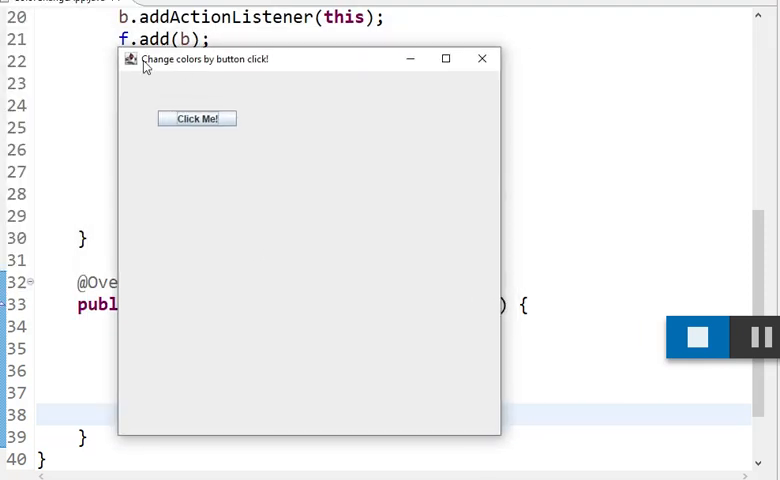
mouse_move(264, 66)
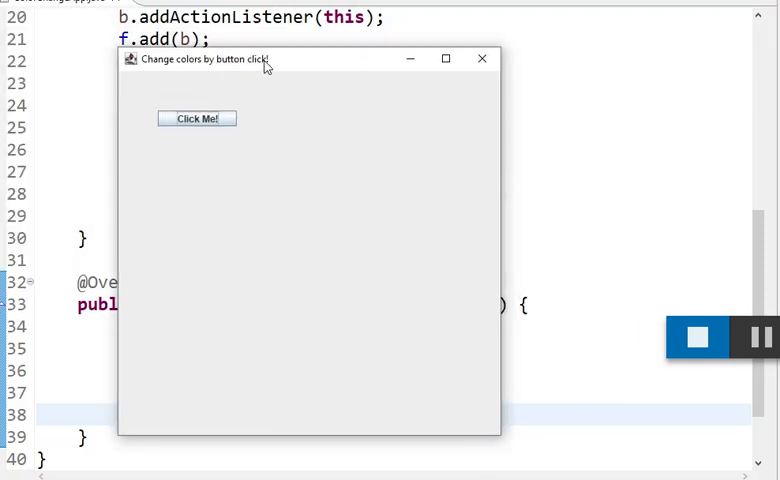
Click Click Me! four times in the running app, painting a new random background each time.
left_click(196, 118)
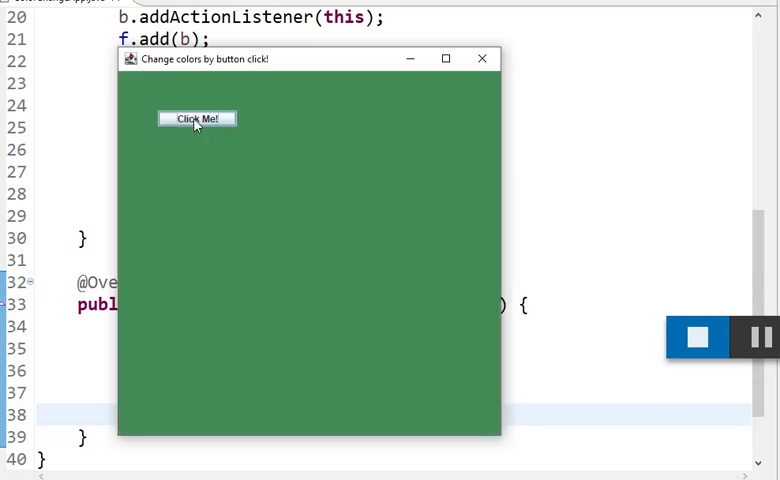
left_click(196, 118)
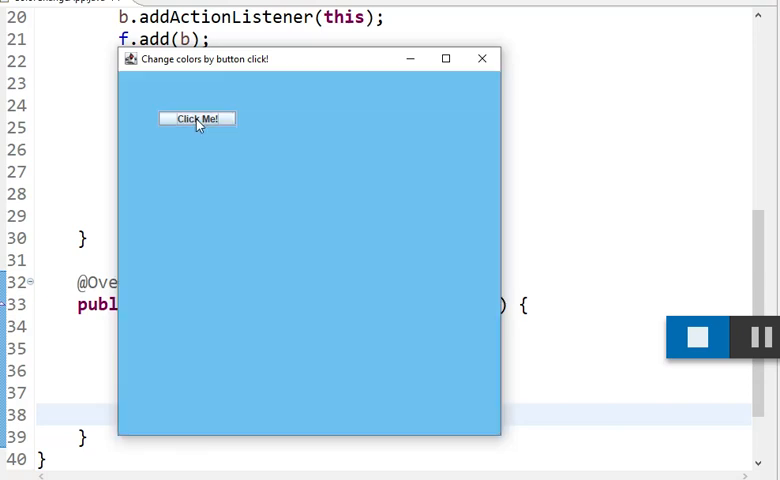
left_click(196, 118)
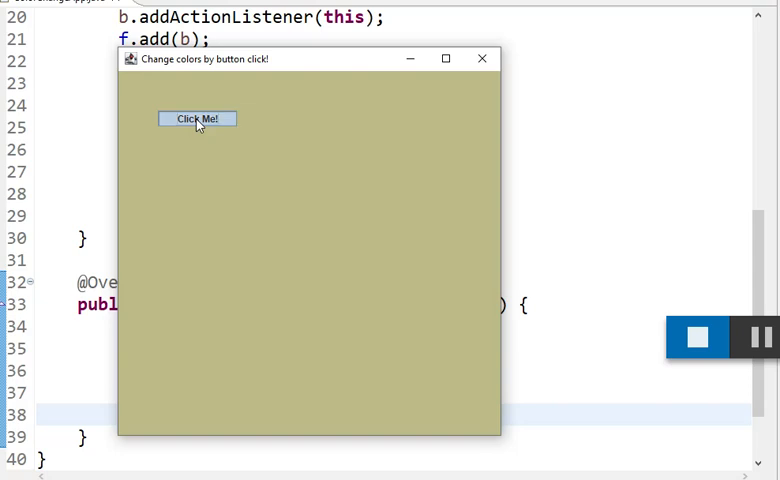
left_click(196, 118)
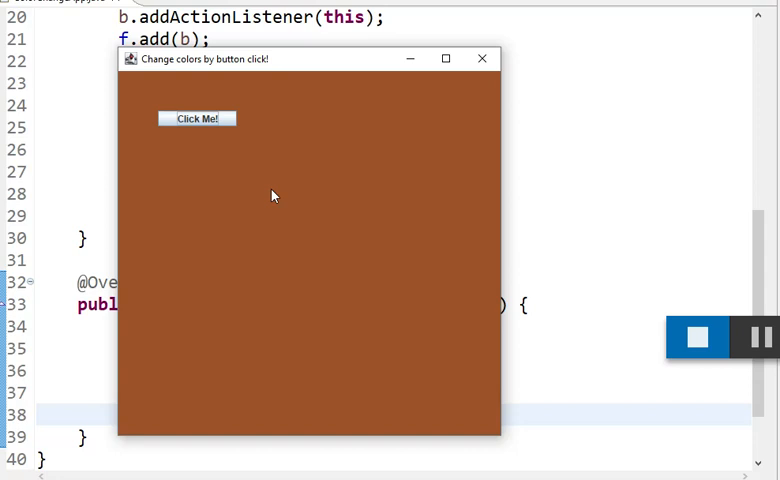
mouse_move(280, 130)
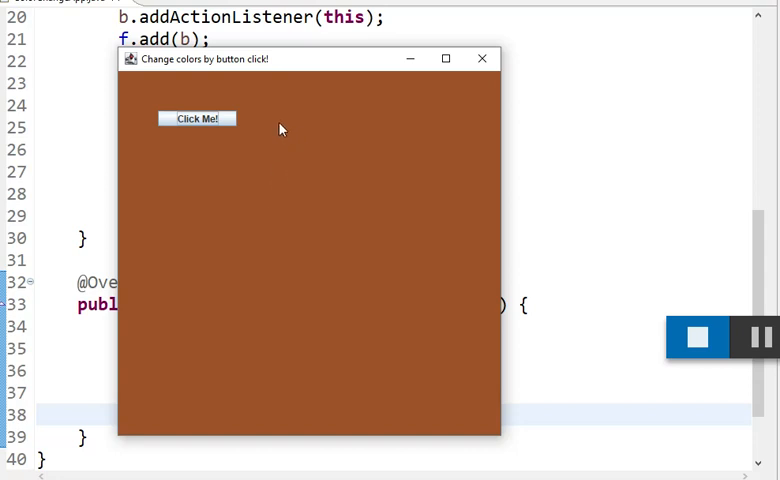
mouse_move(250, 118)
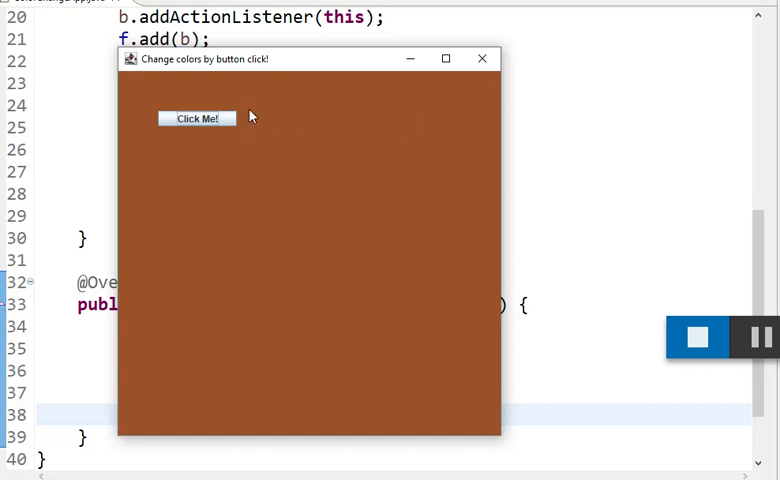
mouse_move(238, 120)
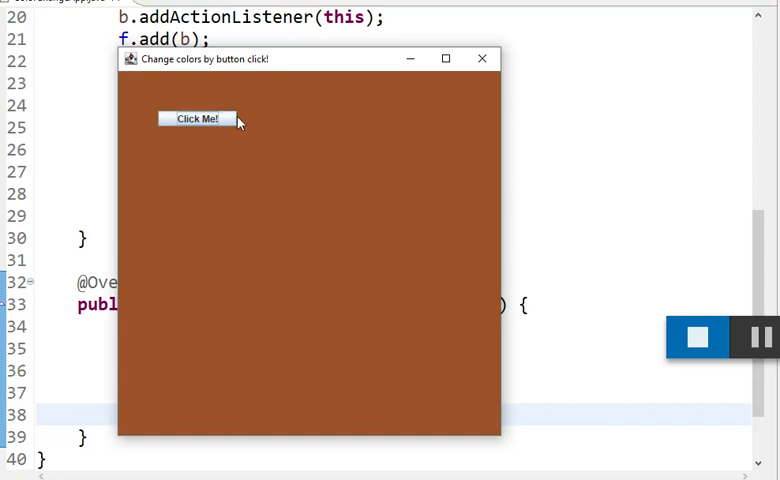
mouse_move(436, 114)
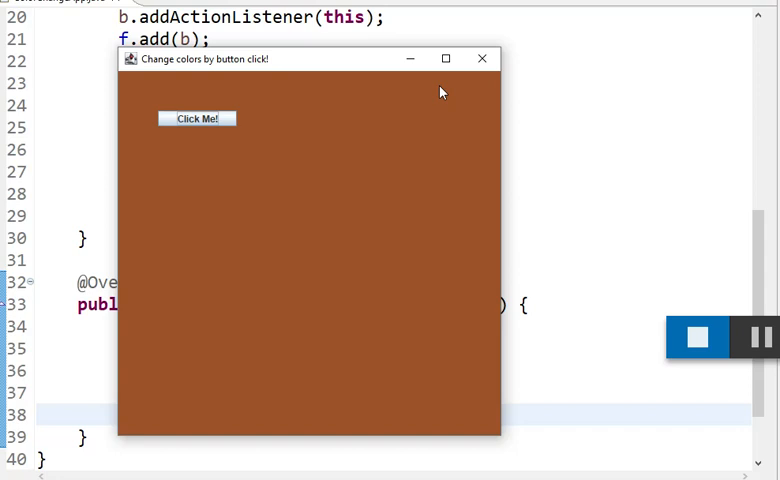
mouse_move(470, 78)
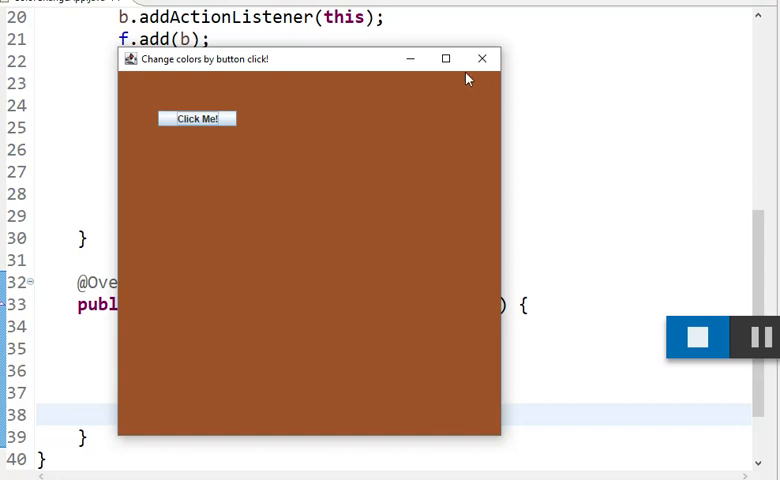
Close the running colour app window and return to the class's field declarations.
left_click(482, 58)
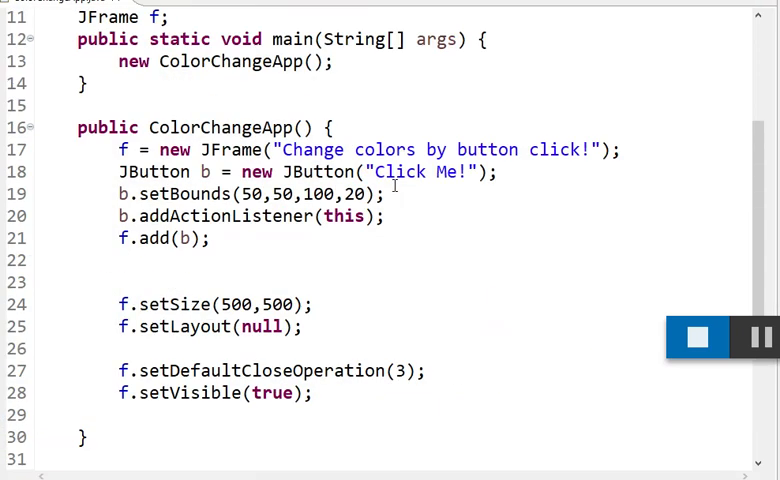
scroll("up", 3)
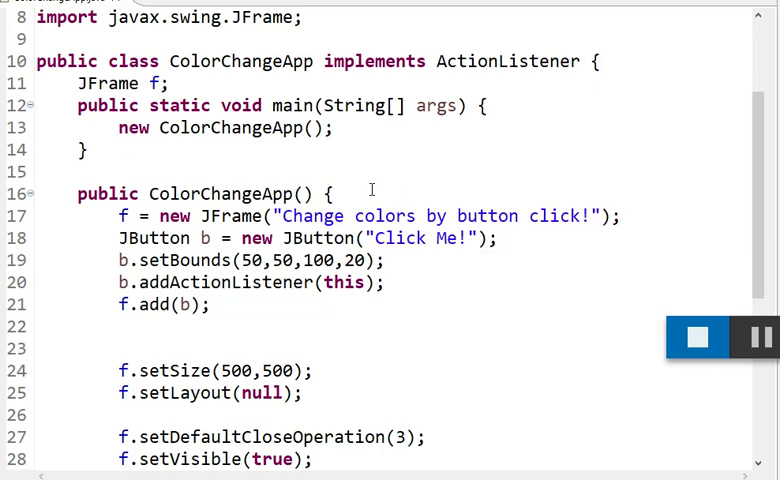
scroll("down", 3)
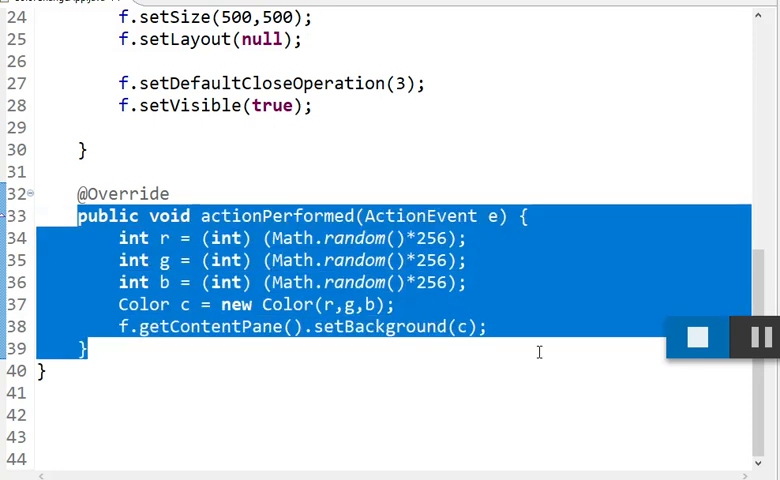
scroll("up", 3)
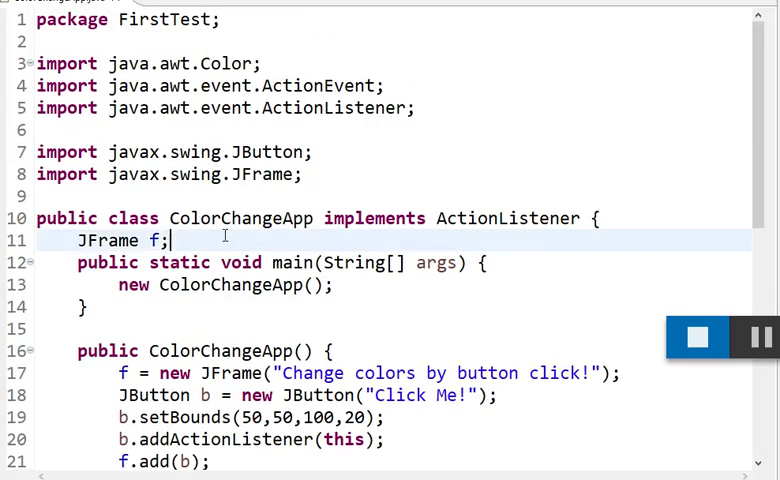
Declare the field JTextField tf and import javax.swing.JTextField via the quick fix.
type("JTe")
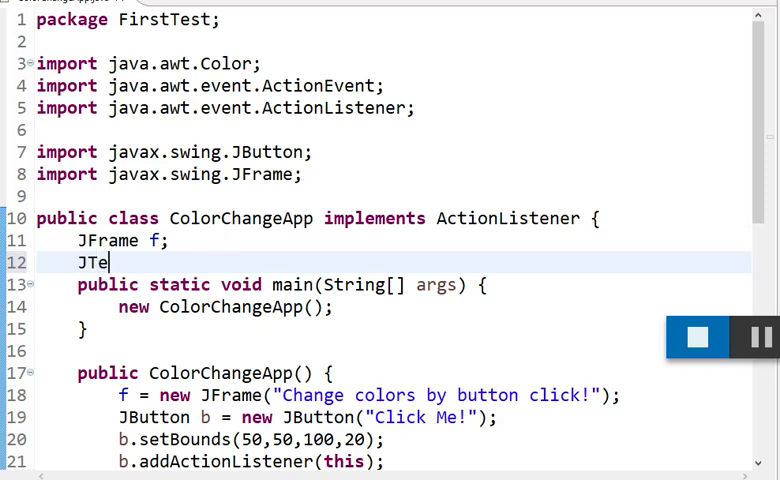
type("xtField f;")
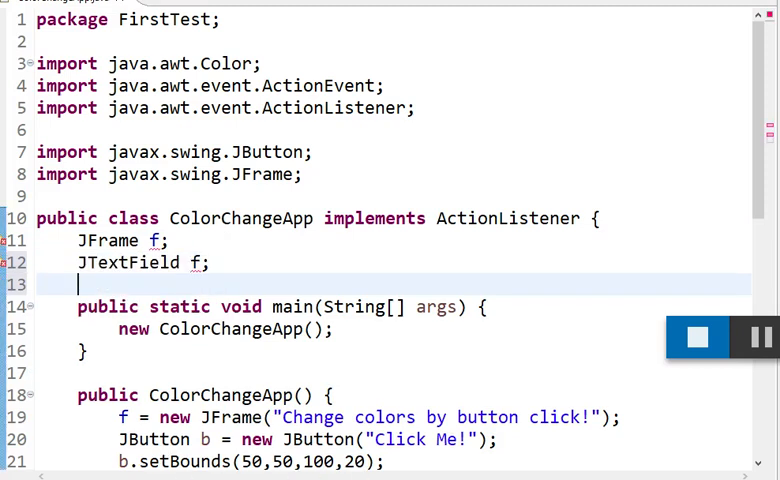
type("t")
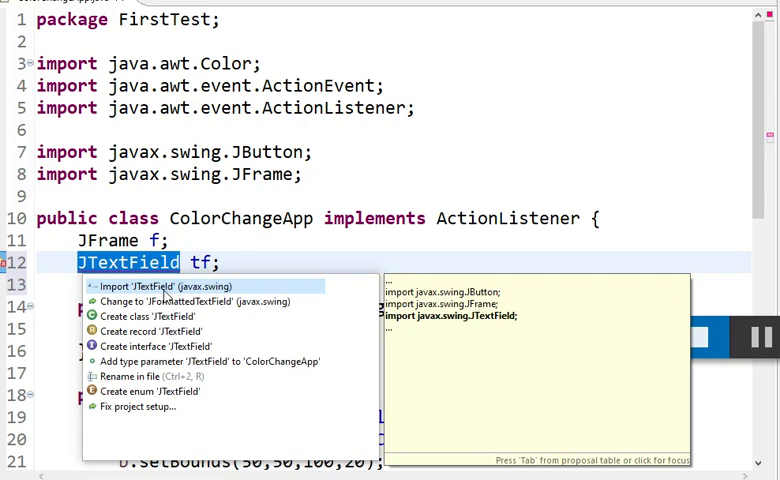
left_click(160, 284)
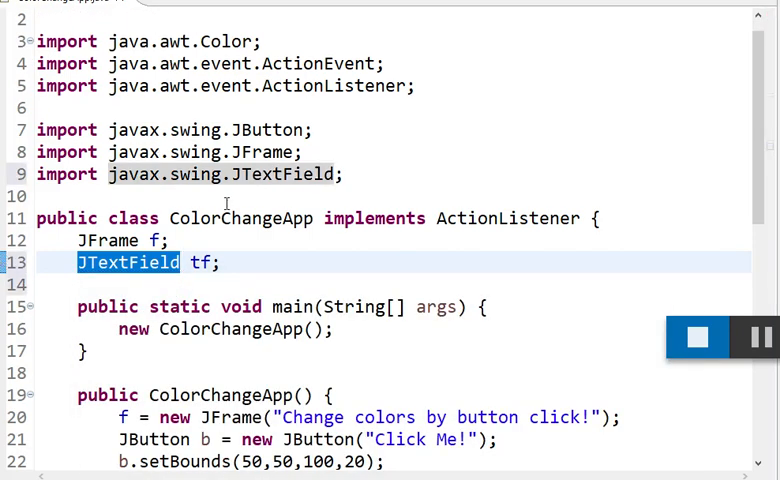
scroll("down", 3)
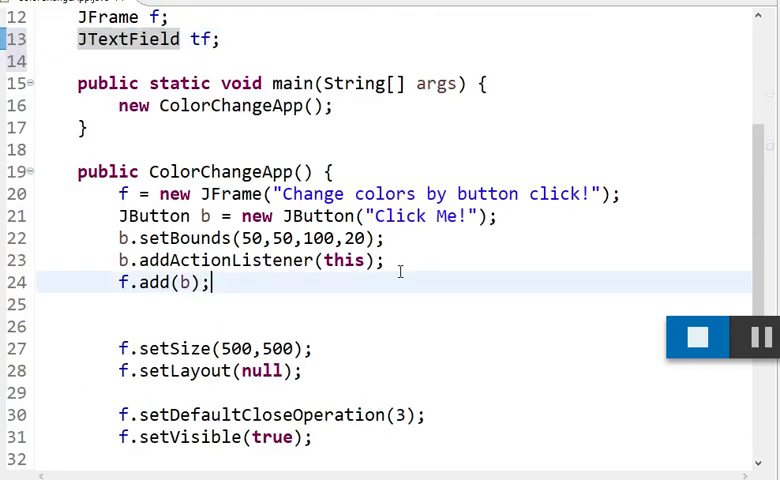
Create tf = new JTextField() in the constructor.
type("J")
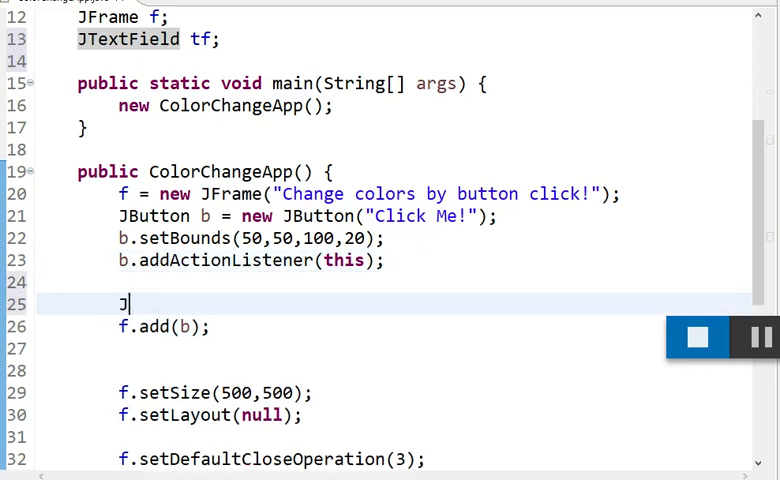
type("TextField tf")
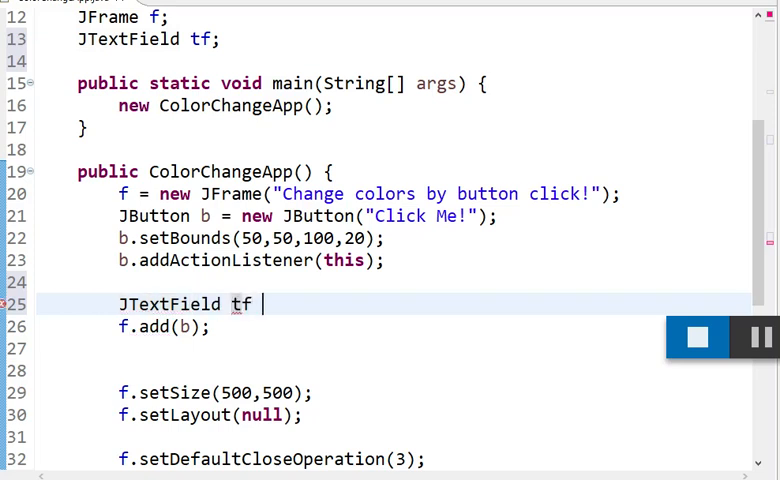
type("= new JTe")
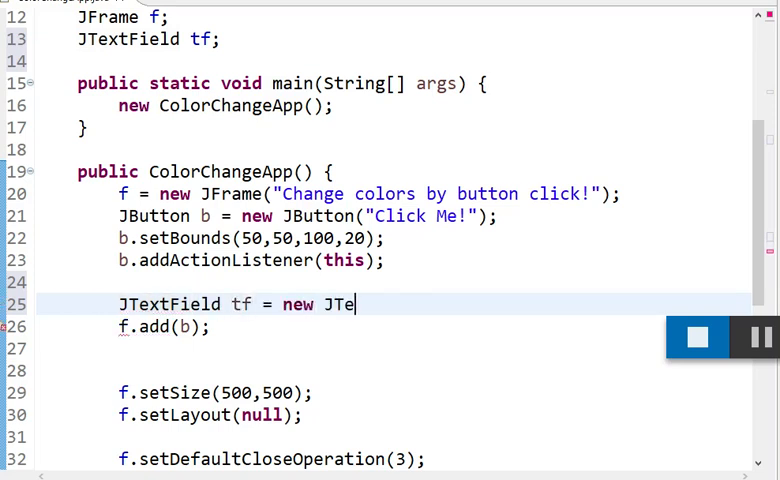
type("xtField")
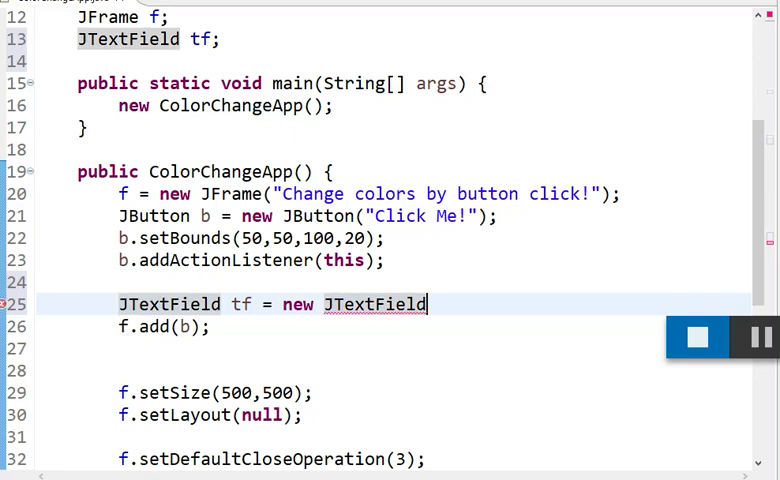
type("();")
type("tf.setBounds")
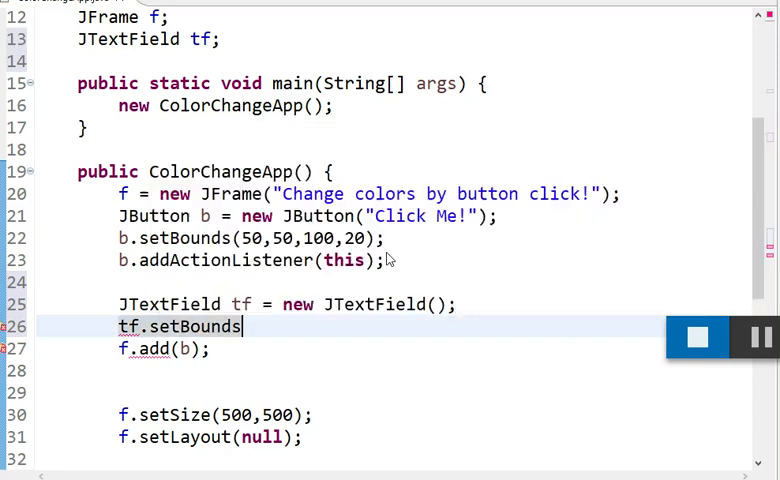
type("(null);")
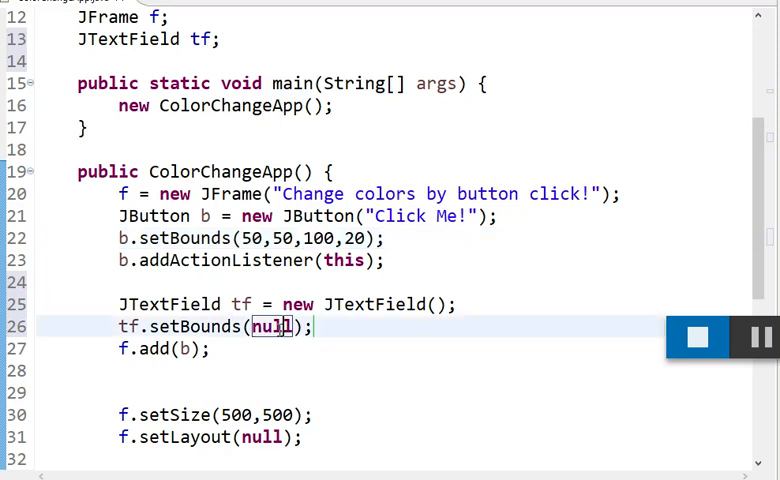
Set tf's bounds to 200,50,100,20 and add it to frame f.
type("200")
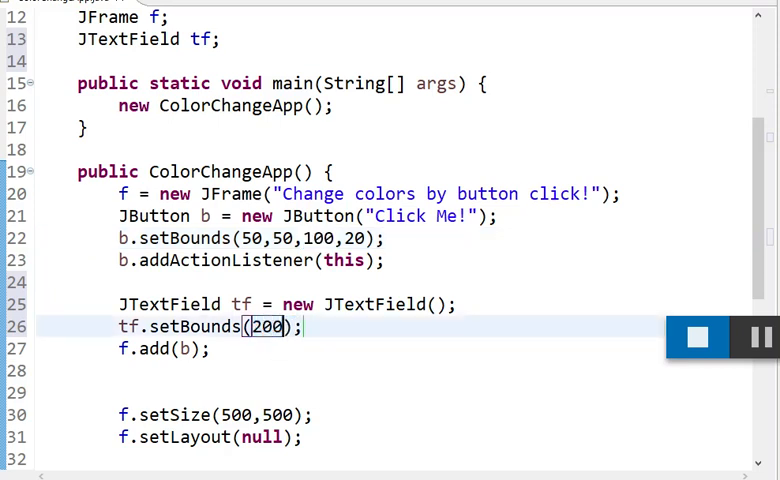
type(",50")
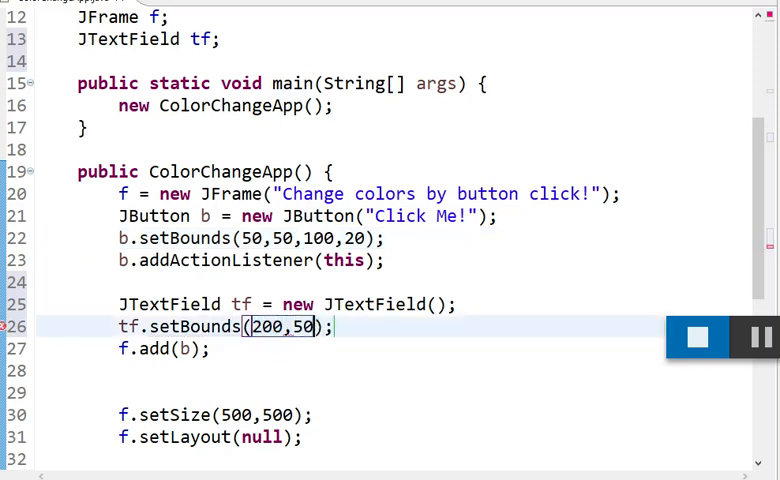
type("10")
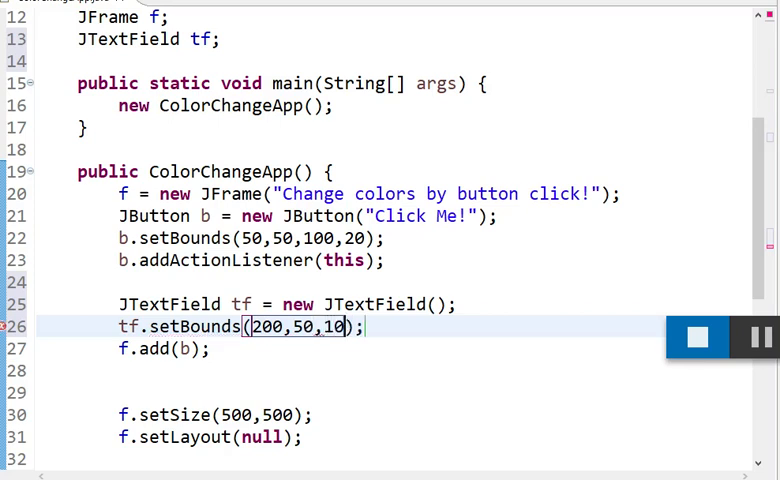
type("0,")
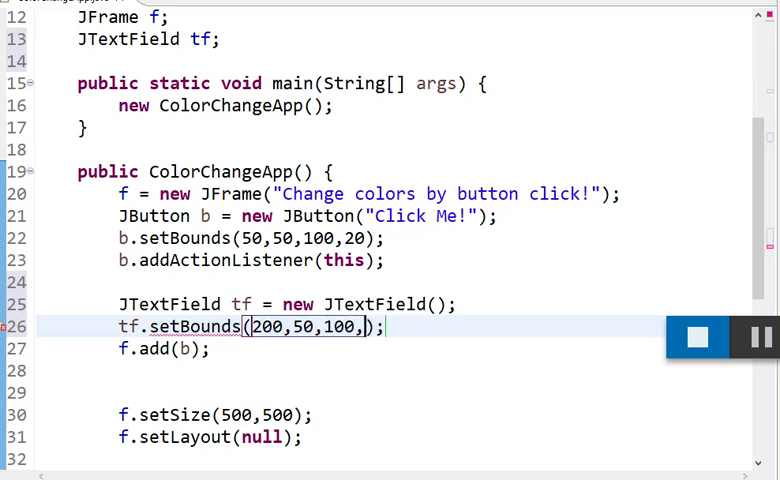
type("20")
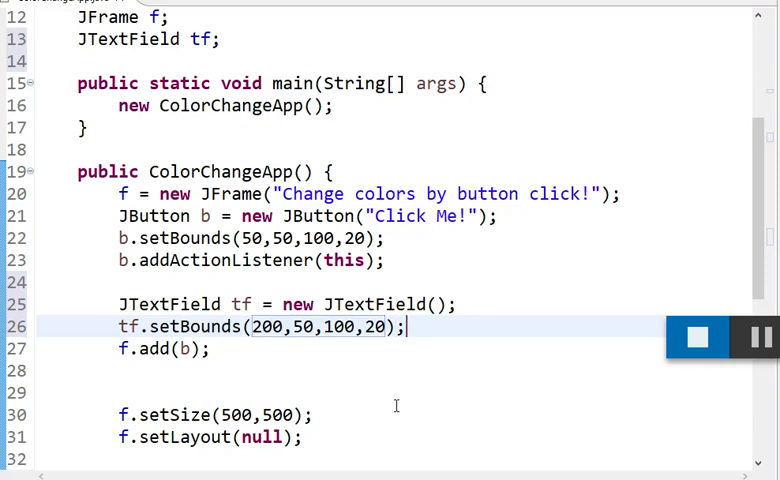
type("f")
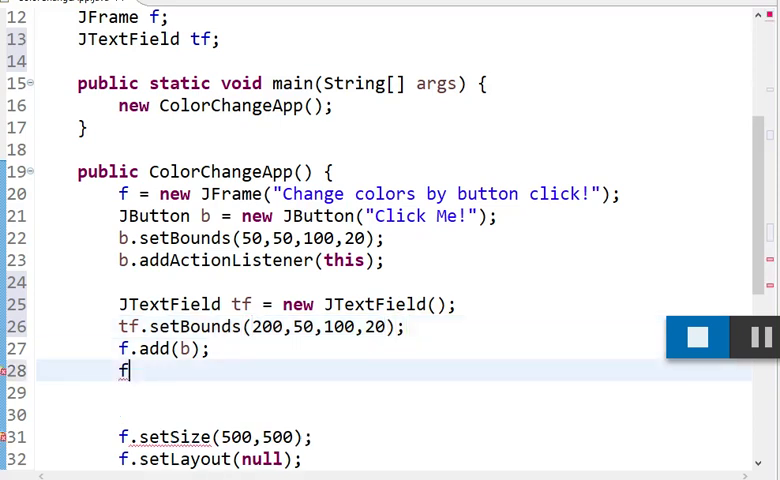
type(".add(tf")
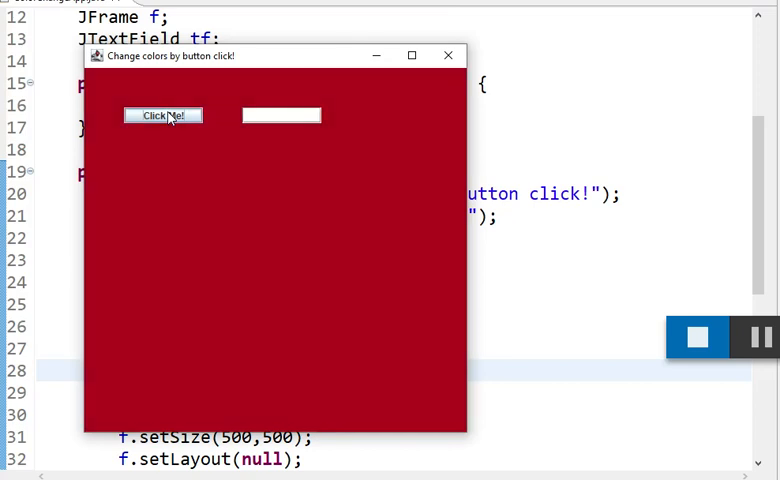
Click Click Me! in the launched app to recolour the window beside the empty text field.
left_click(164, 116)
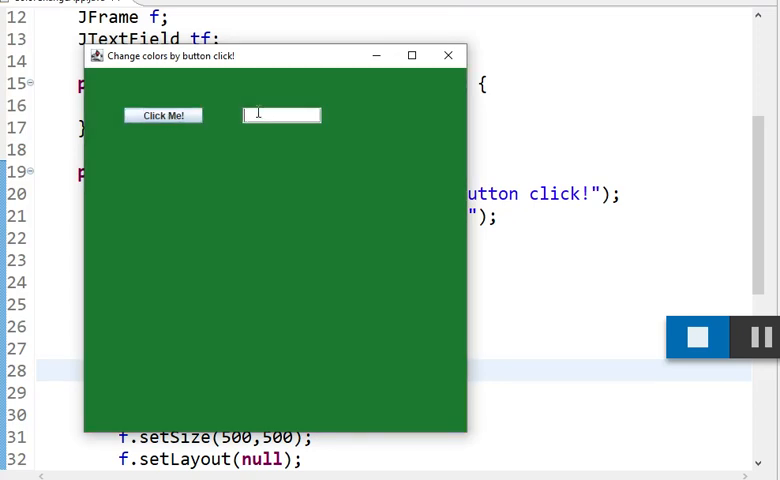
mouse_move(196, 110)
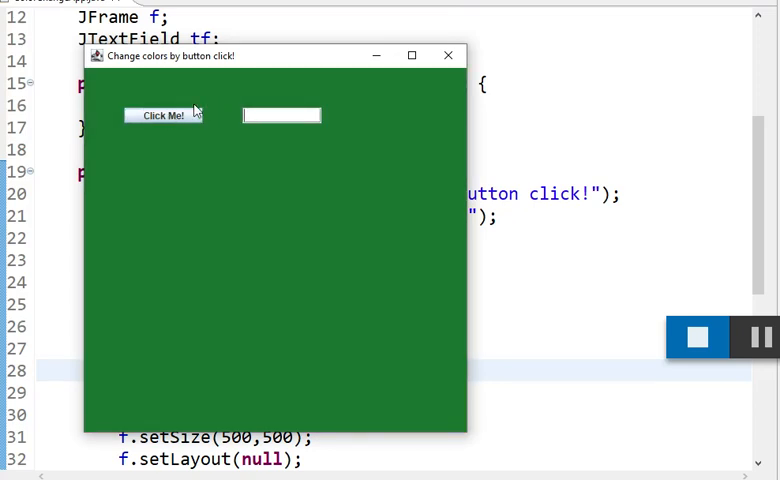
left_click(160, 116)
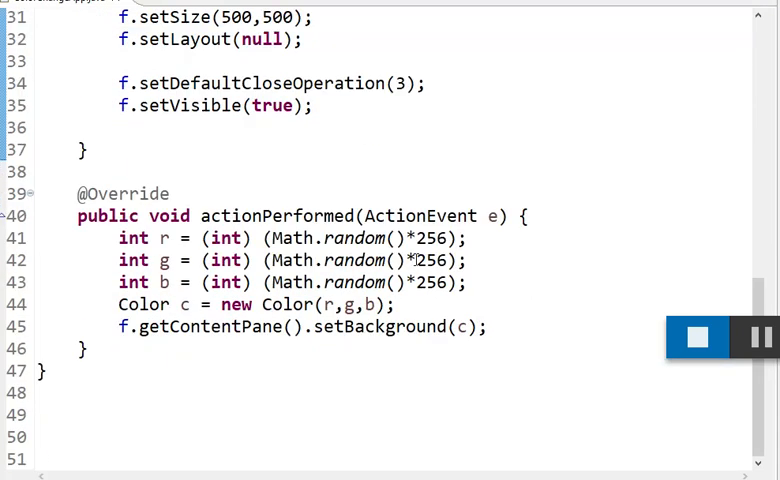
Start tf.setText("The Color is " + ...) after the setBackground call in actionPerformed.
double_click(212, 216)
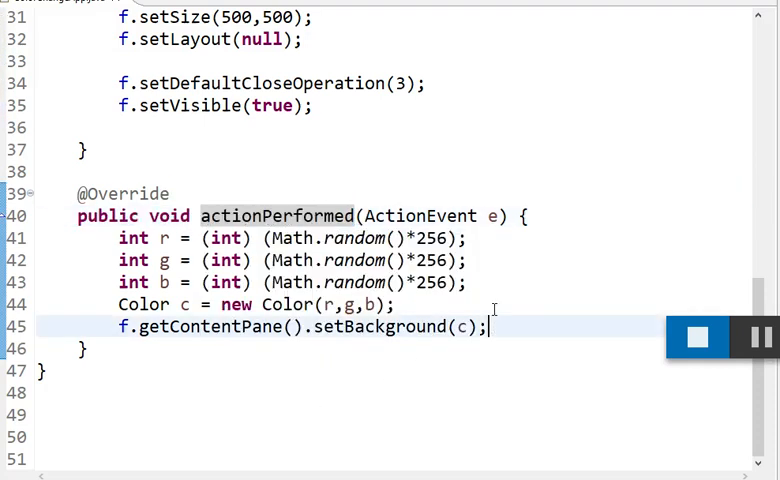
type("tf")
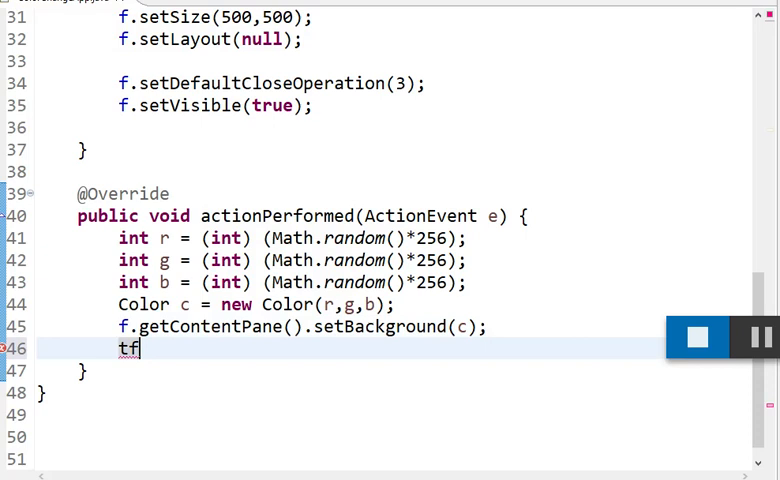
type(".setText(\"\");")
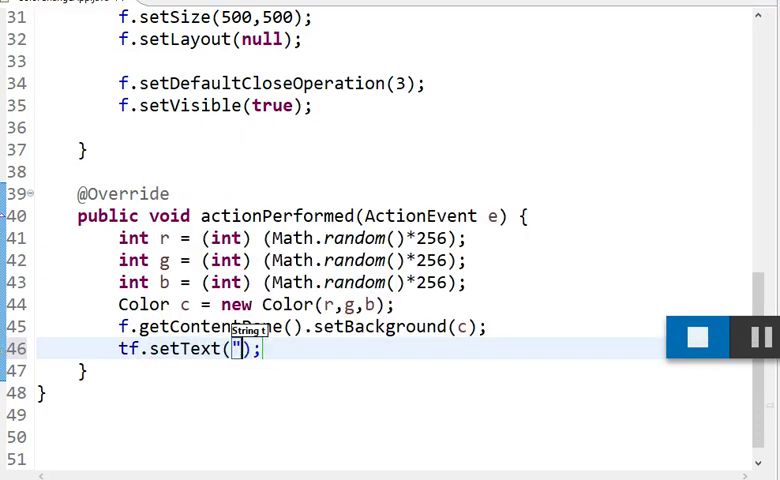
key("BackSpace")
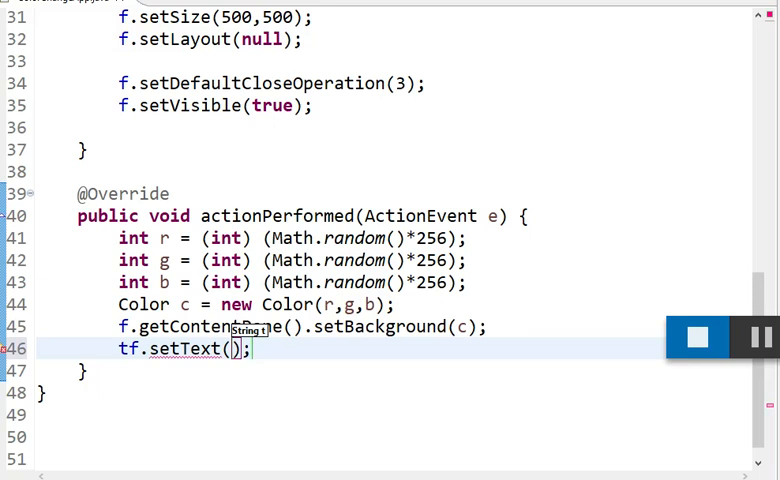
type("\"The Color i\"")
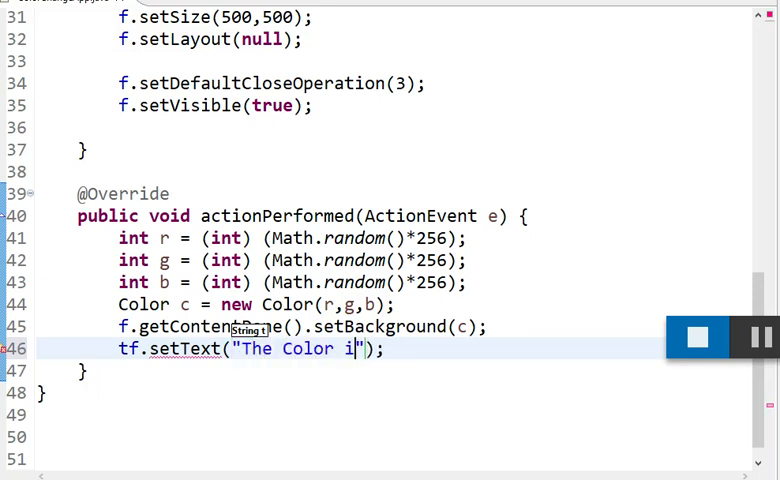
type("is \"+")
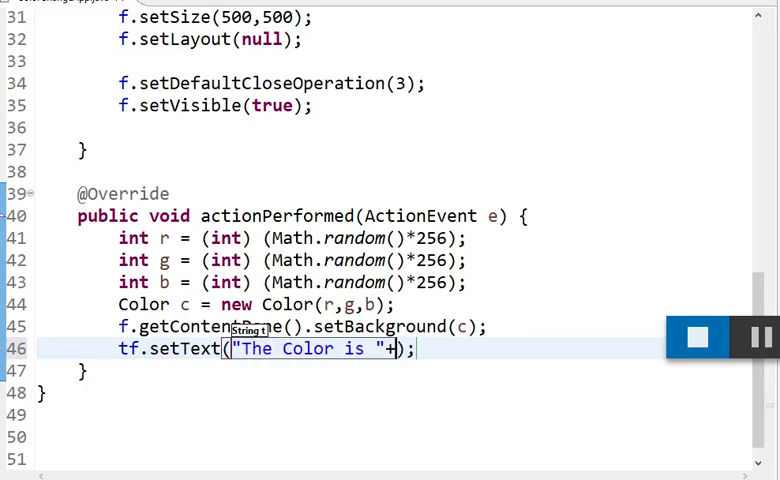
Append r, g and b to the message separated by "," strings.
type("r +")
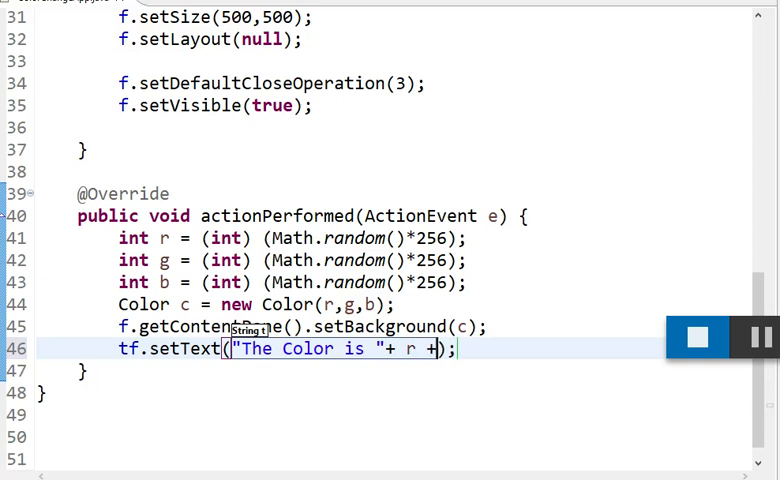
type("+ \",\"")
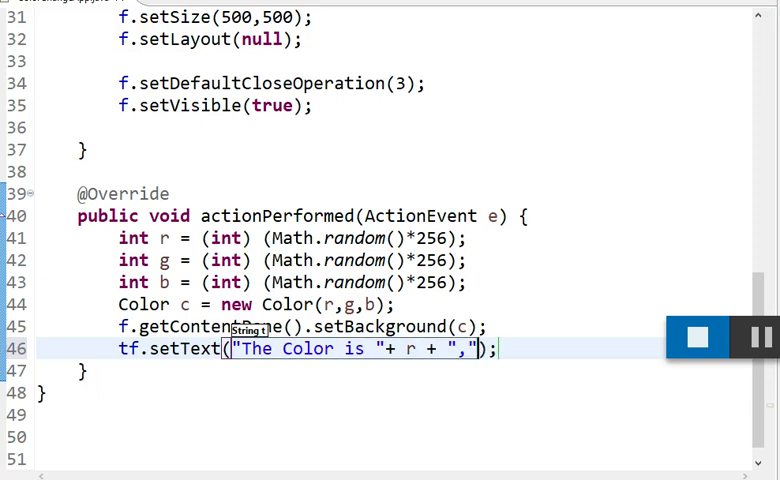
type("+")
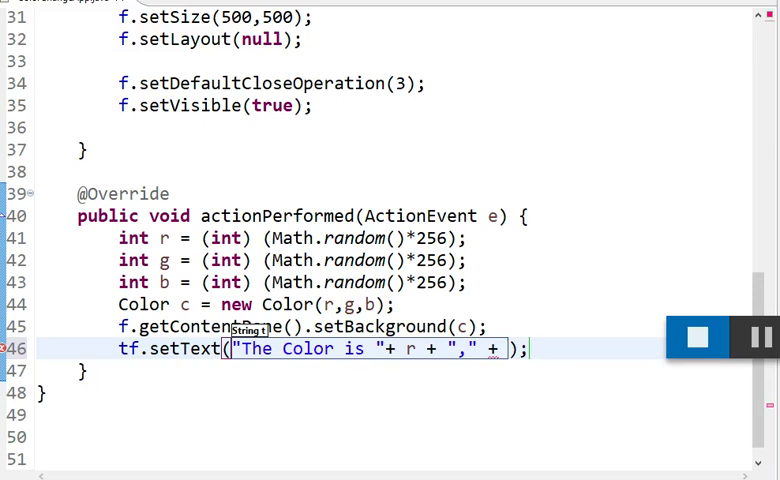
type("+ g +")
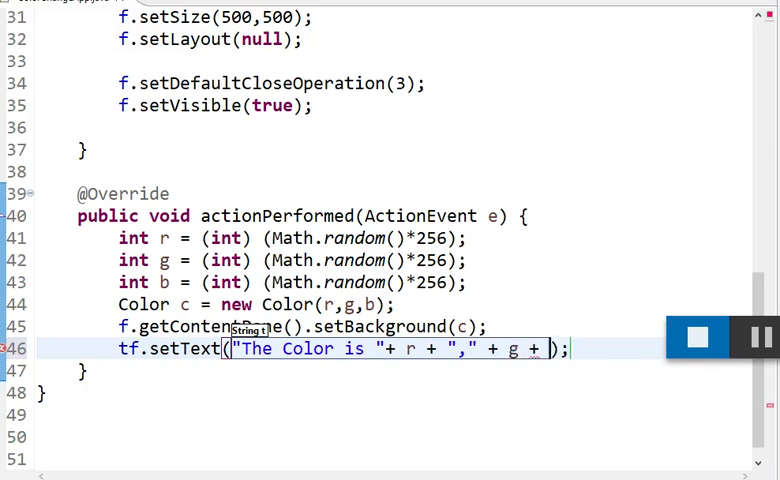
type("\",\" +b")
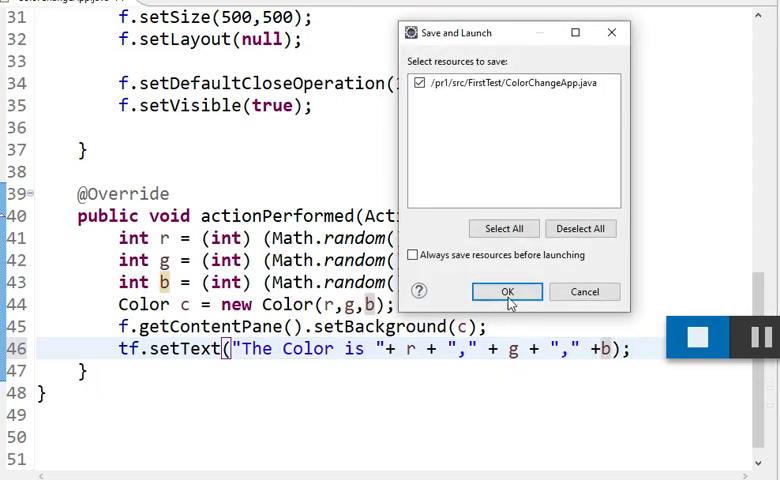
left_click(506, 292)
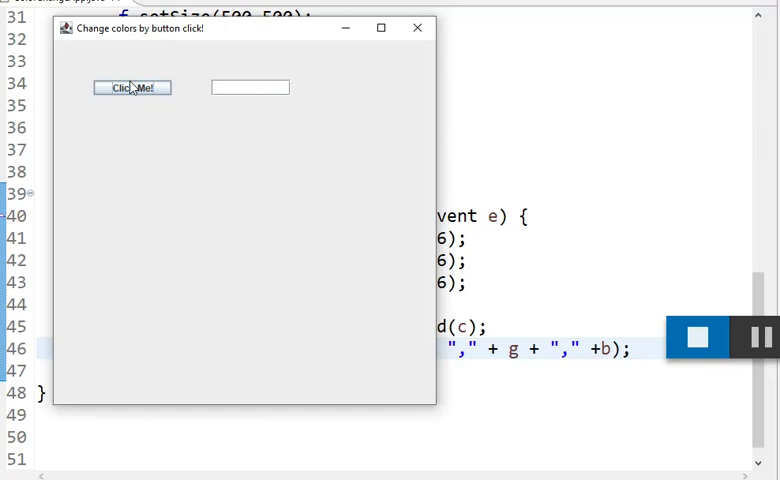
left_click(132, 88)
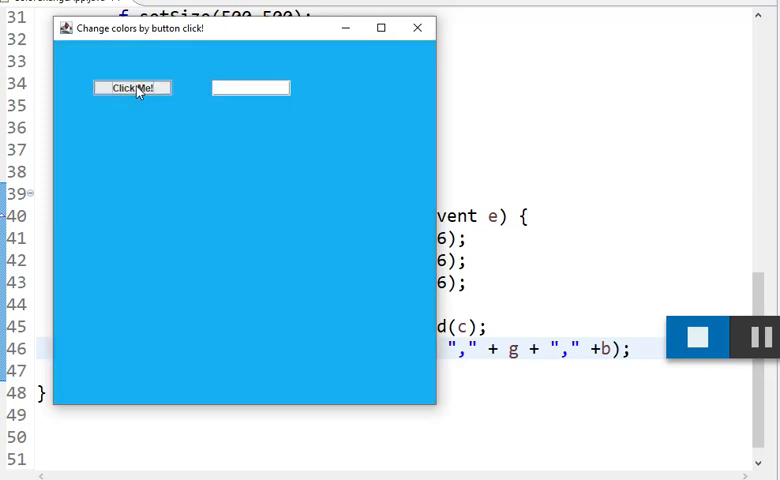
left_click(132, 88)
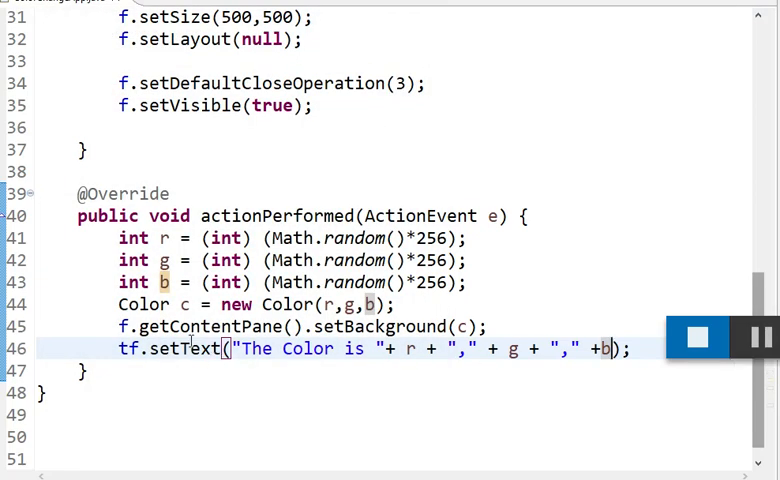
scroll("up", 3)
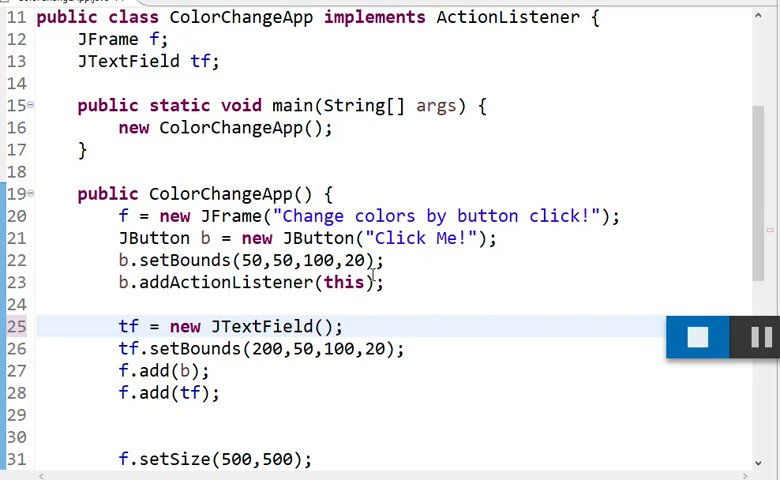
scroll("up", 3)
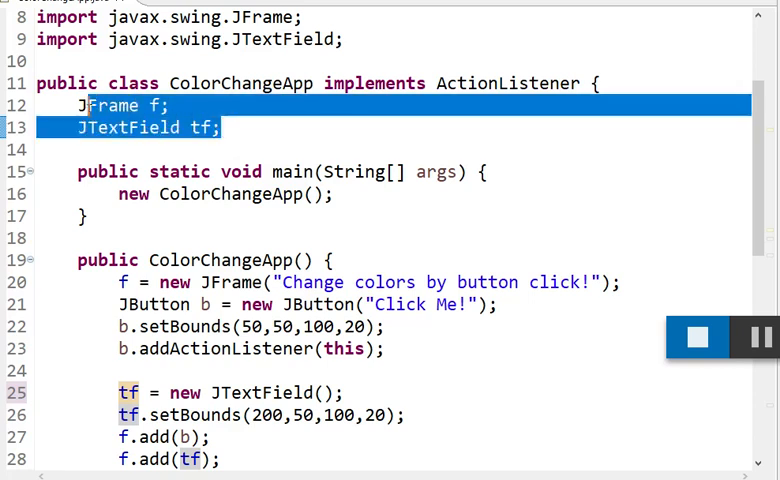
scroll("down", 3)
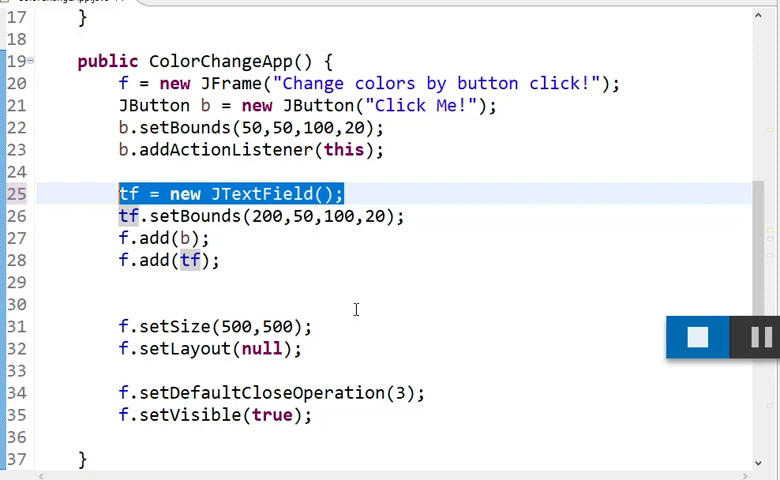
scroll("down", 3)
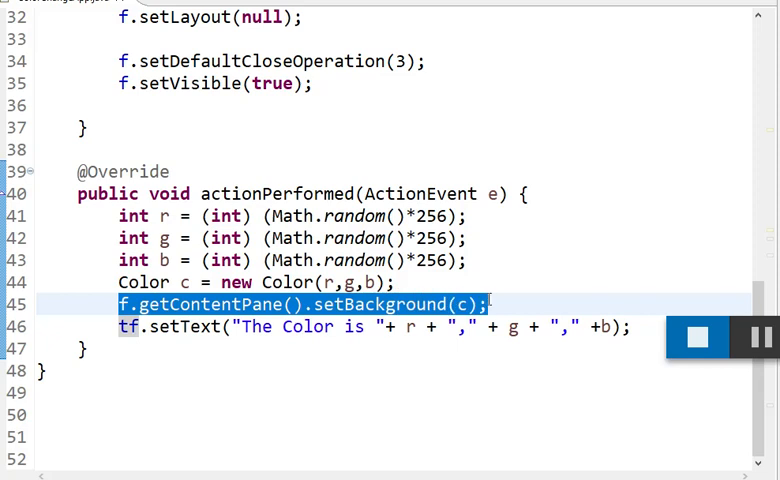
left_click(464, 304)
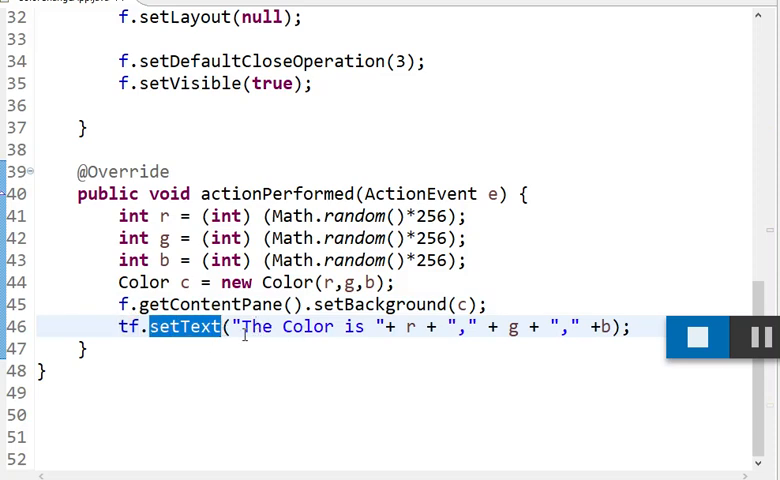
mouse_move(390, 322)
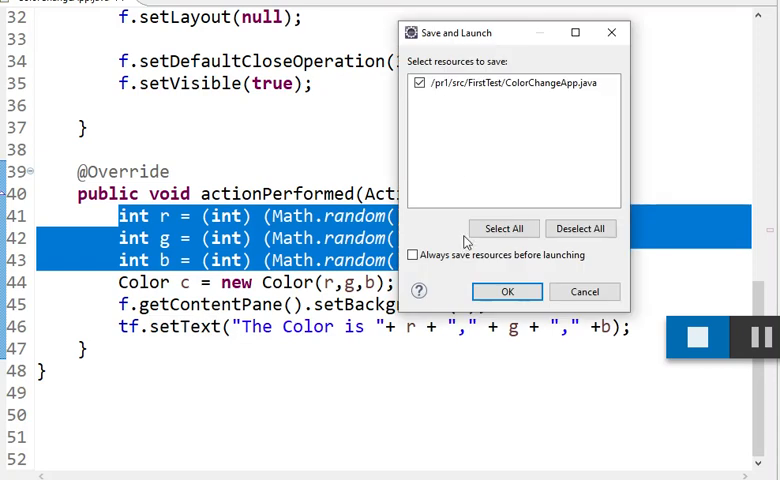
left_click(508, 292)
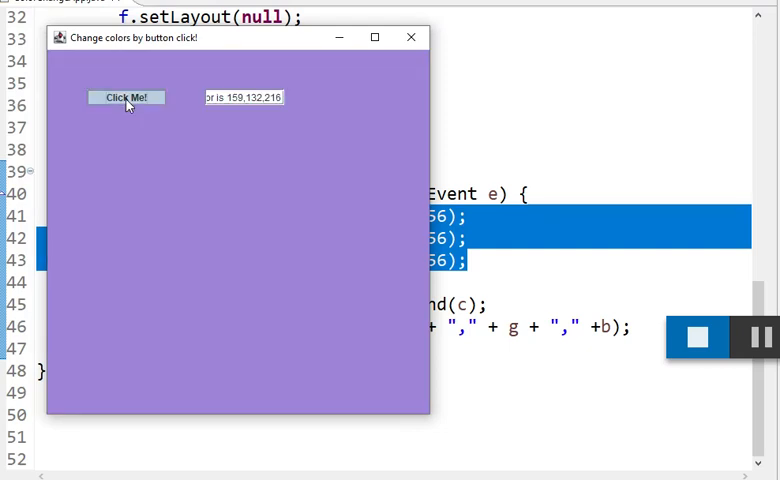
left_click(126, 96)
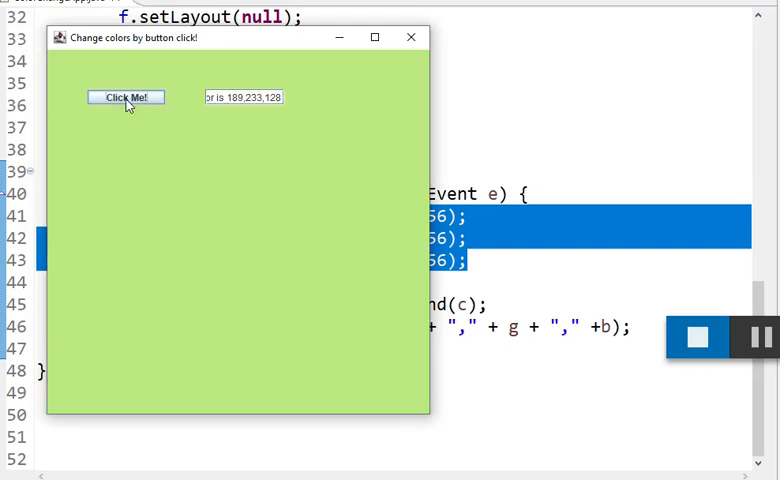
left_click(126, 96)
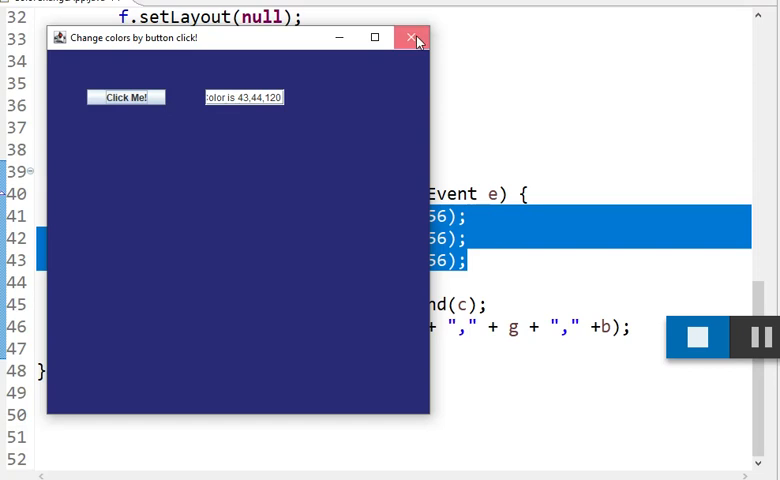
left_click(408, 36)
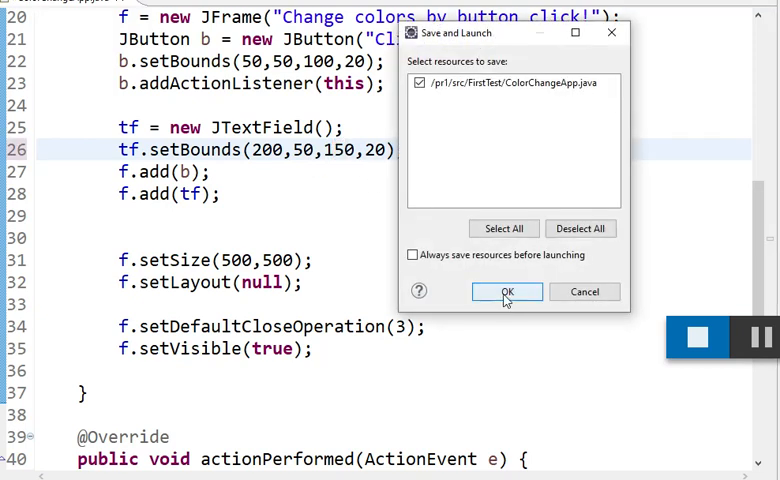
Confirm Save and Launch to relaunch the app with the text field widened to 150.
left_click(506, 292)
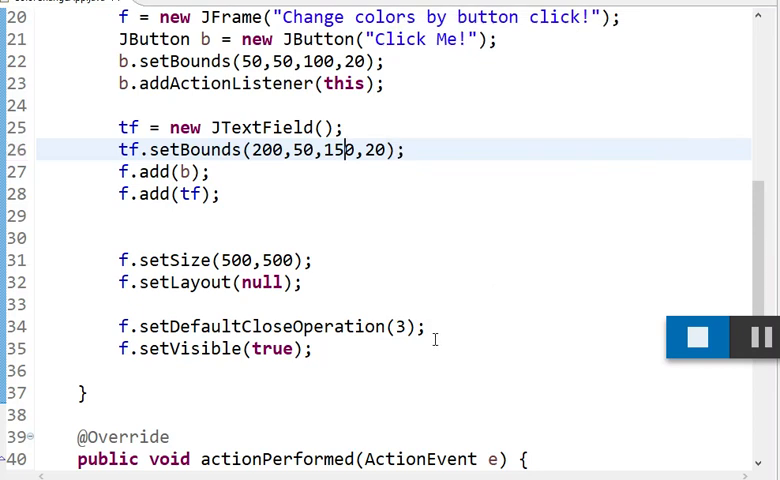
left_click(696, 336)
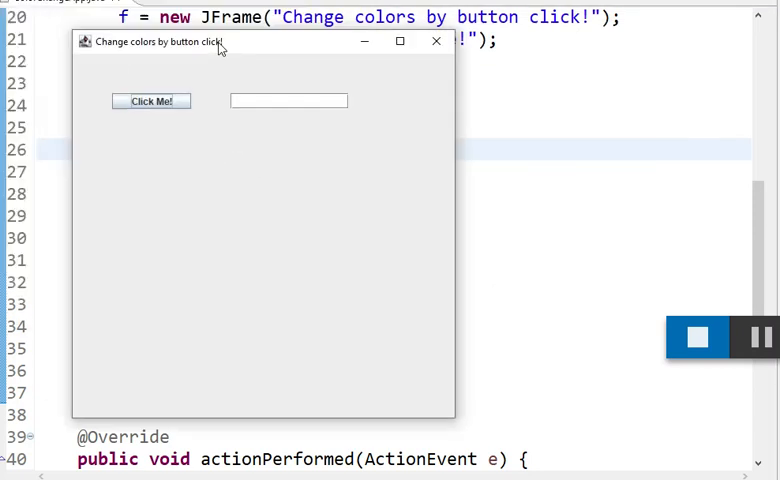
Click Click Me! seven times, each showing a random colour with its full RGB message.
left_click(152, 100)
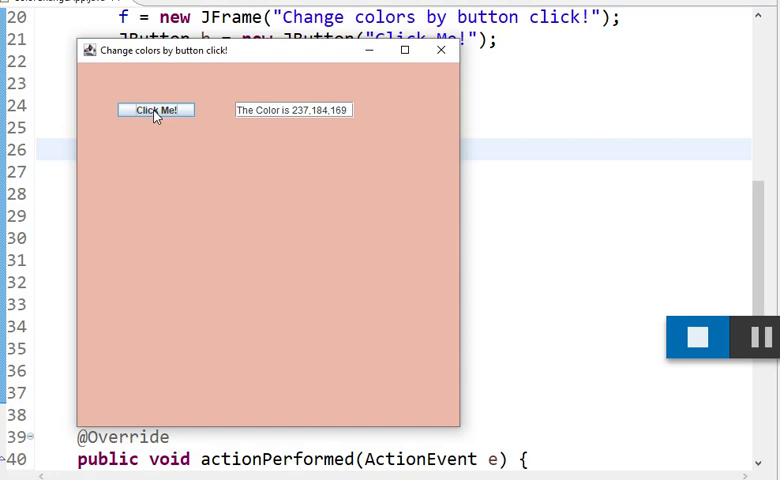
left_click(156, 108)
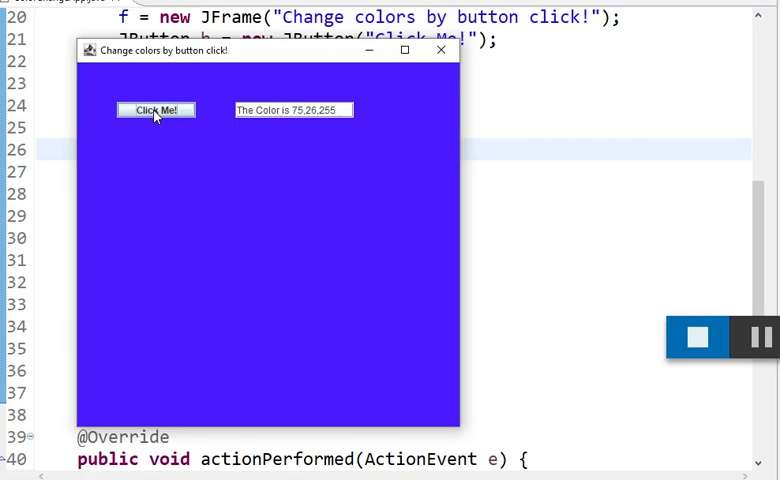
left_click(156, 108)
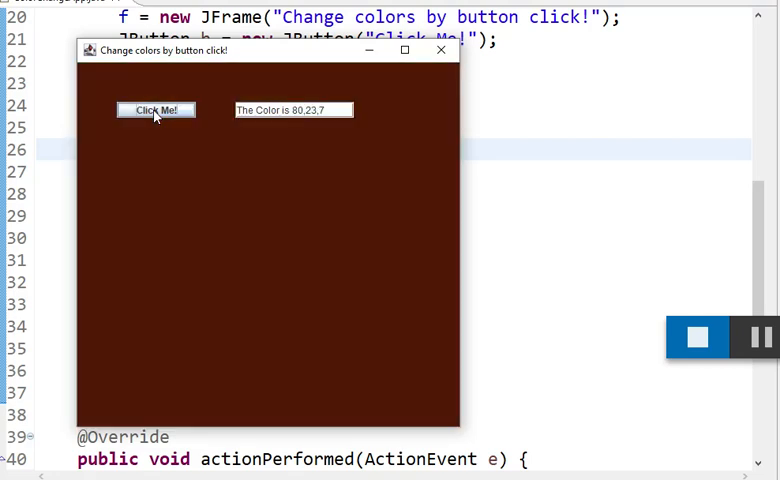
left_click(156, 108)
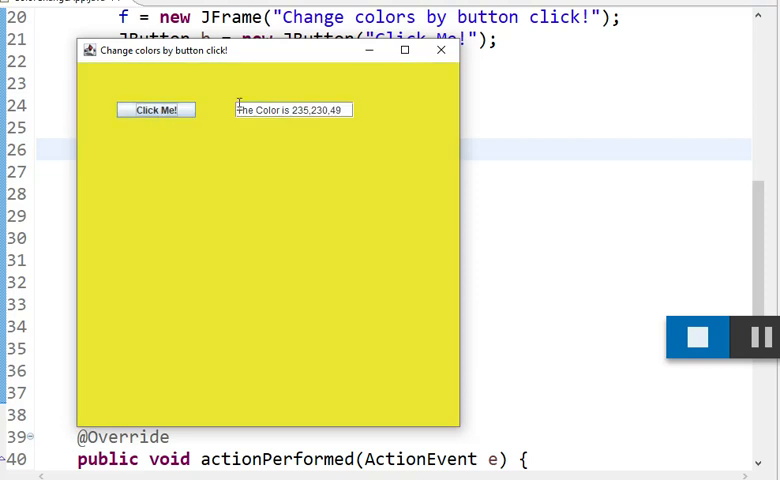
left_click(156, 108)
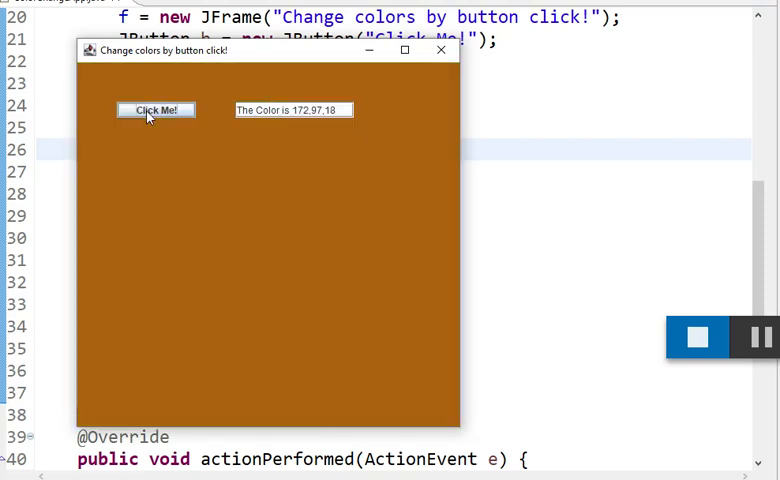
left_click(156, 108)
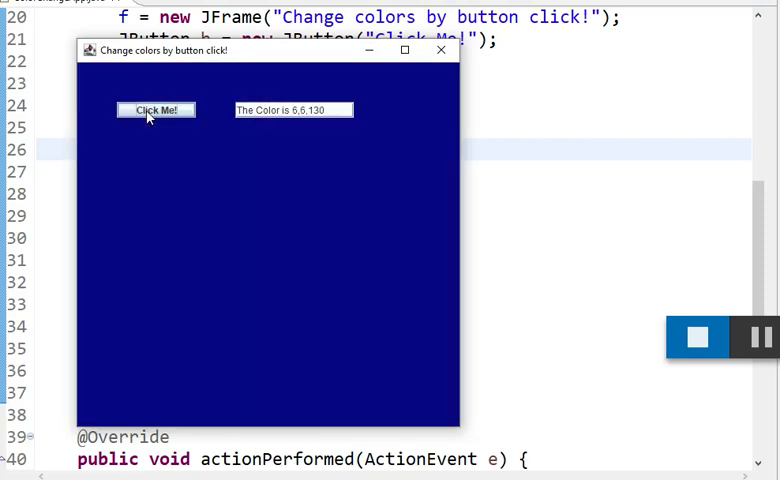
left_click(156, 108)
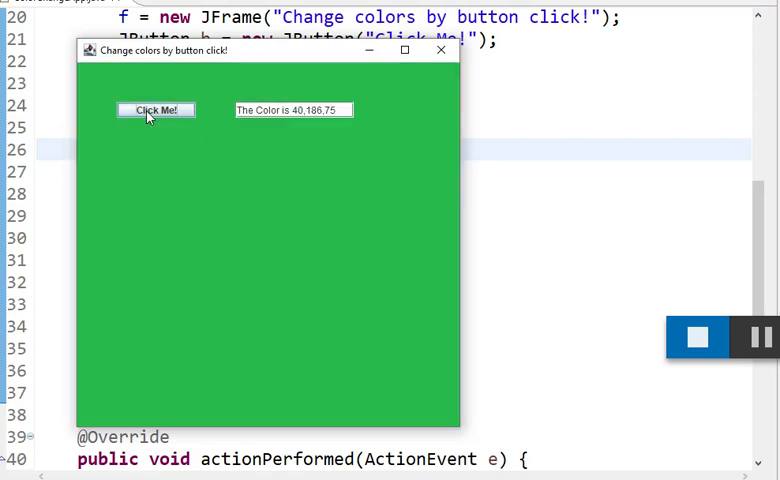